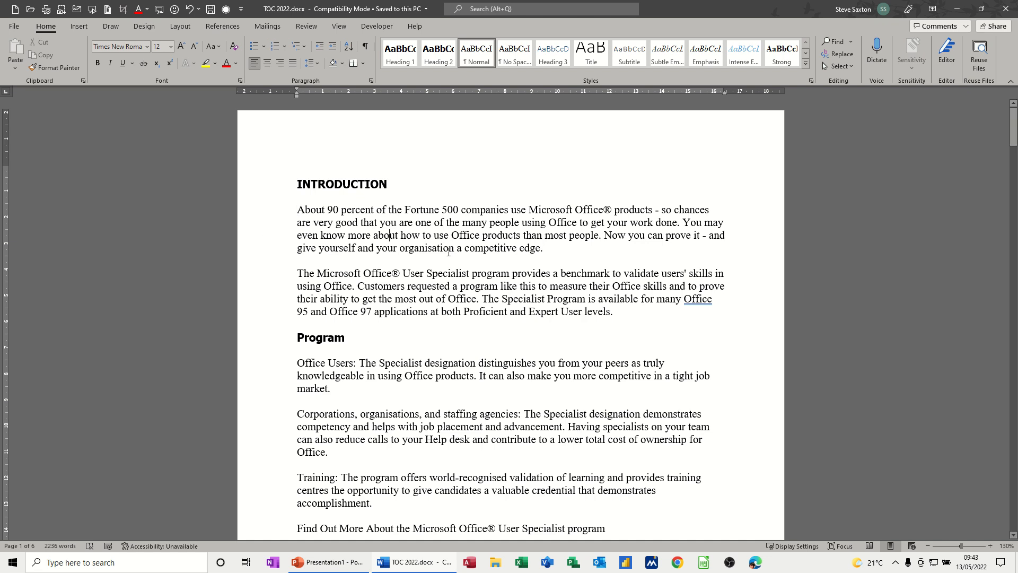
pyautogui.moveTo(388, 101)
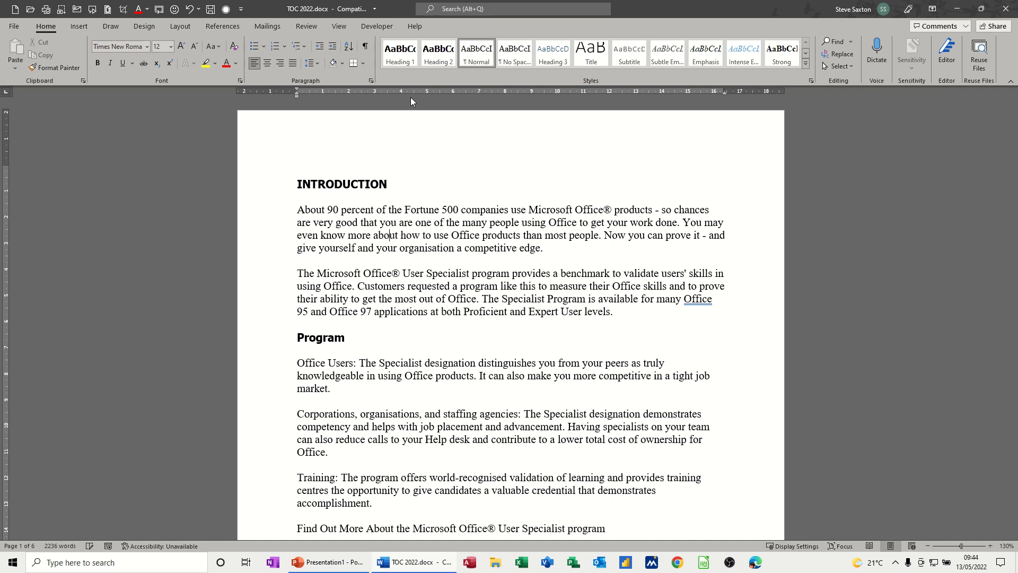
pyautogui.moveTo(725, 96)
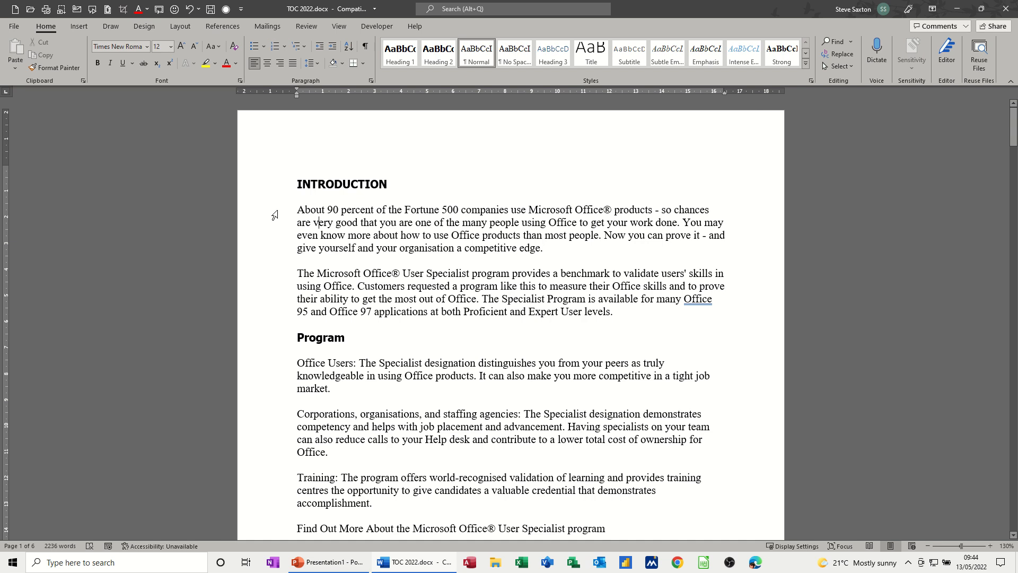
# Experiment with the first paragraph's first-line and hanging indent markers on the ruler, returning lines to the margin.
pyautogui.press('ctrl+a')
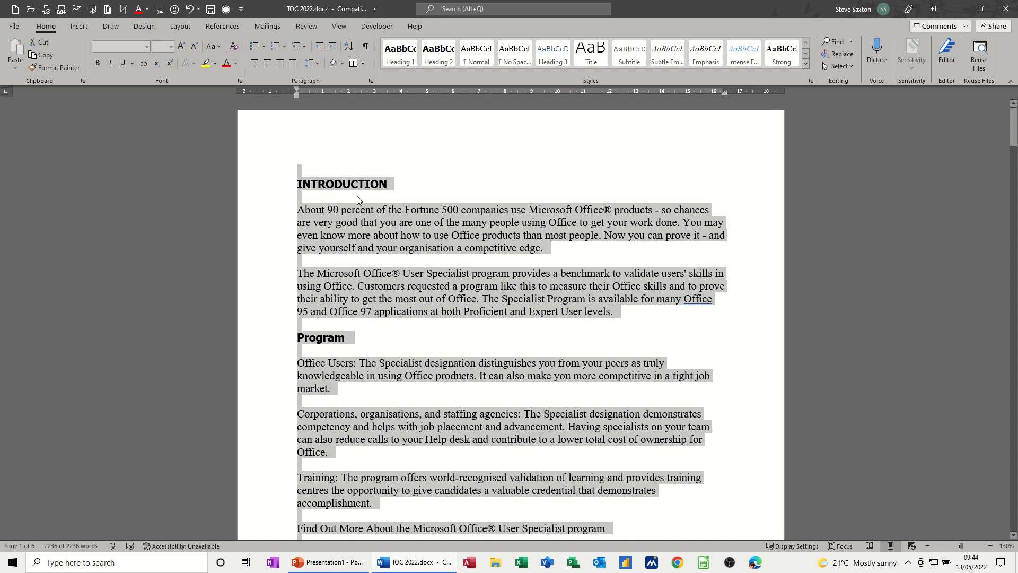
pyautogui.moveTo(333, 196)
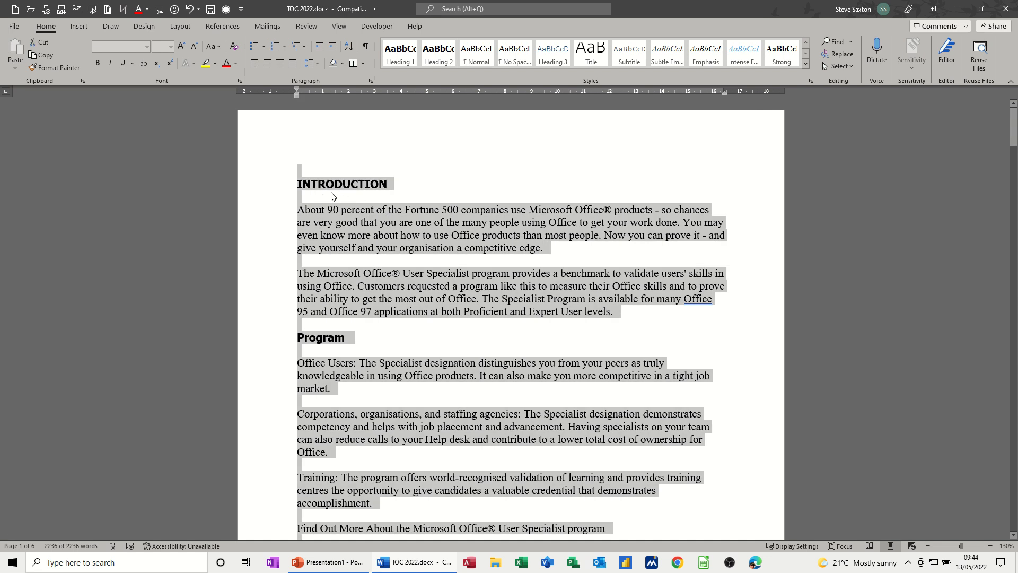
pyautogui.click(378, 210)
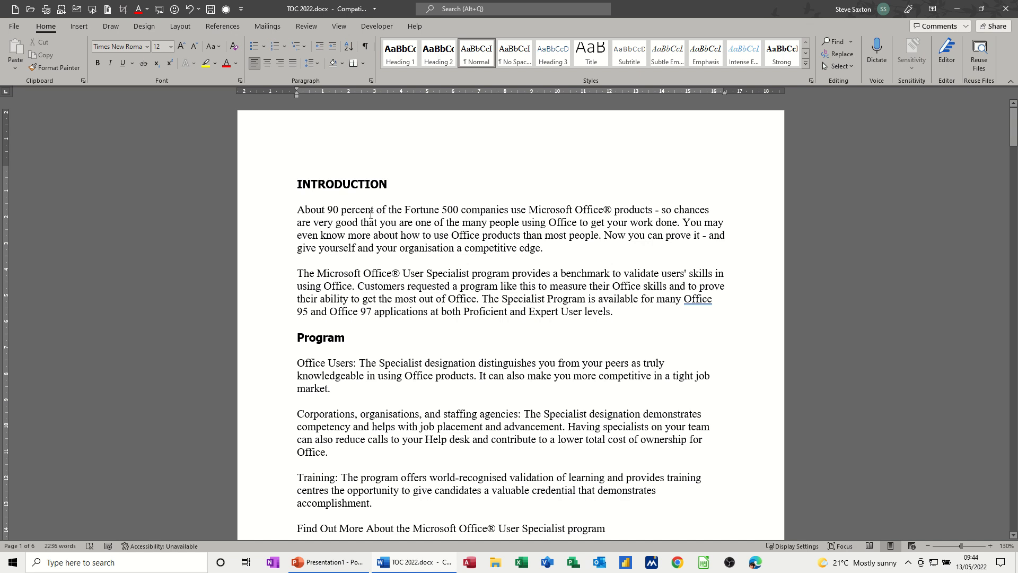
pyautogui.moveTo(279, 214)
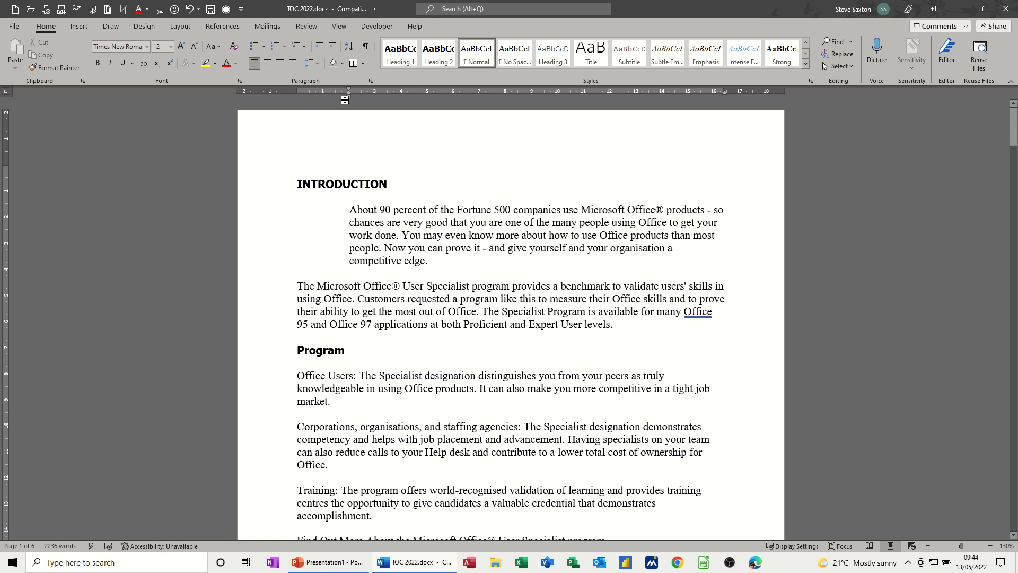
pyautogui.moveTo(348, 97)
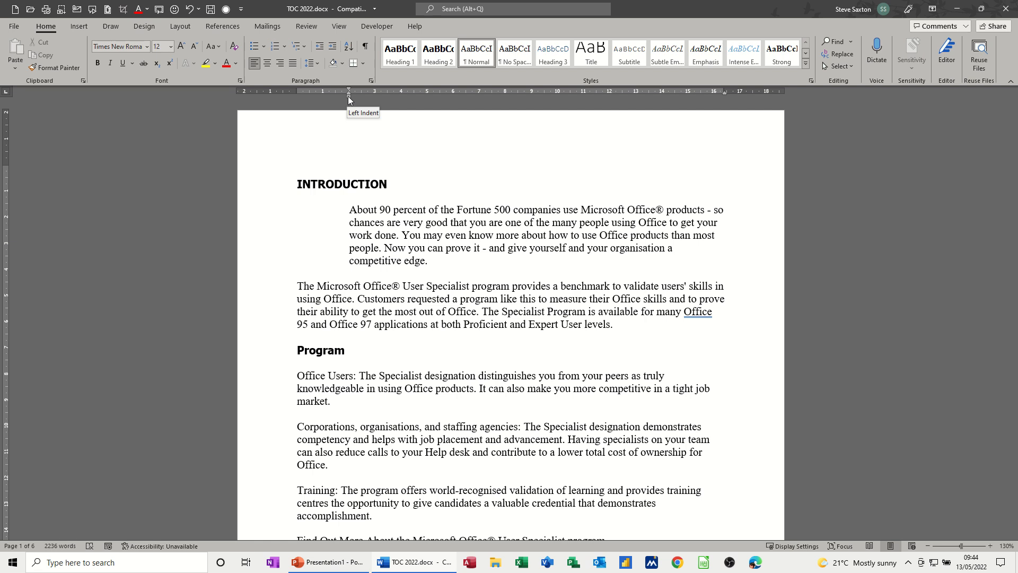
pyautogui.moveTo(348, 90)
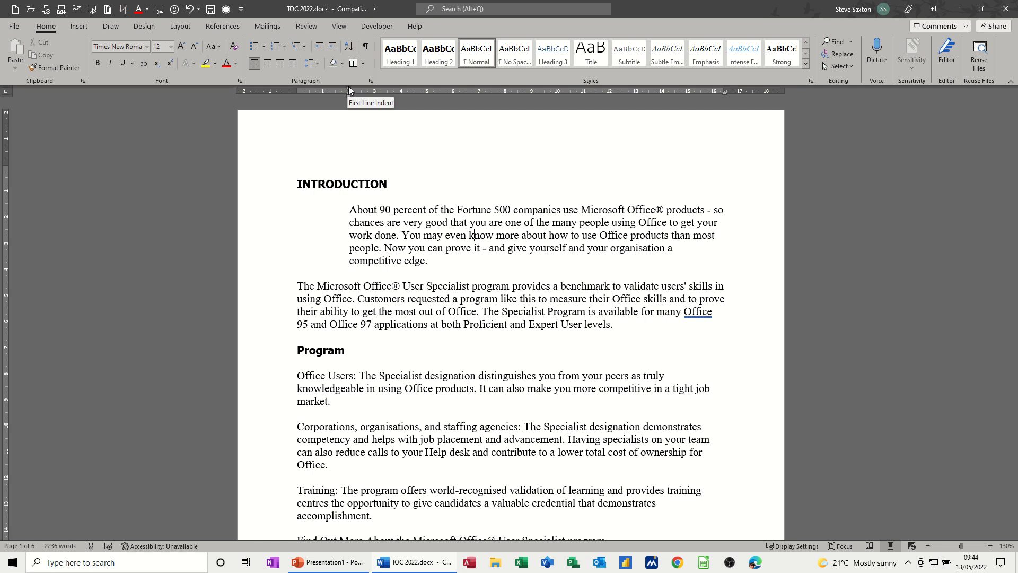
pyautogui.moveTo(350, 90); pyautogui.dragTo(375, 91)
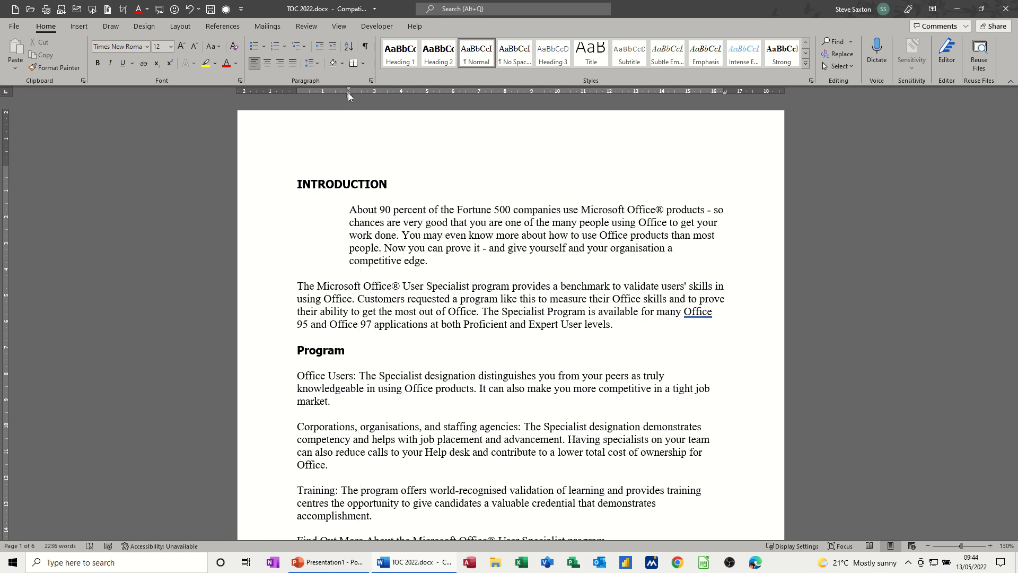
pyautogui.moveTo(349, 95)
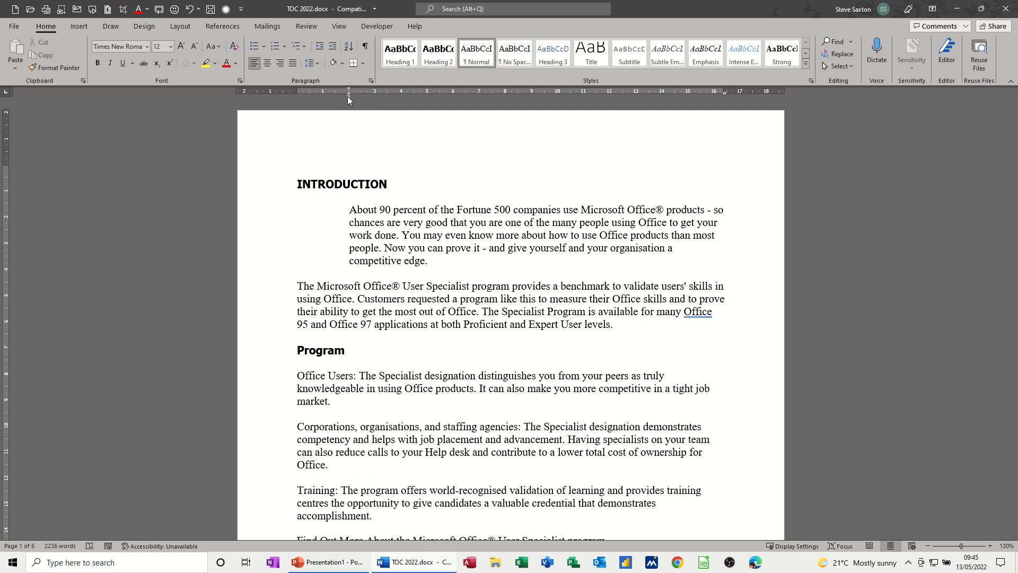
pyautogui.moveTo(349, 98)
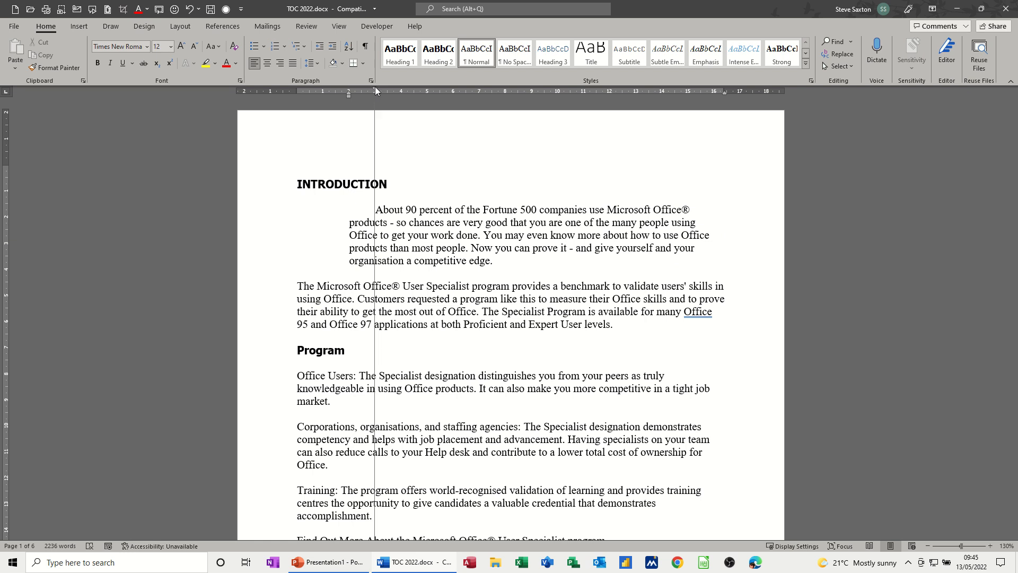
pyautogui.moveTo(375, 91); pyautogui.dragTo(349, 91)
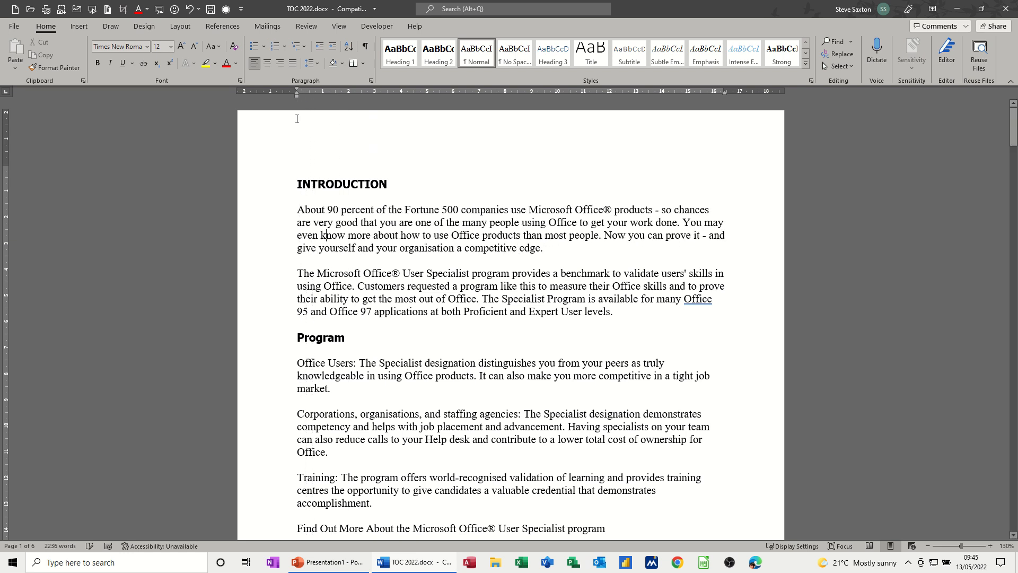
pyautogui.moveTo(299, 100)
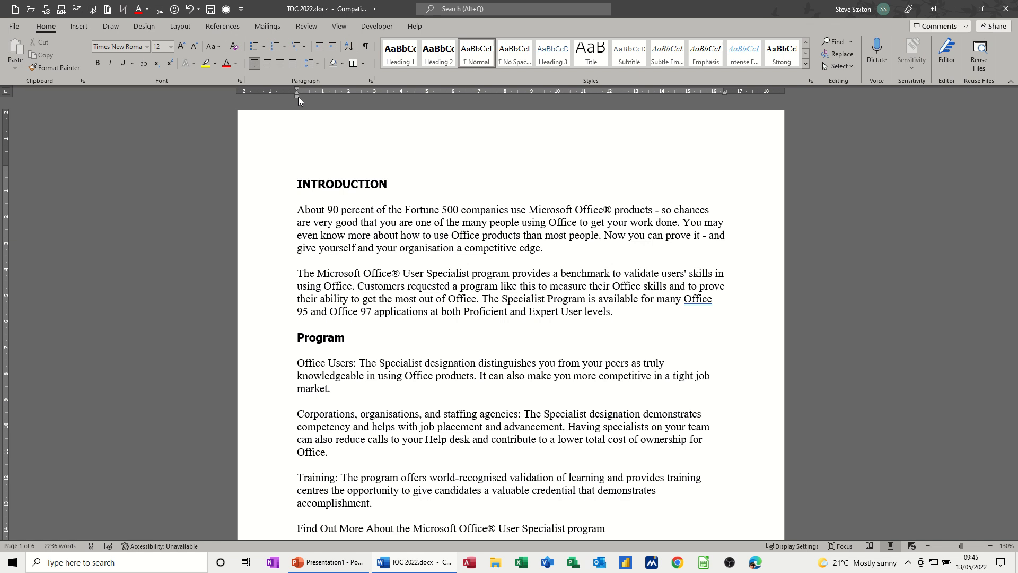
pyautogui.moveTo(296, 95); pyautogui.dragTo(323, 96)
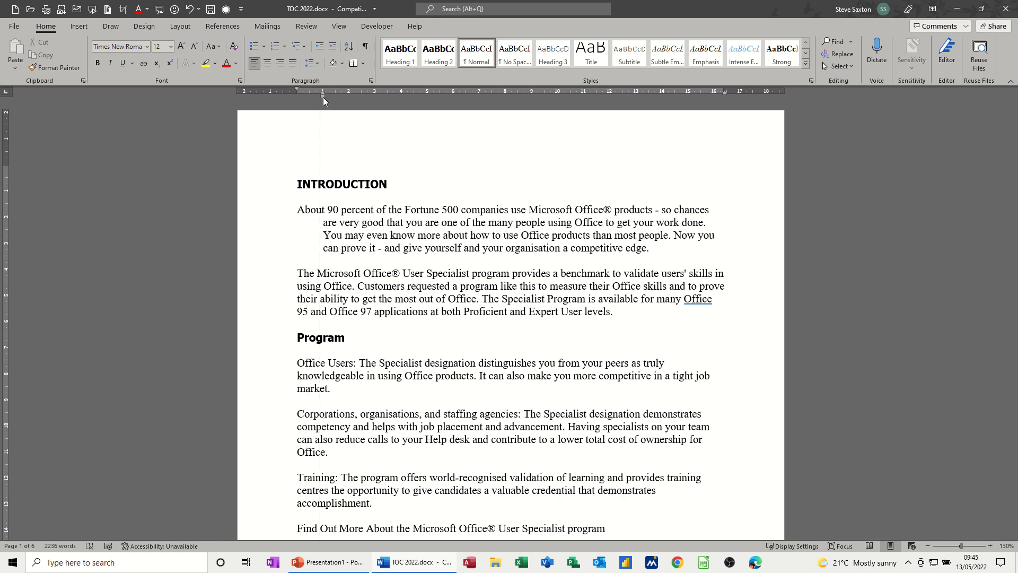
pyautogui.moveTo(323, 95); pyautogui.dragTo(335, 95)
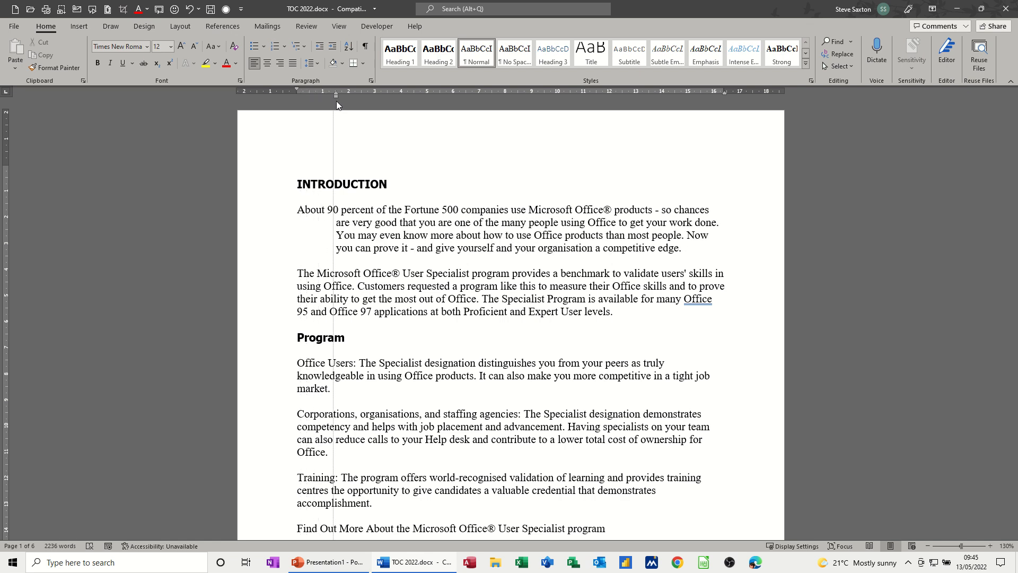
pyautogui.moveTo(335, 91); pyautogui.dragTo(302, 90)
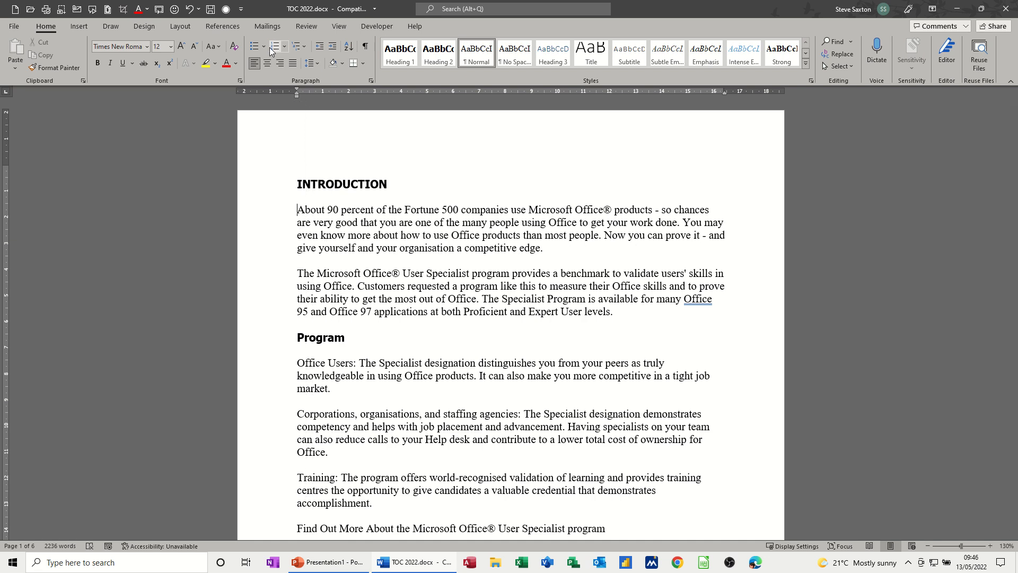
# Try bullets and numbering on the first paragraph, remove them, and centre the indented paragraph.
pyautogui.click(253, 46)
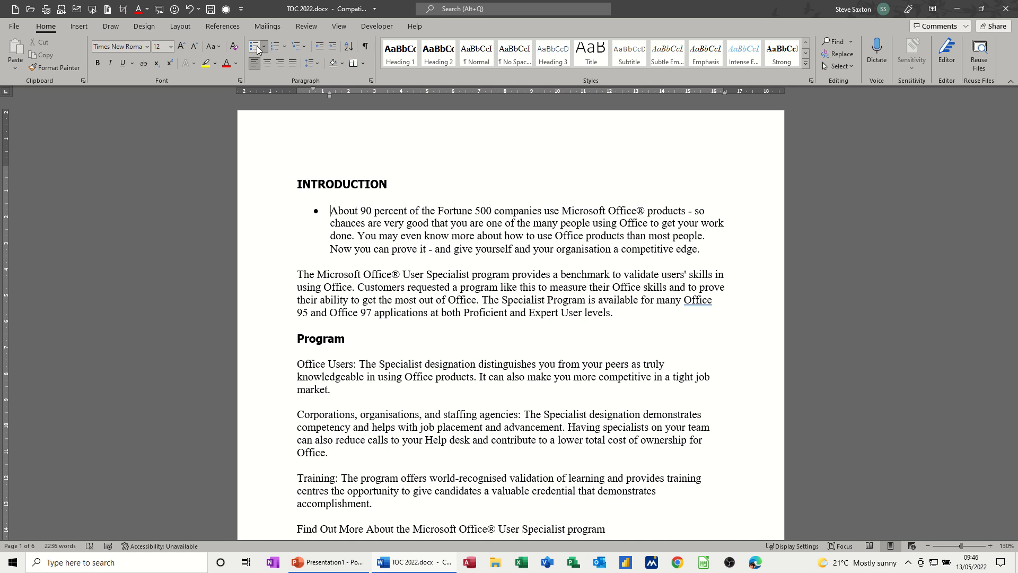
pyautogui.click(274, 47)
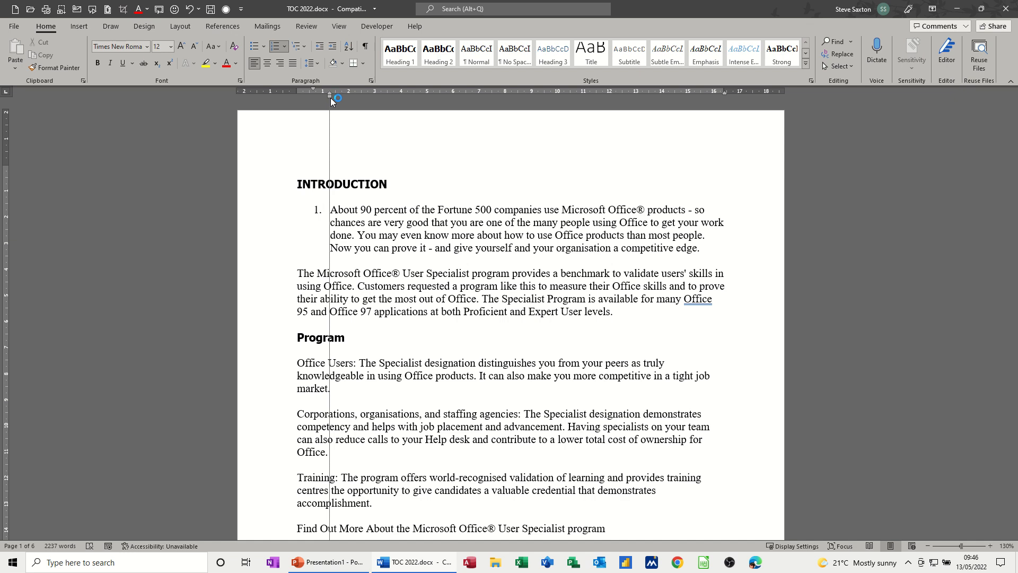
pyautogui.moveTo(330, 99); pyautogui.dragTo(304, 99)
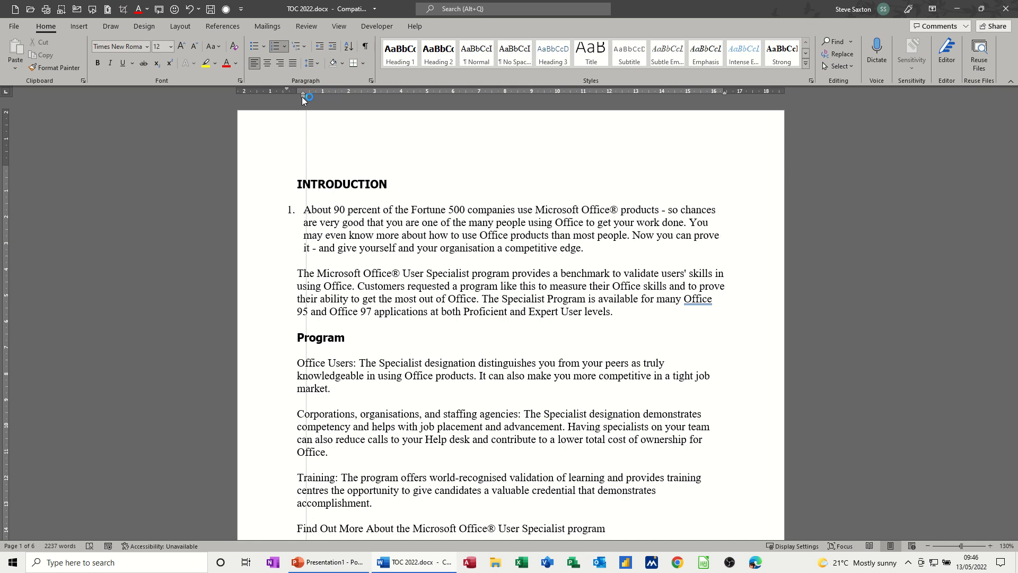
pyautogui.moveTo(306, 96); pyautogui.dragTo(287, 96)
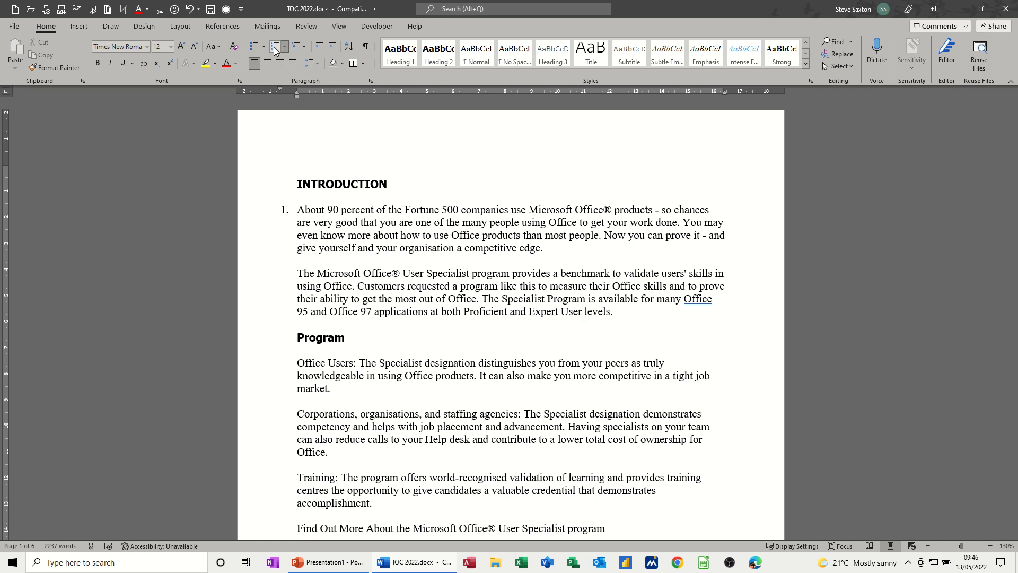
pyautogui.click(277, 47)
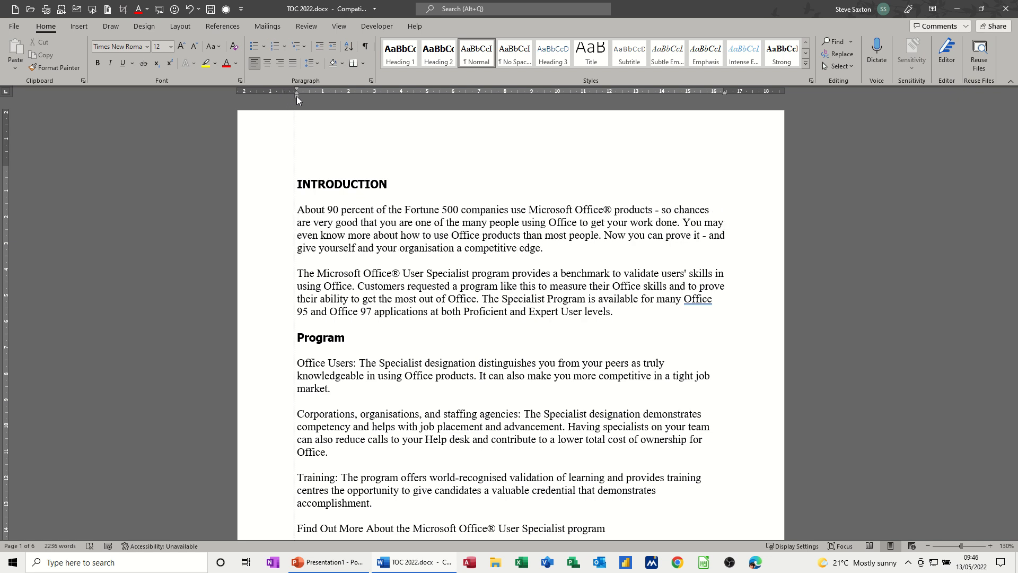
pyautogui.click(298, 209)
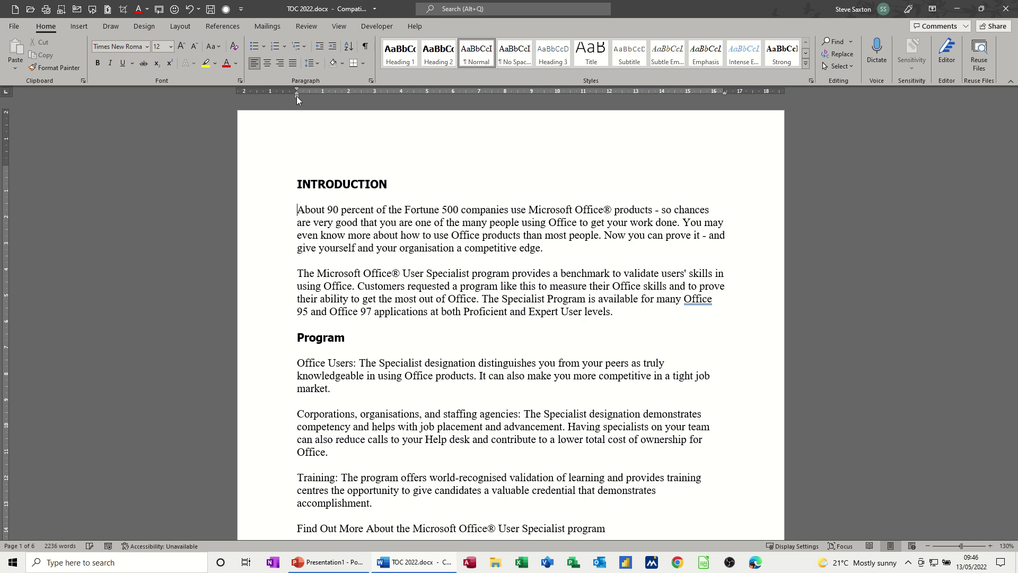
pyautogui.moveTo(297, 96)
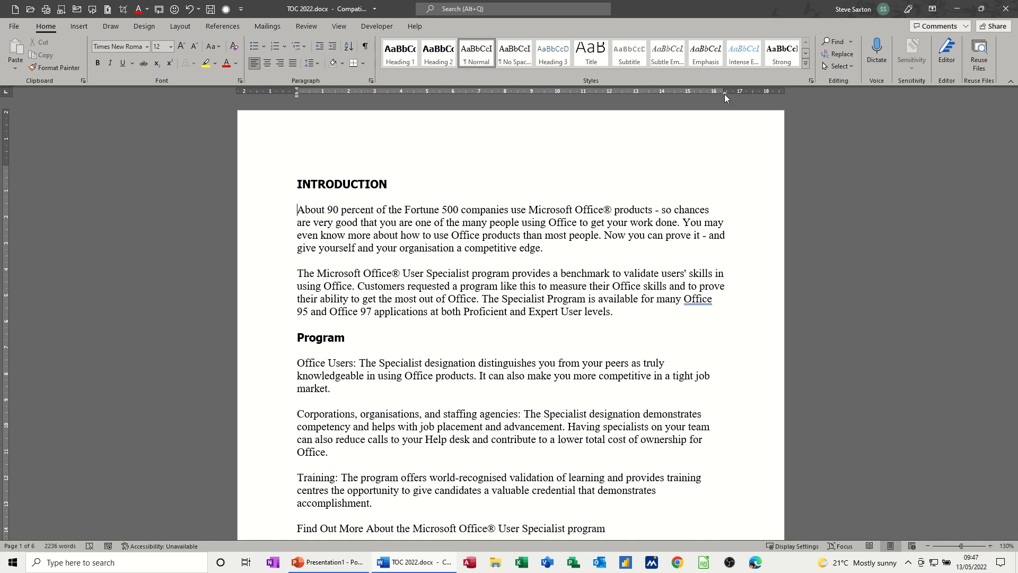
pyautogui.moveTo(726, 96)
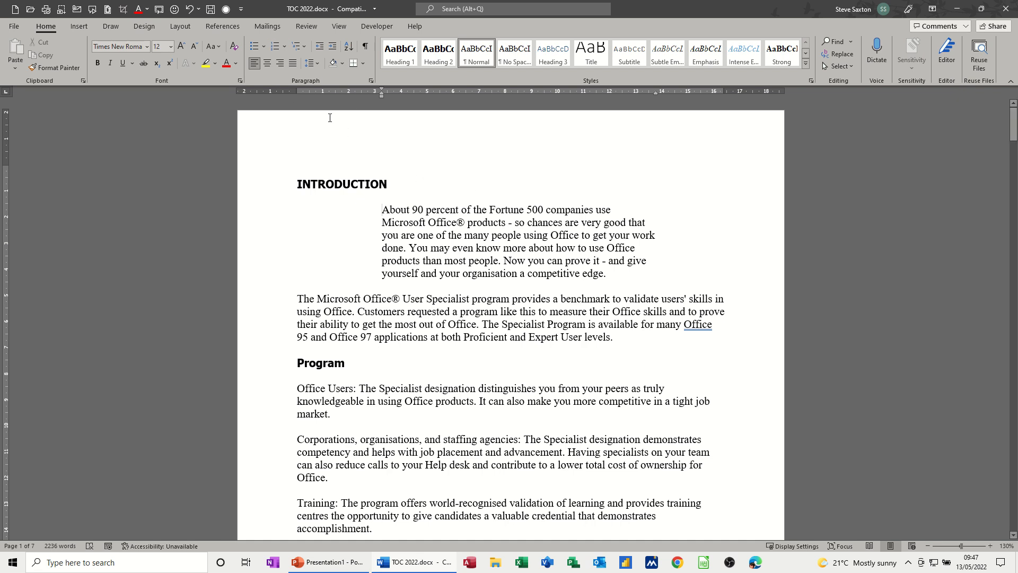
pyautogui.click(267, 63)
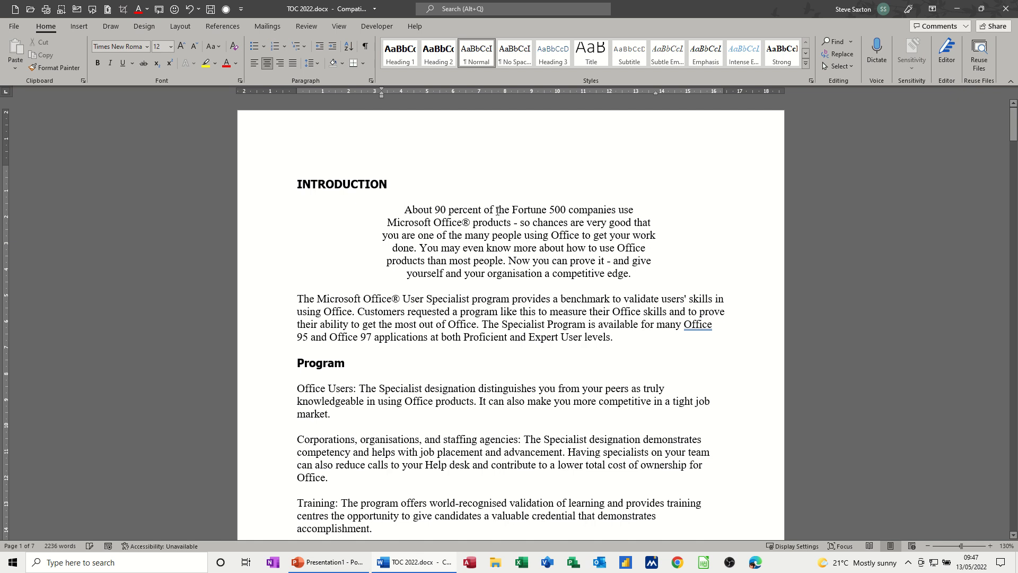
pyautogui.moveTo(658, 101)
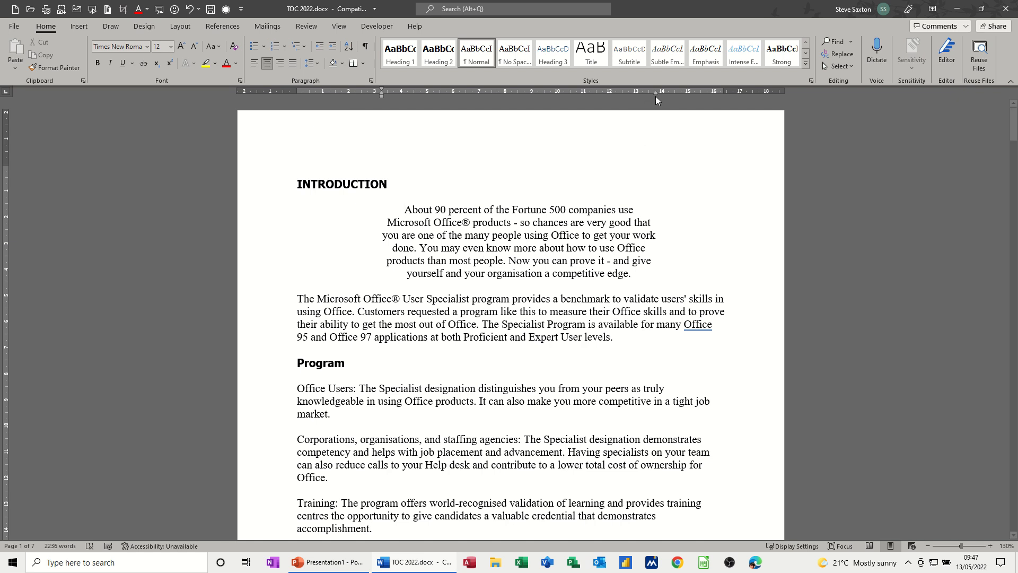
pyautogui.moveTo(381, 100)
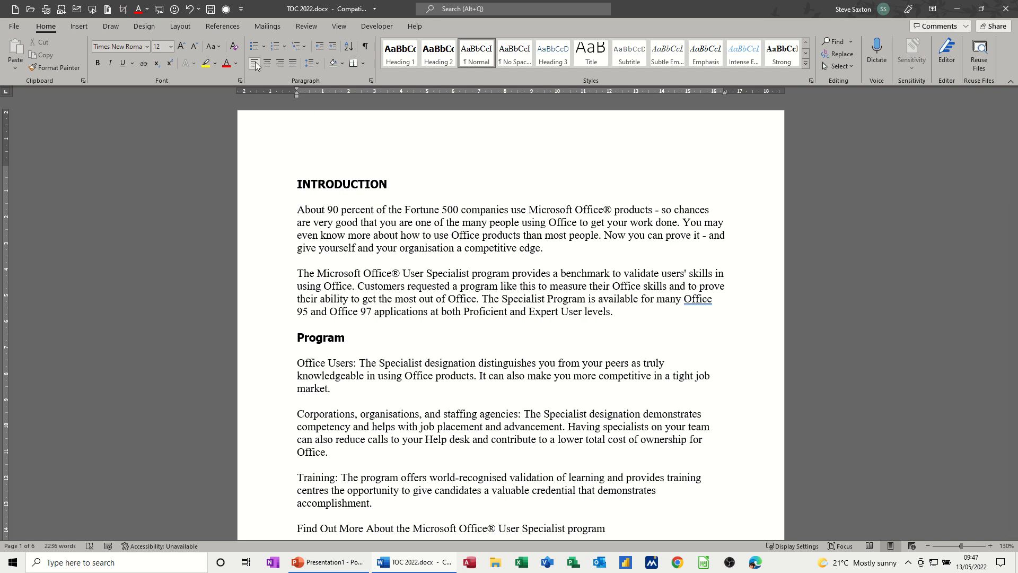
pyautogui.moveTo(473, 246)
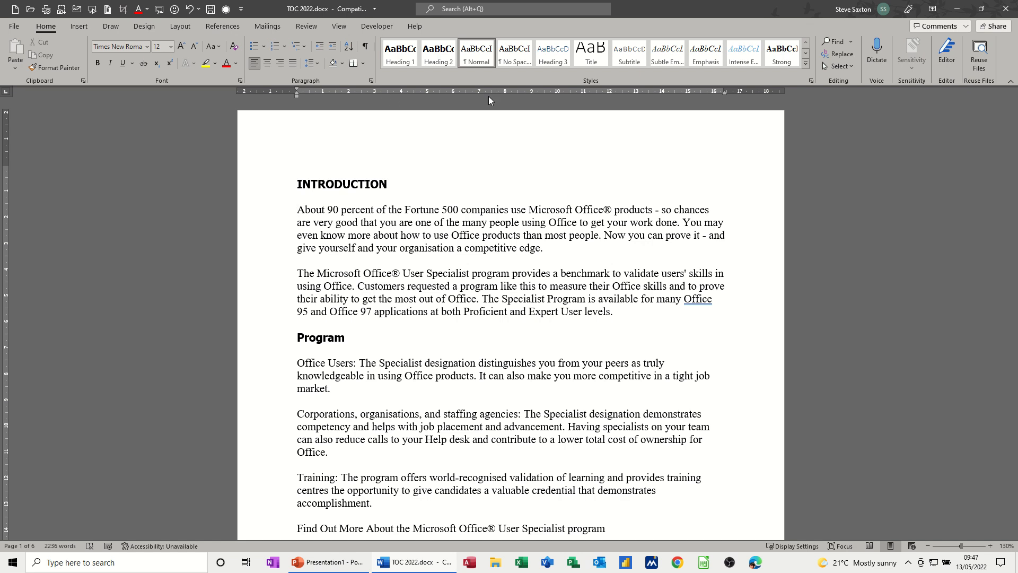
pyautogui.click(298, 210)
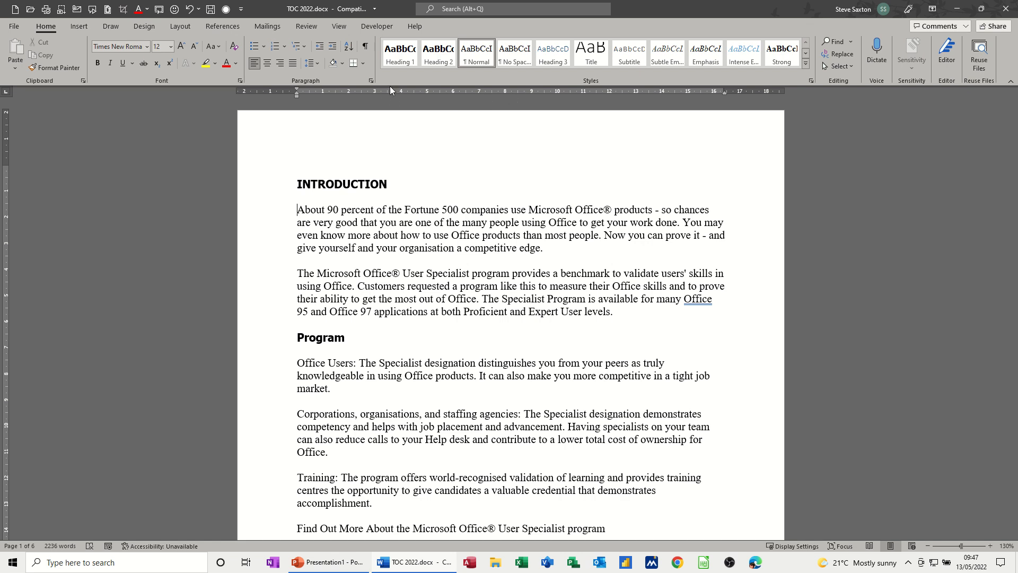
pyautogui.click(339, 26)
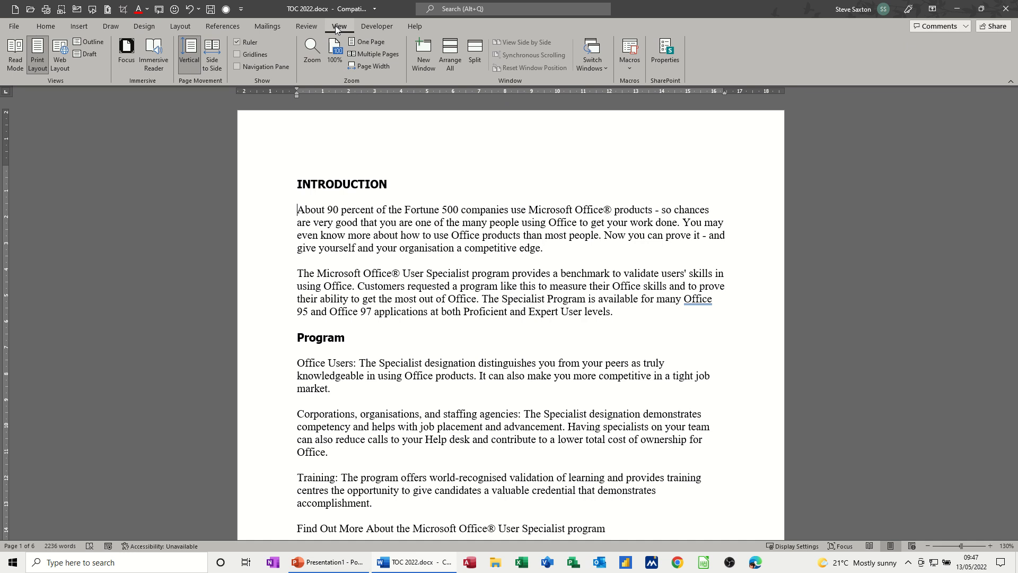
pyautogui.moveTo(239, 42)
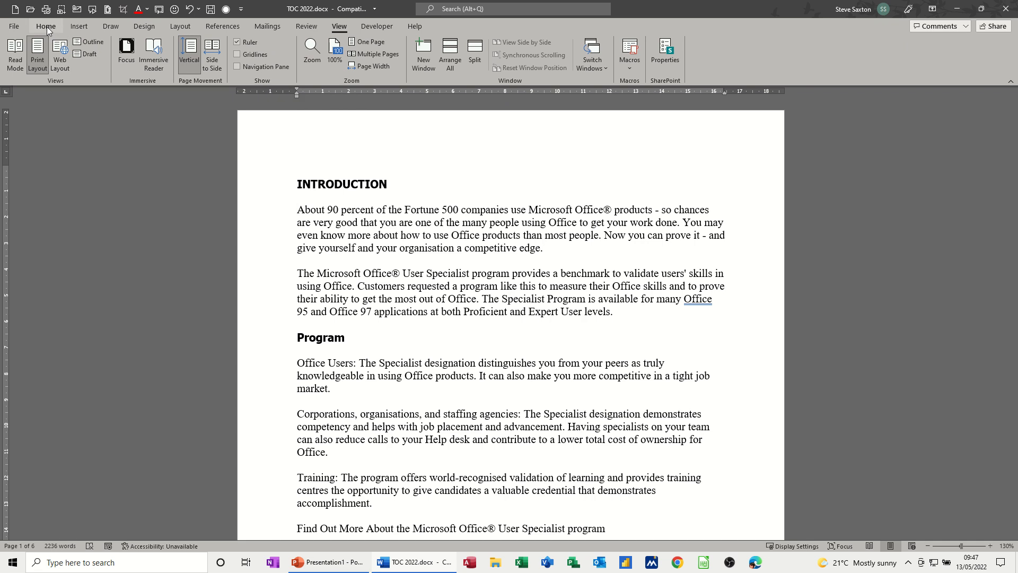
pyautogui.click(45, 26)
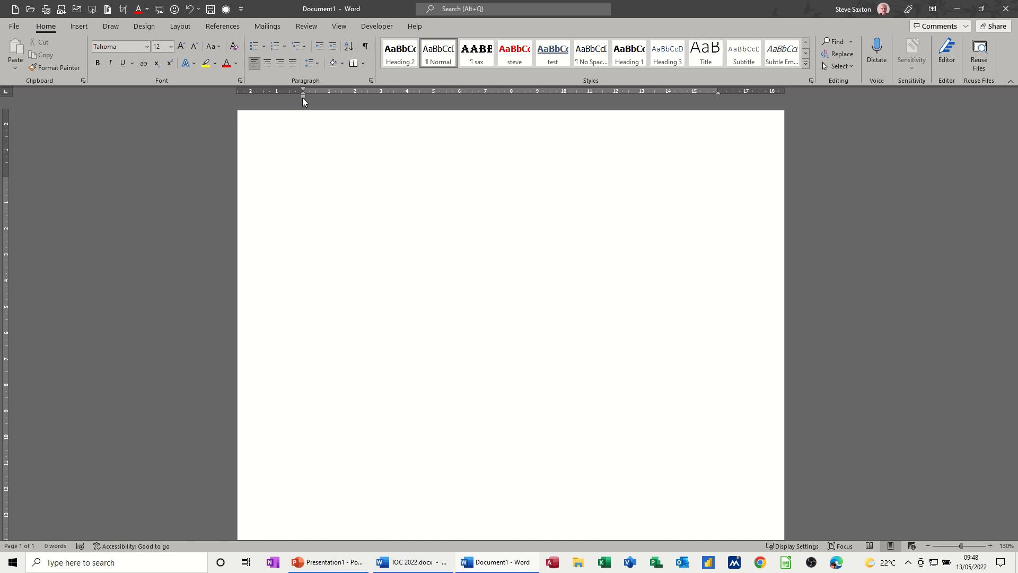
pyautogui.moveTo(303, 96)
pyautogui.write('Jhb ejhvbe dhb ejhbe jhb ejhbe jhbe jhbe jhvbe ')
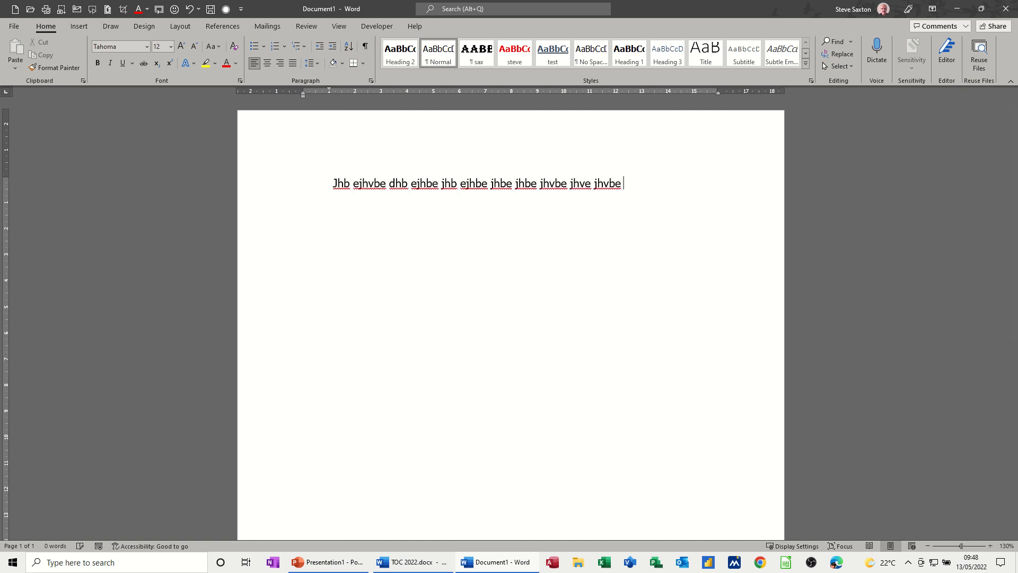
# Type two filler practice paragraphs in the new document, then select all and delete them.
pyautogui.write('jhve jhvbe jhvbe jhvbe jhgve jhgve jhvbe jhbe jbhje jhb e')
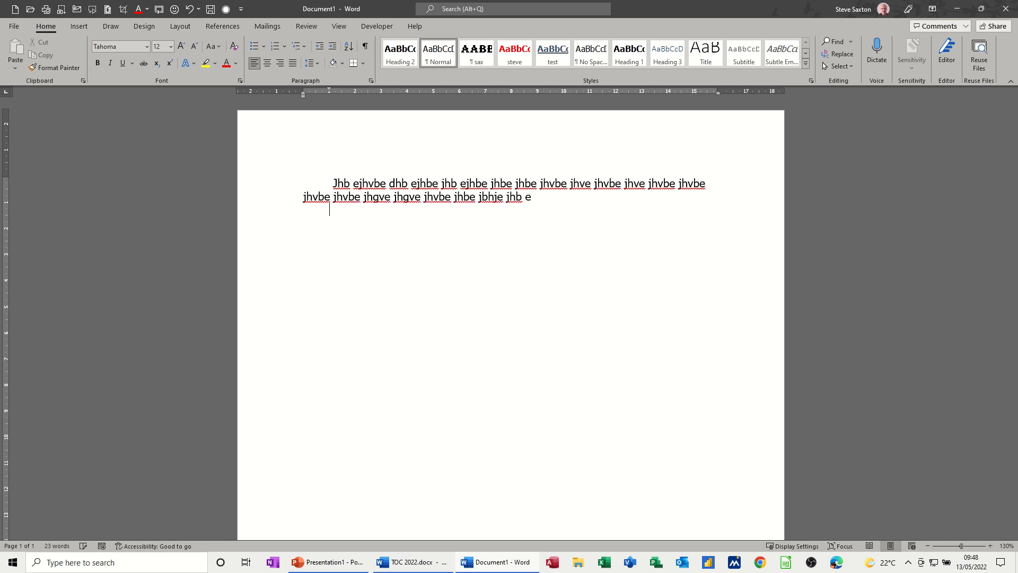
pyautogui.write('C ge')
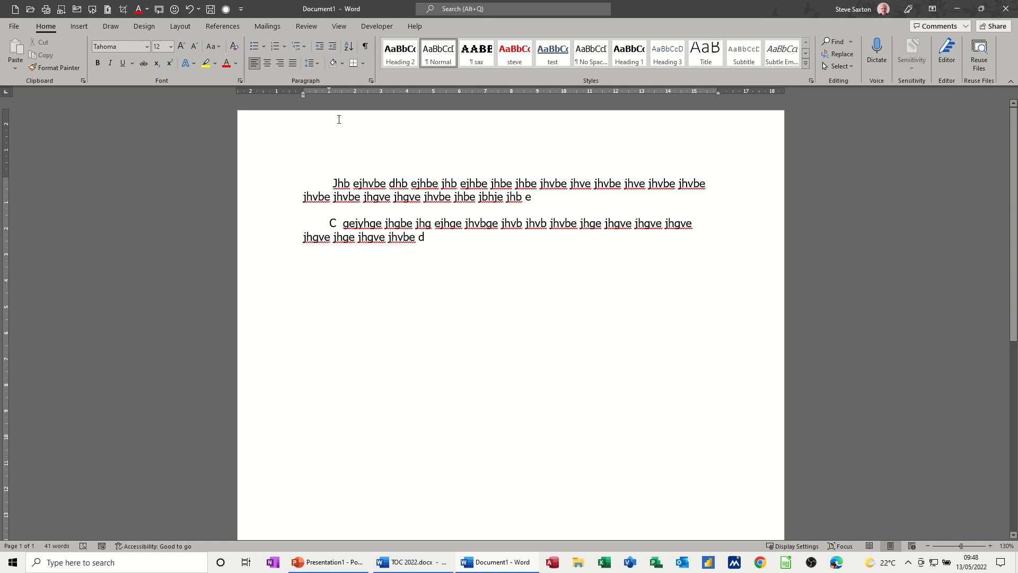
pyautogui.moveTo(434, 315)
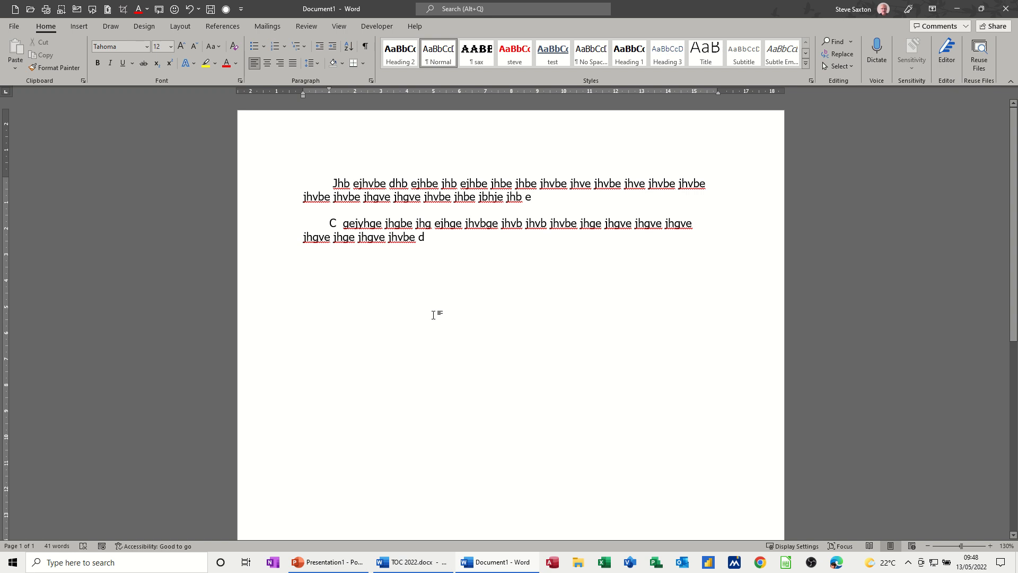
pyautogui.press('ctrl+a')
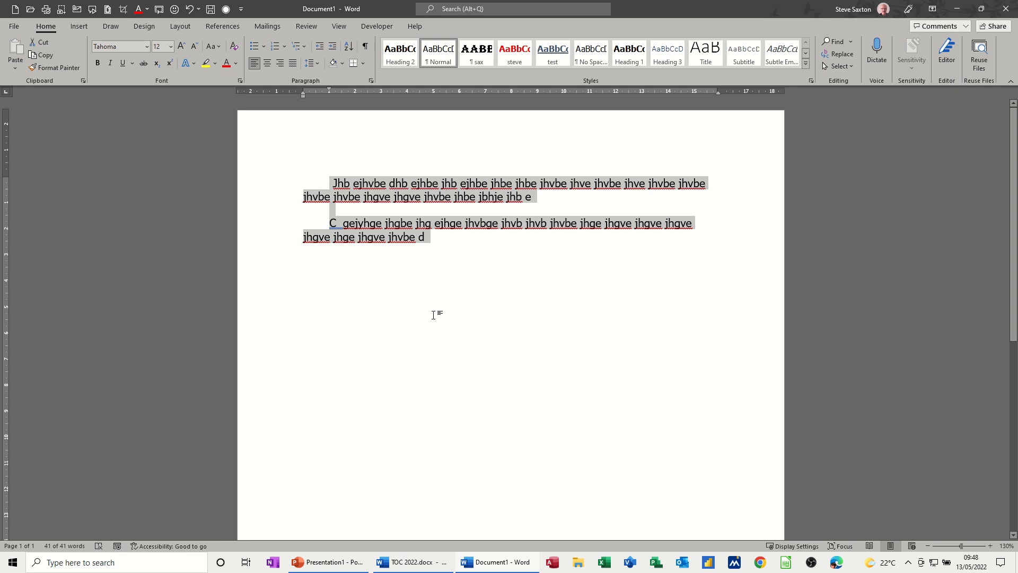
pyautogui.press('Delete')
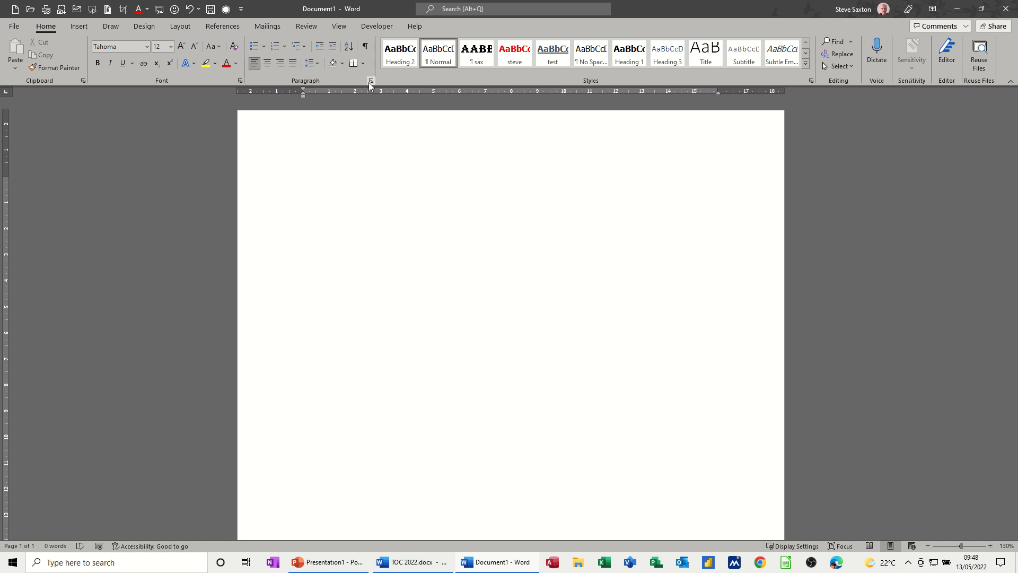
pyautogui.moveTo(369, 83)
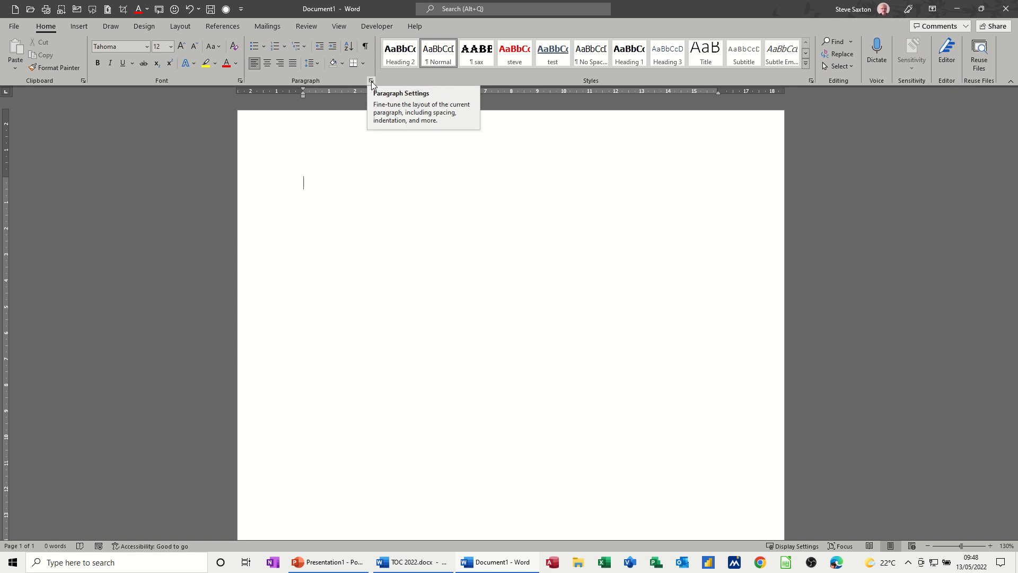
# In the Paragraph dialog, browse Special and Line spacing, then raise Left indentation to 2.4 cm.
pyautogui.click(370, 80)
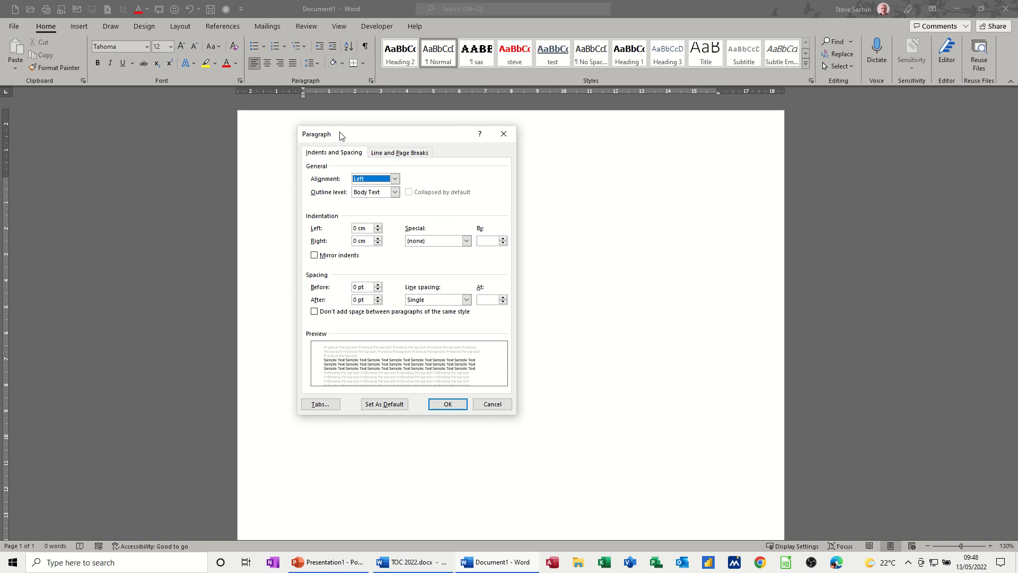
pyautogui.moveTo(303, 213)
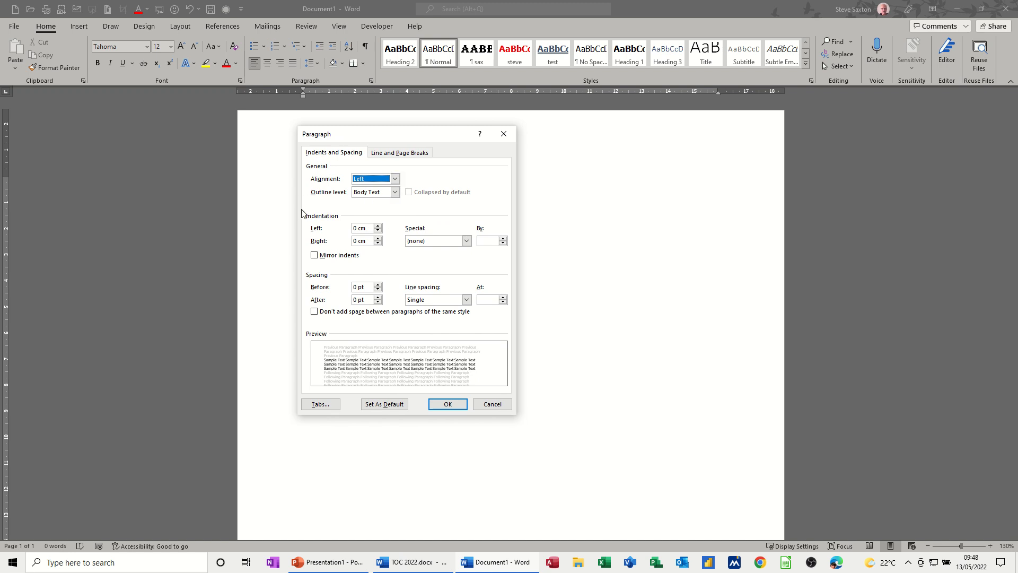
pyautogui.moveTo(307, 220)
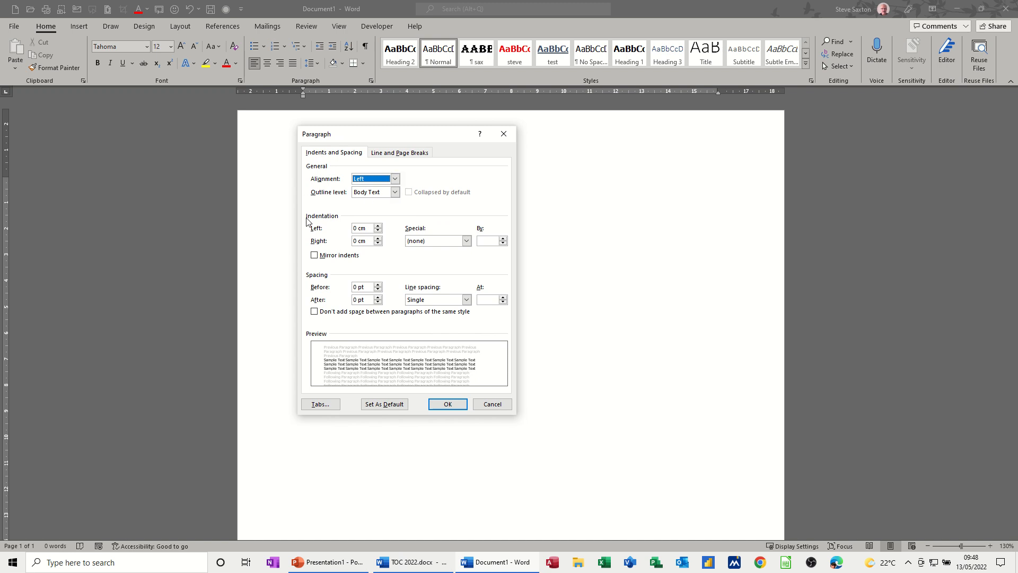
pyautogui.moveTo(344, 238)
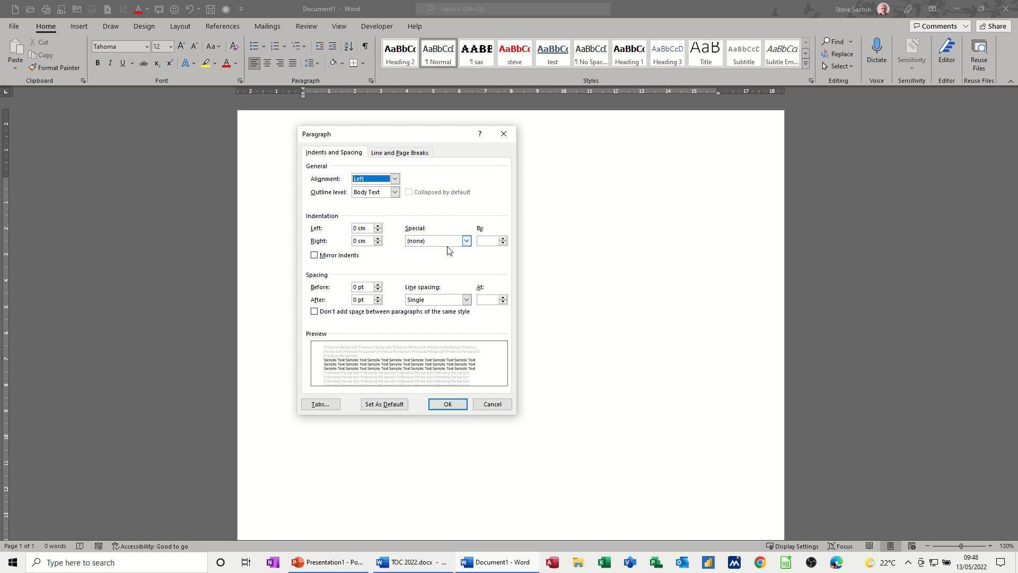
pyautogui.click(465, 240)
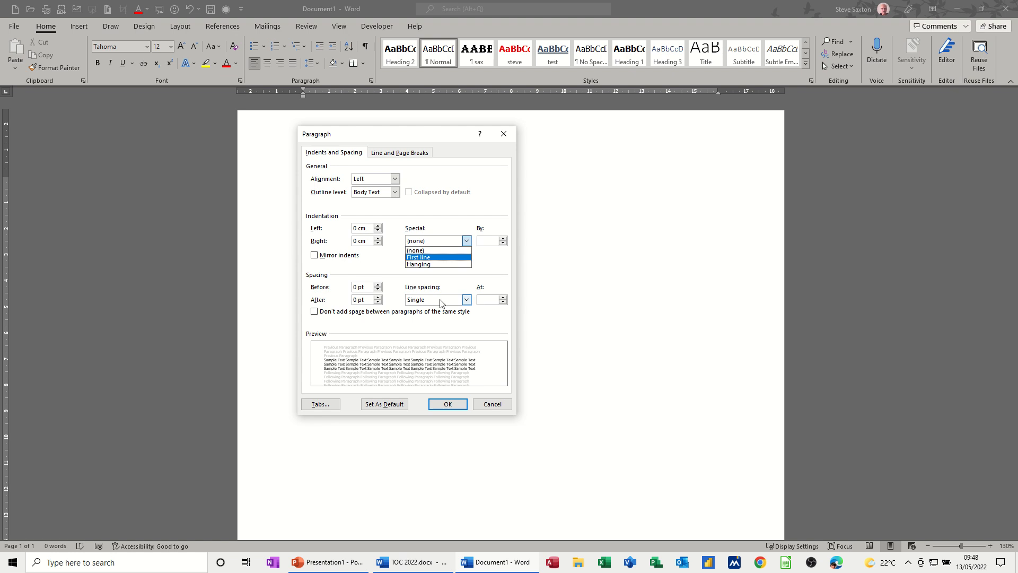
pyautogui.click(466, 300)
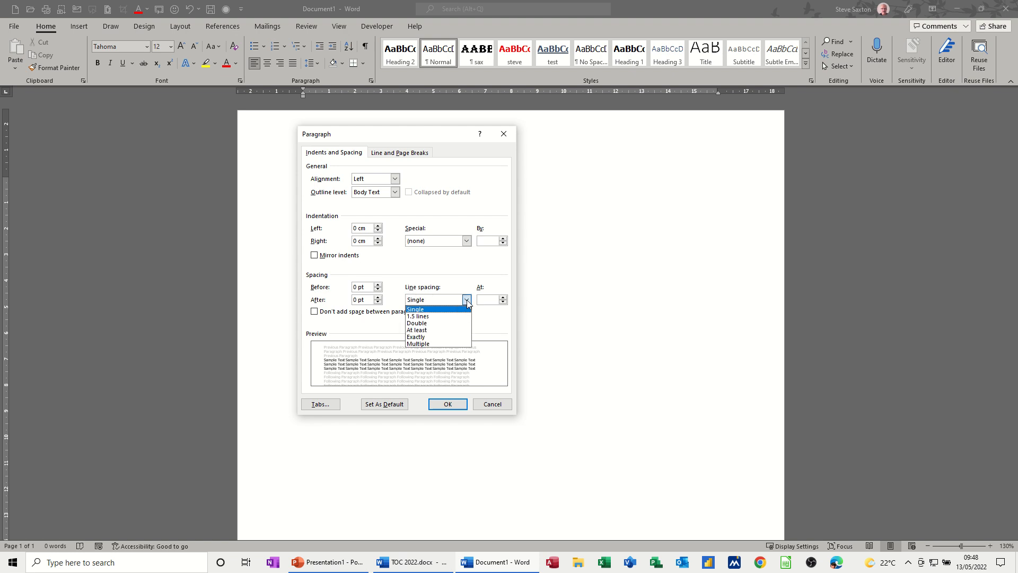
pyautogui.click(415, 309)
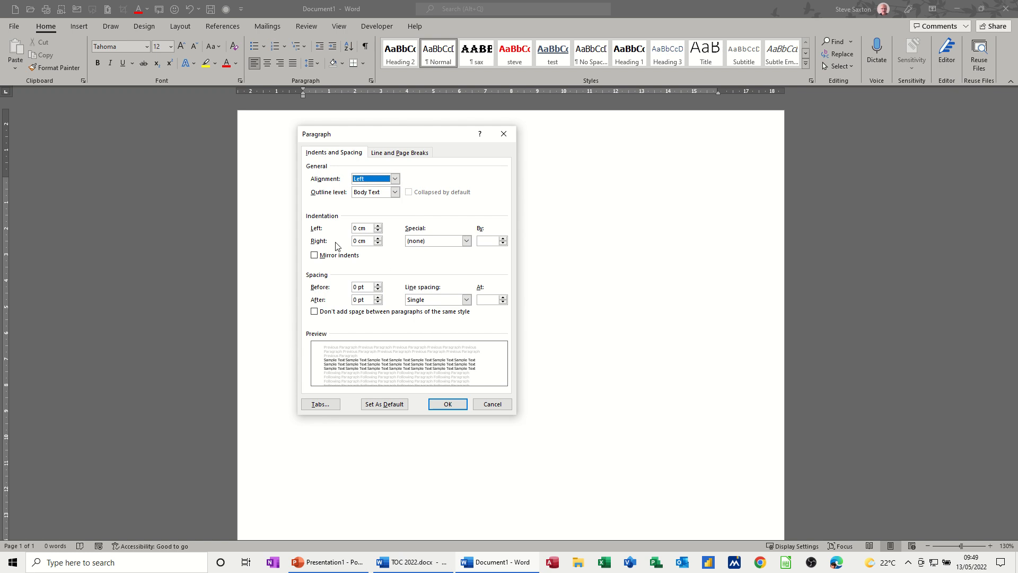
pyautogui.moveTo(369, 265)
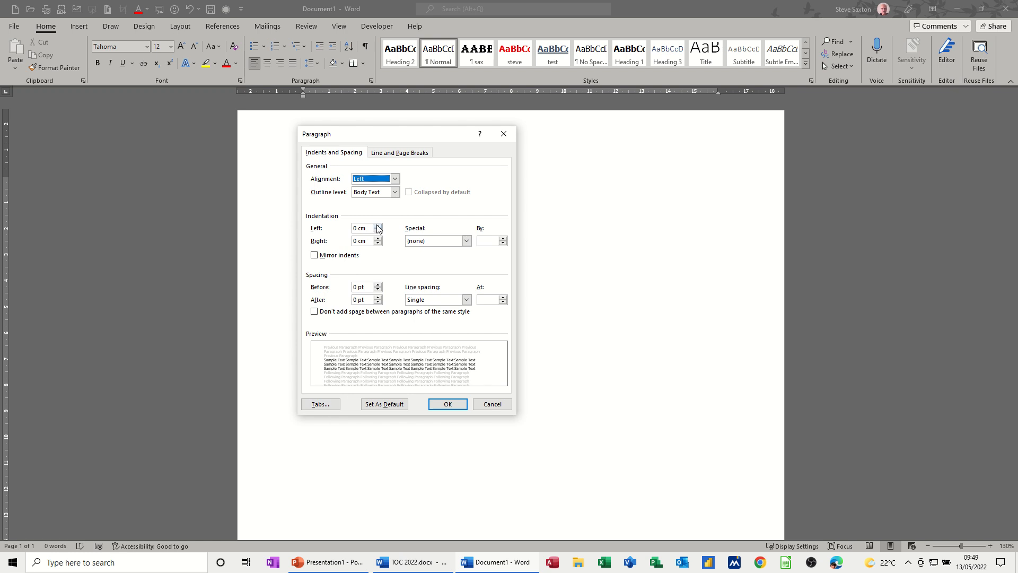
pyautogui.click(381, 225)
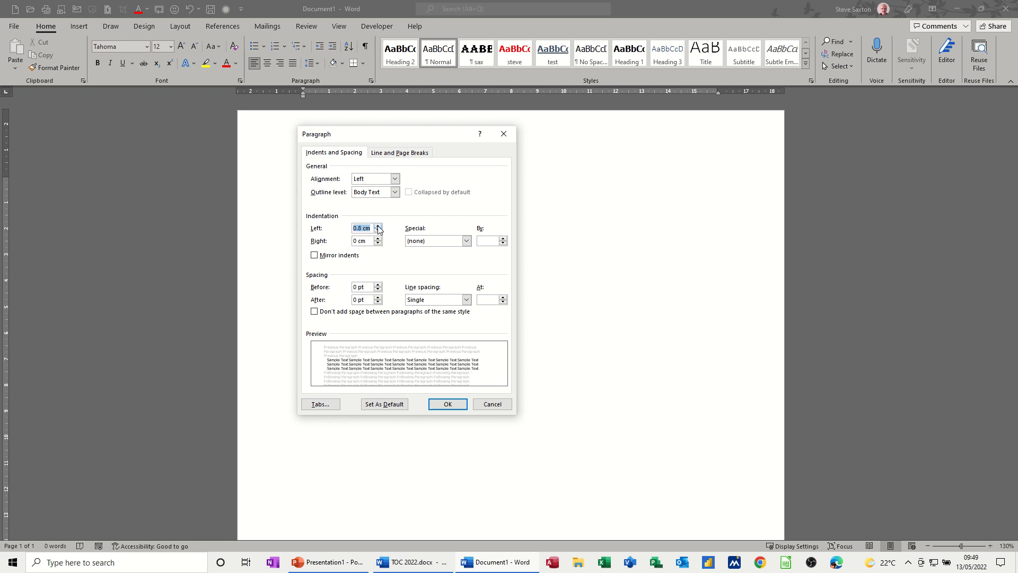
pyautogui.click(380, 225)
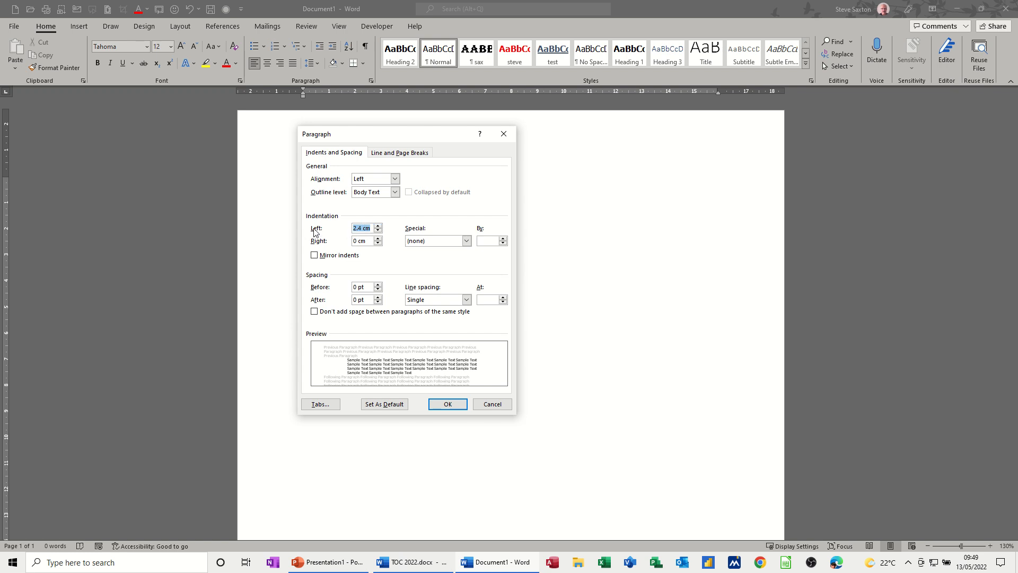
pyautogui.moveTo(388, 251)
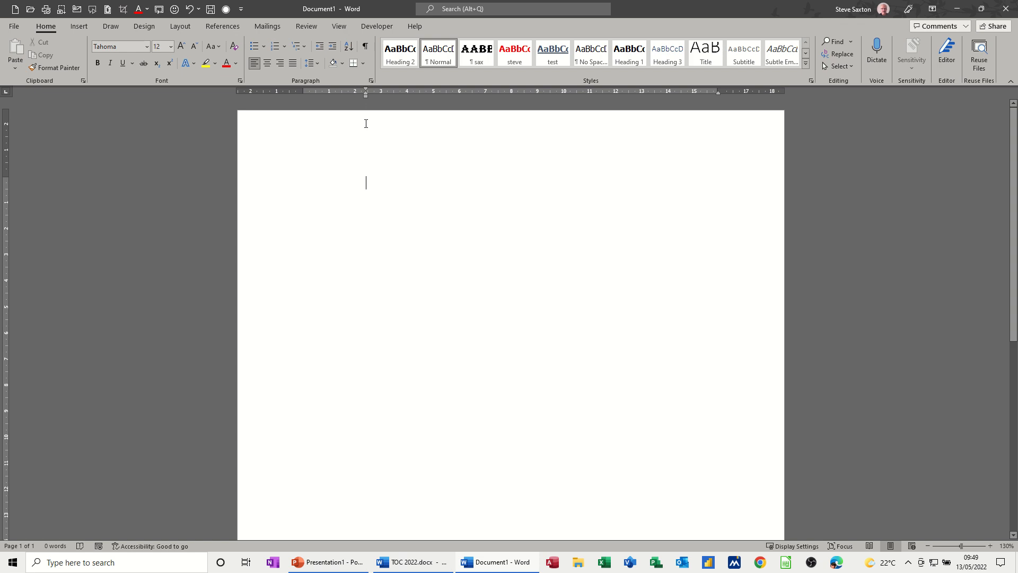
pyautogui.moveTo(375, 157)
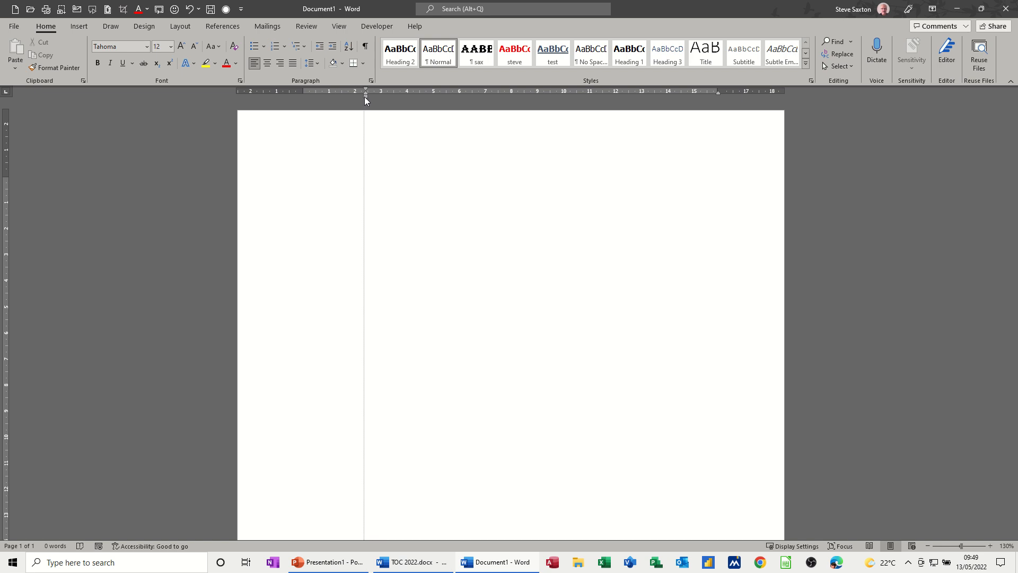
pyautogui.click(370, 80)
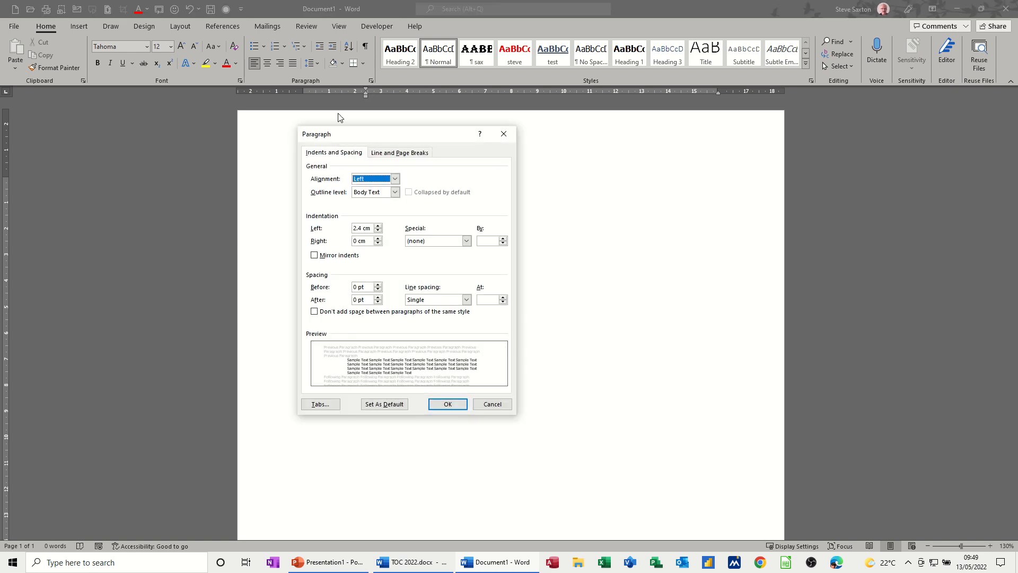
pyautogui.moveTo(372, 237)
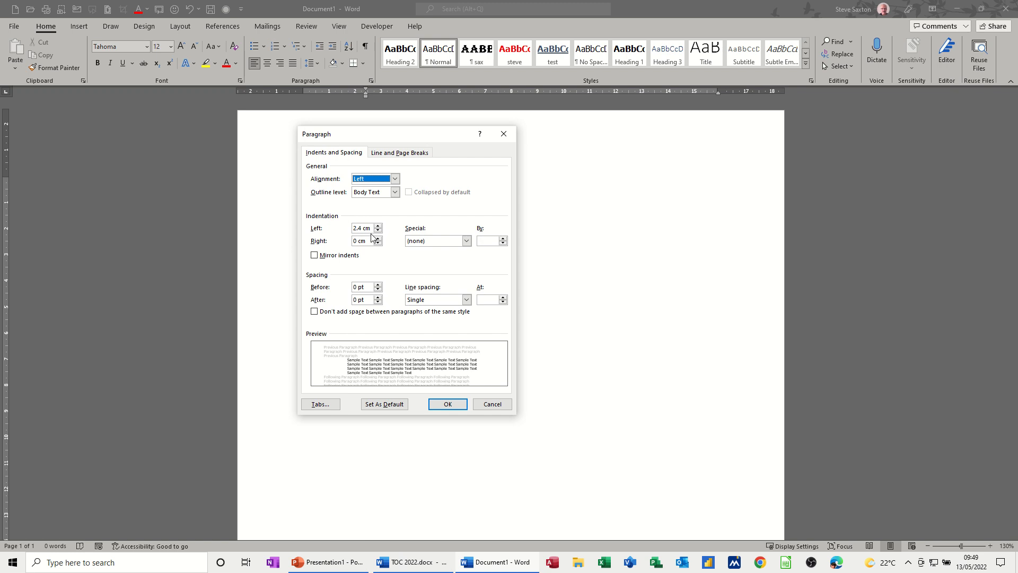
pyautogui.moveTo(370, 234)
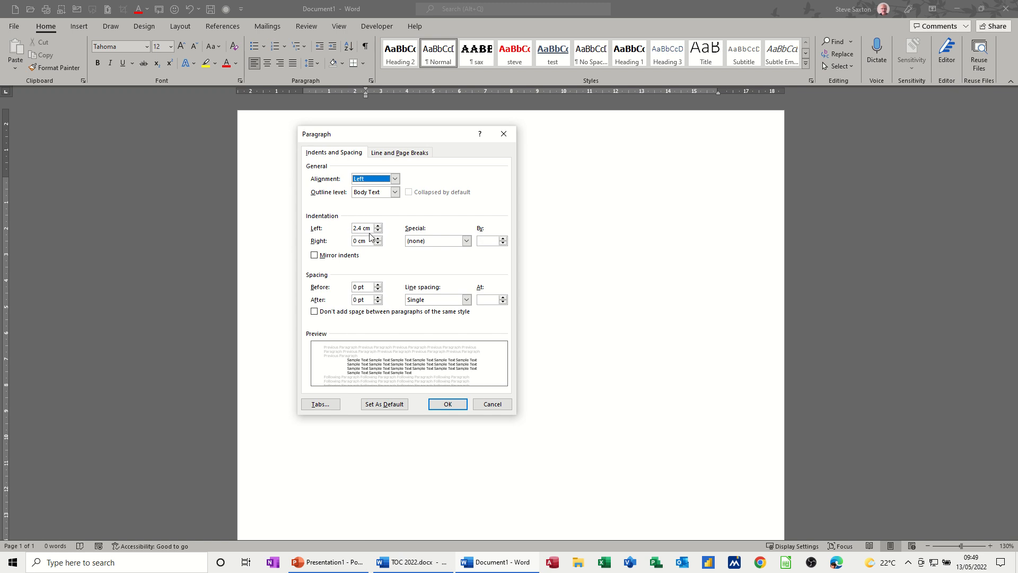
pyautogui.moveTo(379, 117)
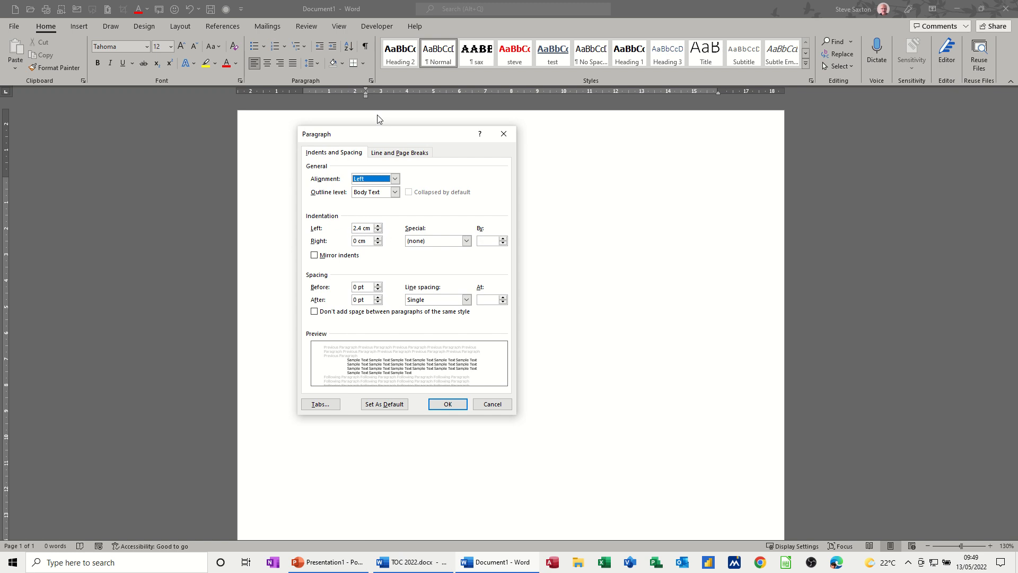
pyautogui.moveTo(368, 92)
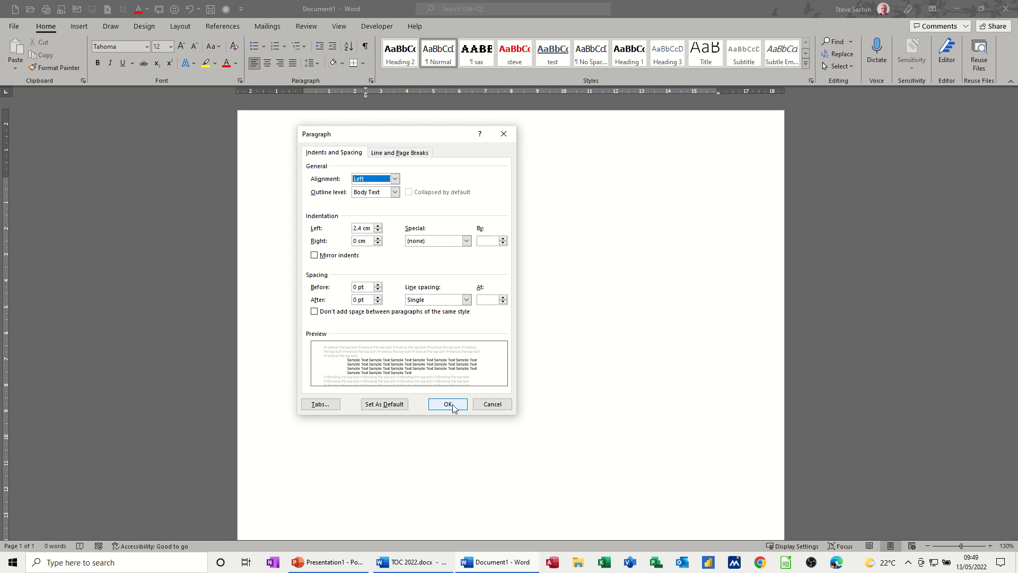
# Confirm the Paragraph dialog, applying the 2.4 cm left indent.
pyautogui.click(448, 404)
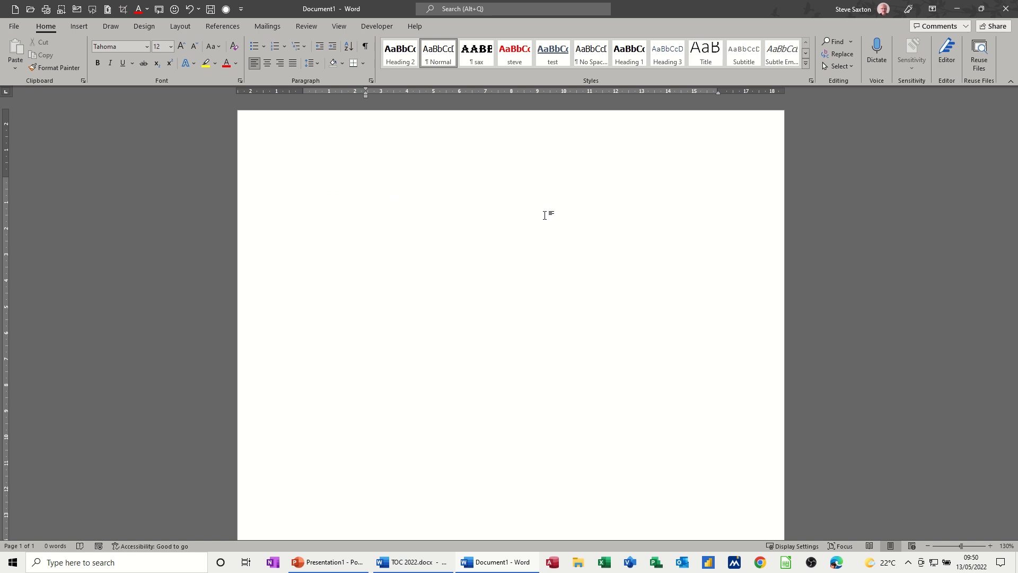
pyautogui.moveTo(541, 148)
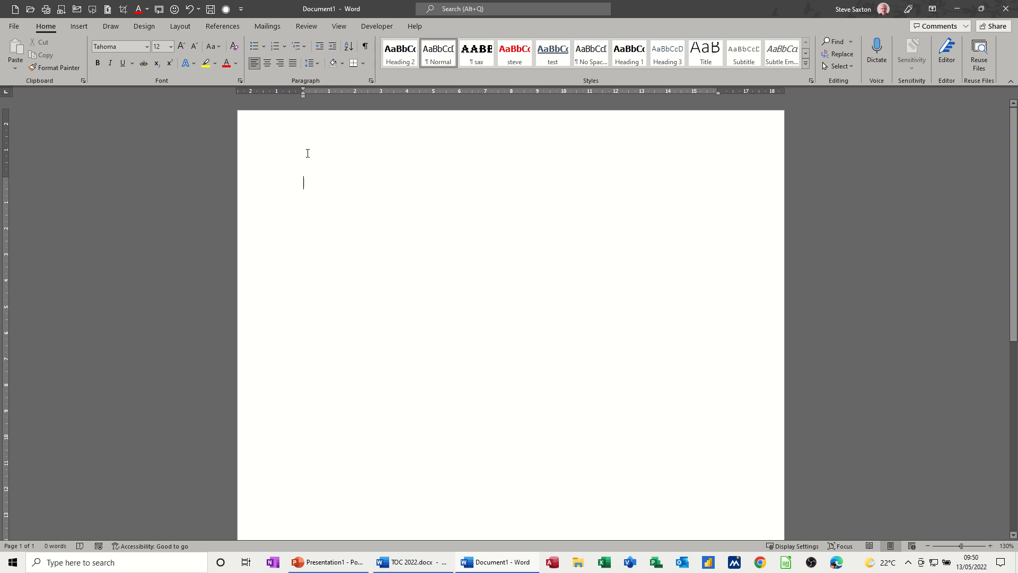
pyautogui.moveTo(675, 170)
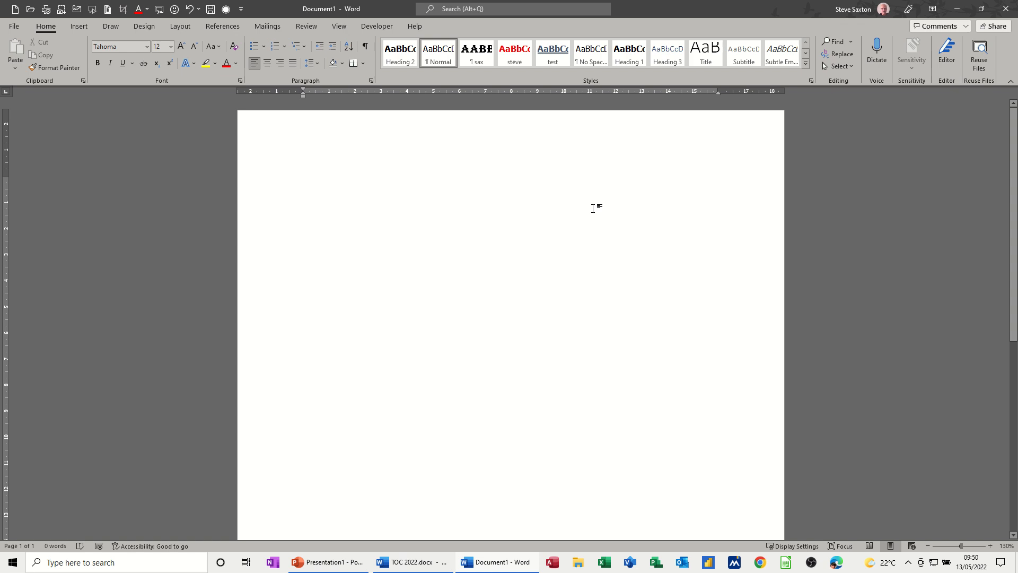
# Start typing Mr further right on the line and show the hidden formatting marks.
pyautogui.click(350, 183)
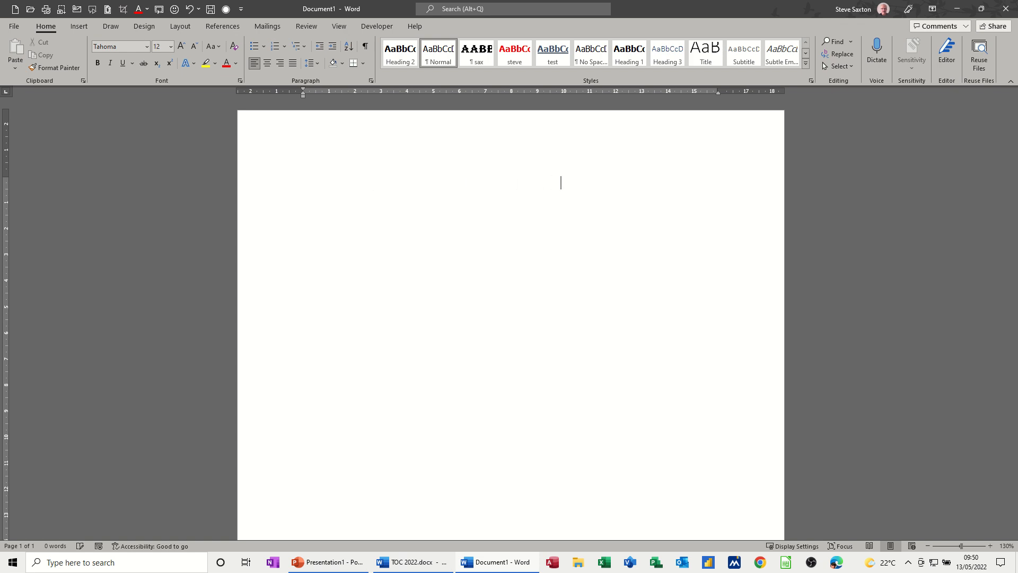
pyautogui.write('Mr S Saxton')
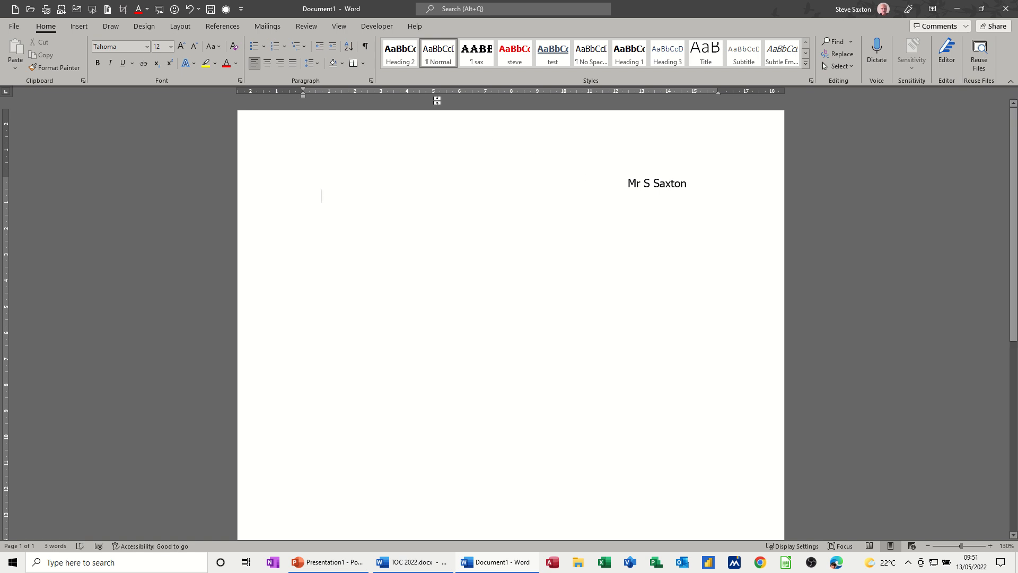
pyautogui.click(365, 46)
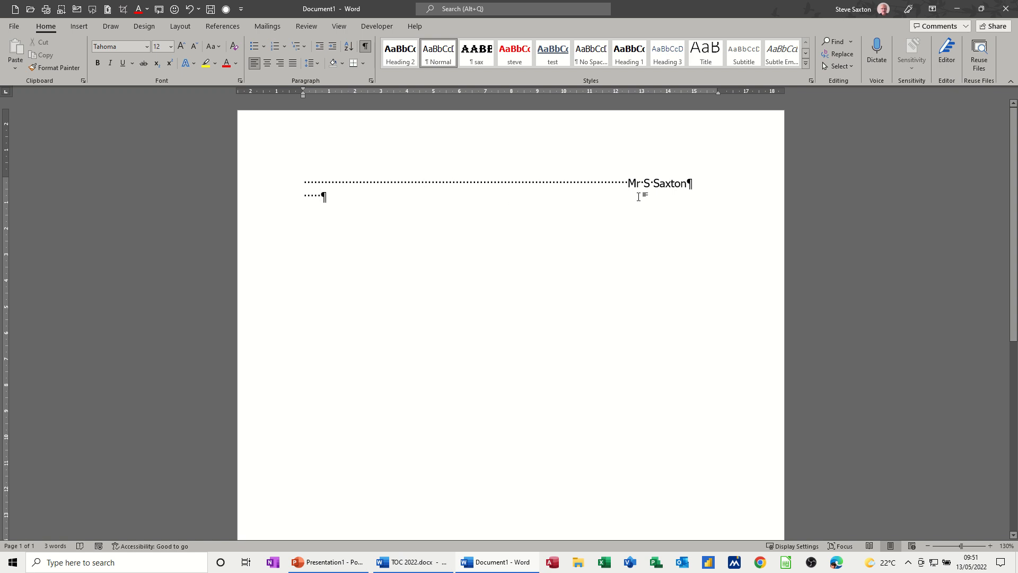
pyautogui.moveTo(381, 200)
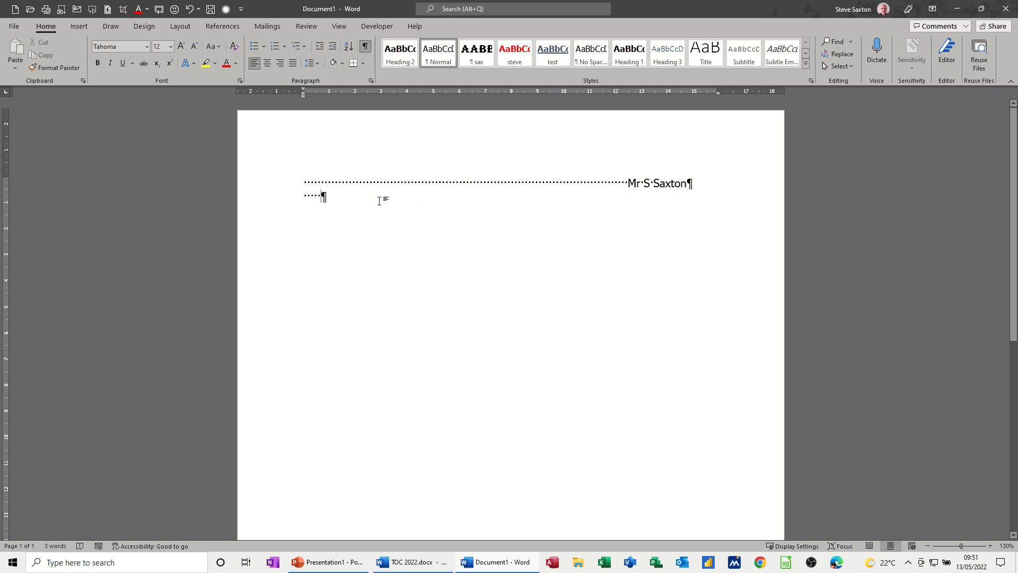
pyautogui.moveTo(441, 206)
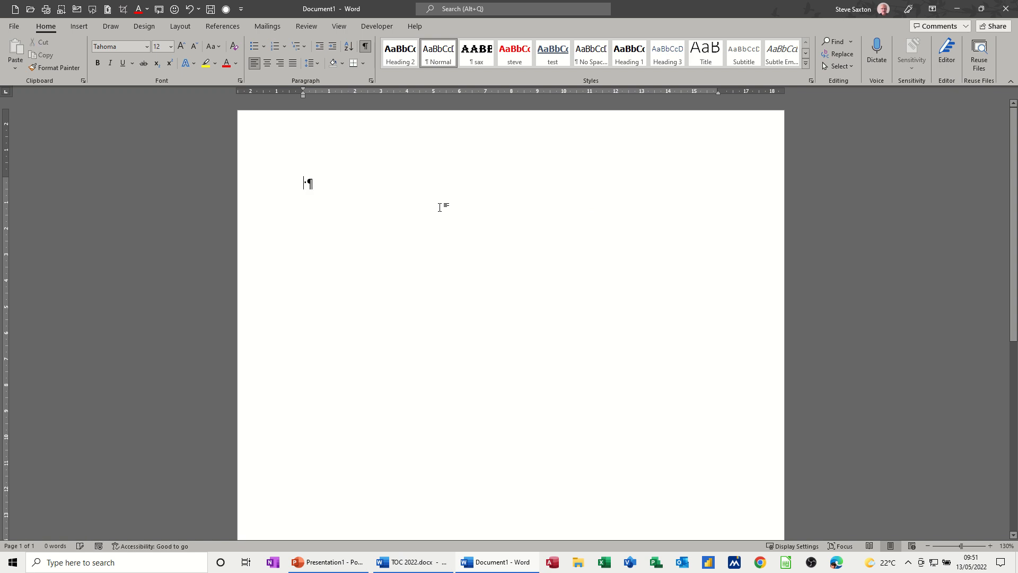
# Push Mr Saxton rightwards with tabs, start a new line, then delete the tabbed lines.
pyautogui.press('Tab')
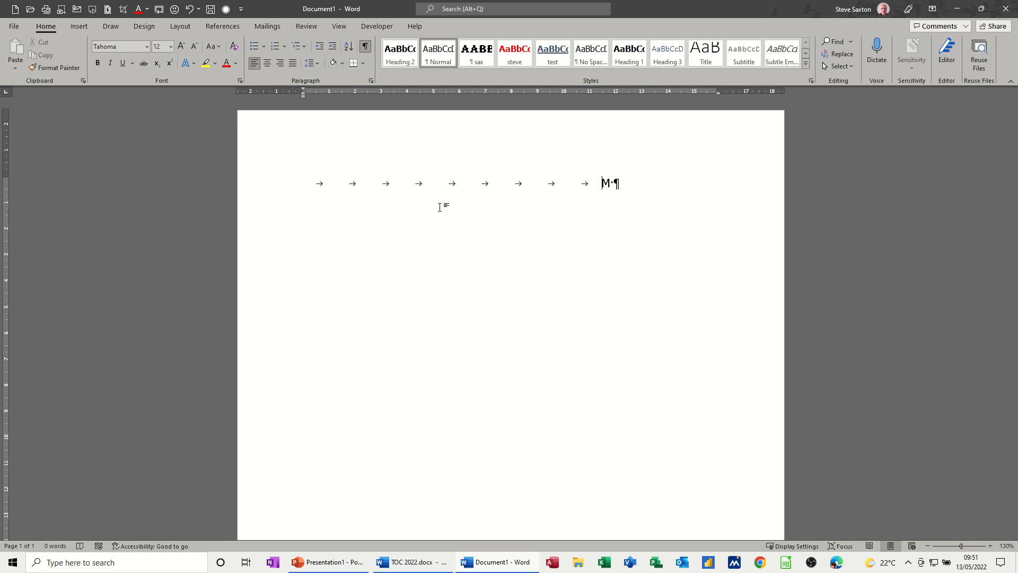
pyautogui.write('r Sa')
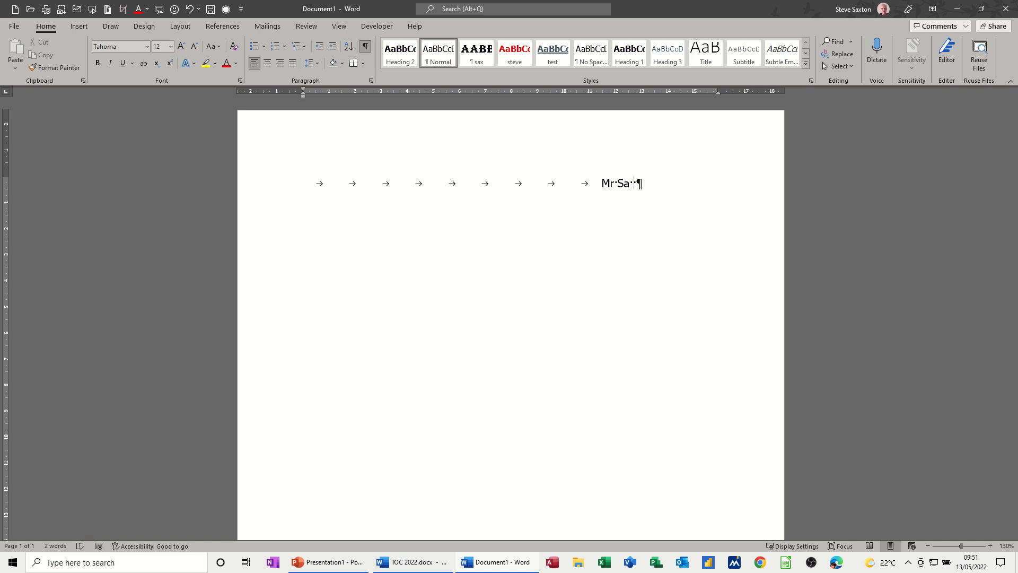
pyautogui.write('x')
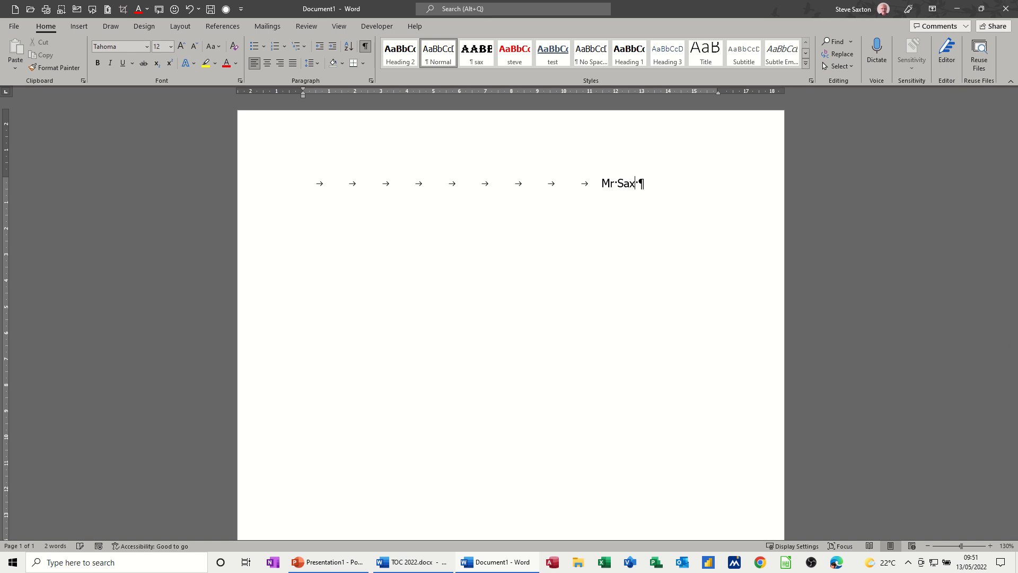
pyautogui.write('ton')
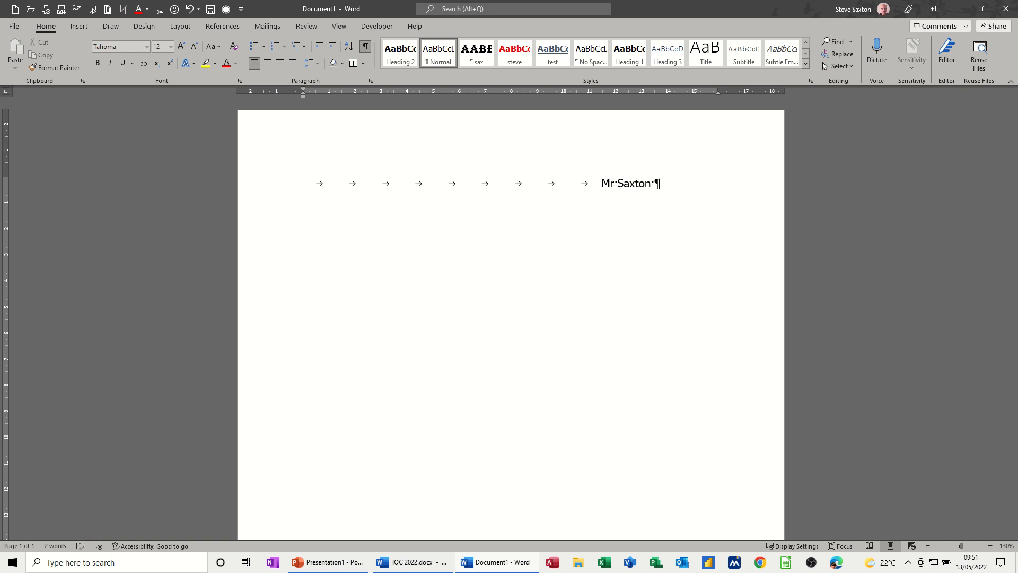
pyautogui.press('Enter')
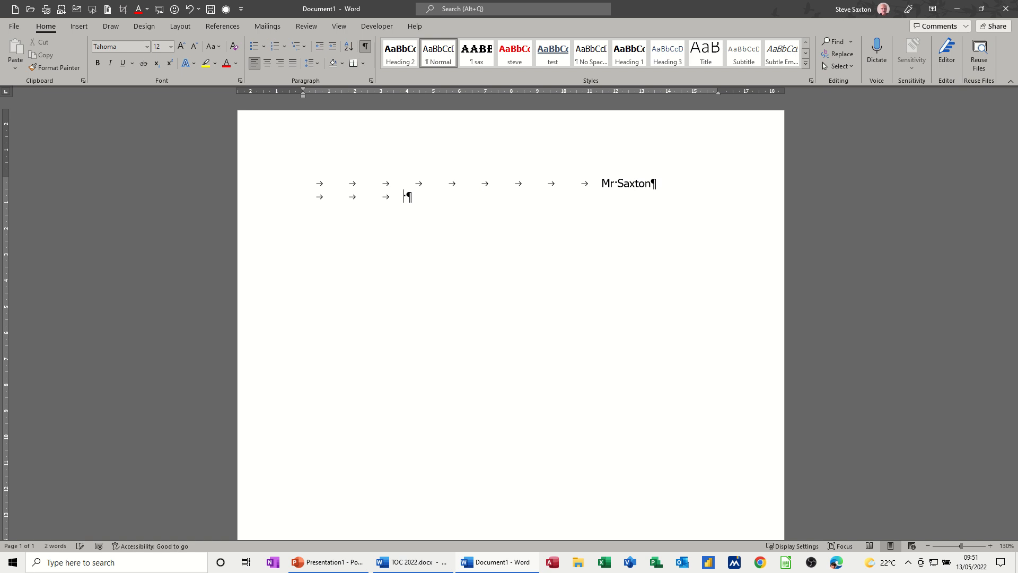
pyautogui.moveTo(589, 100)
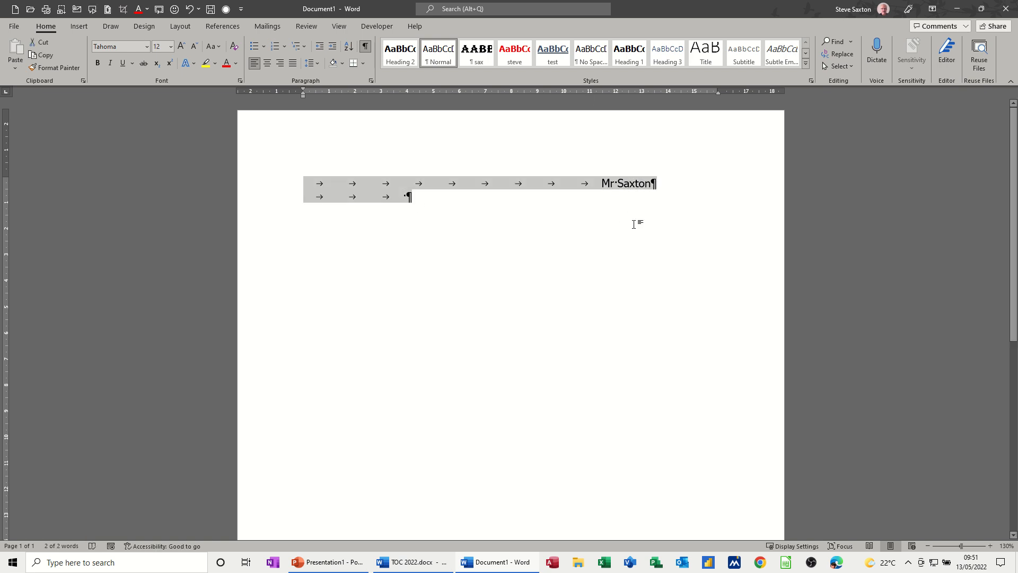
pyautogui.press('Delete')
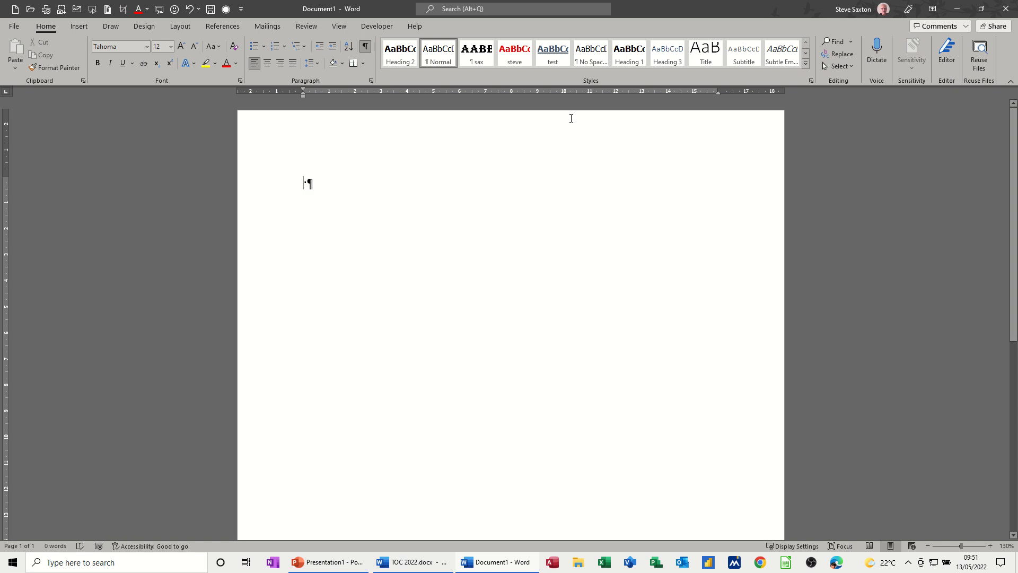
pyautogui.moveTo(594, 98)
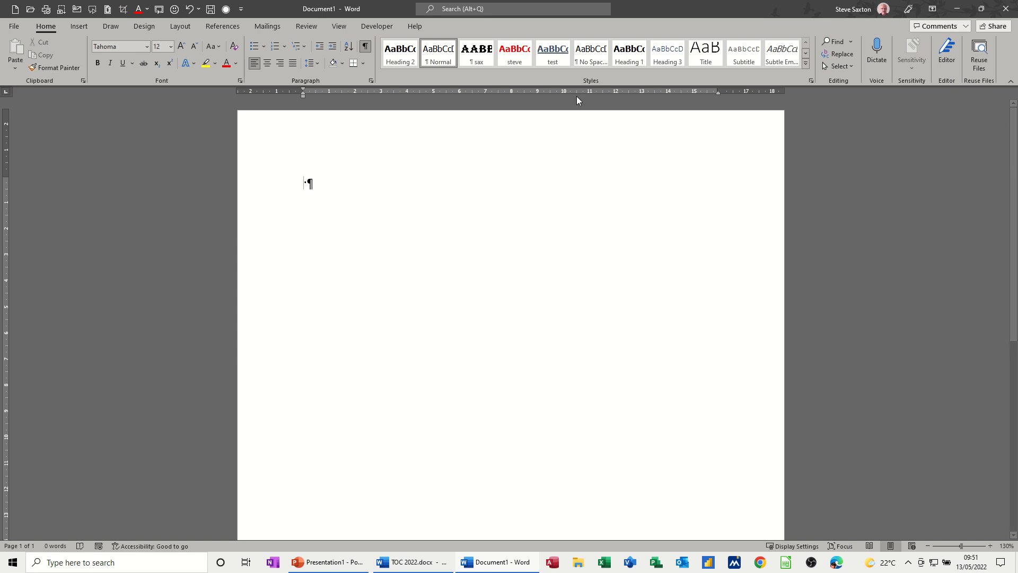
pyautogui.moveTo(564, 97)
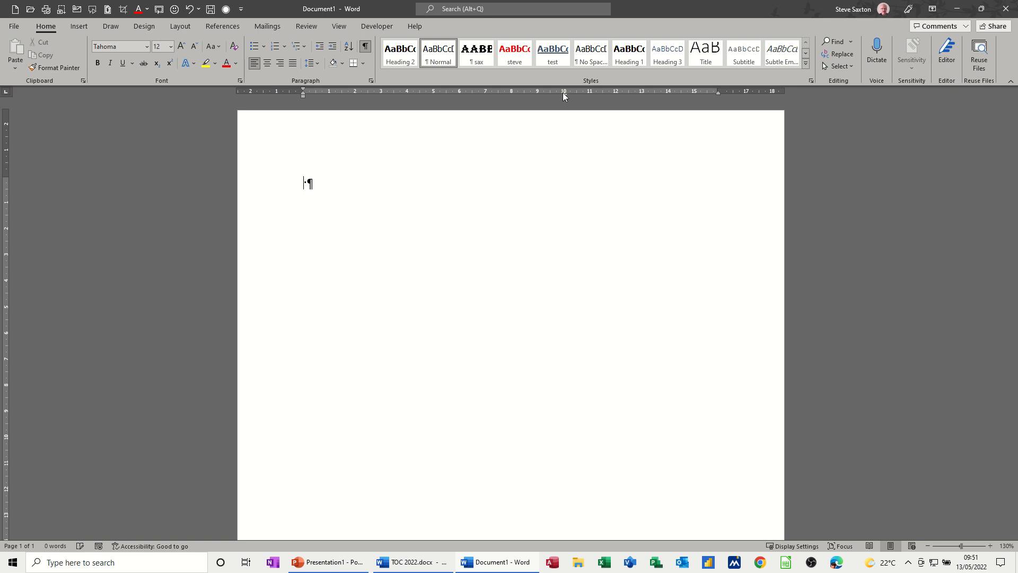
# Jump to the custom tab stop and type test text Fddfdfhdf jgdfjhgdf there.
pyautogui.press('Tab')
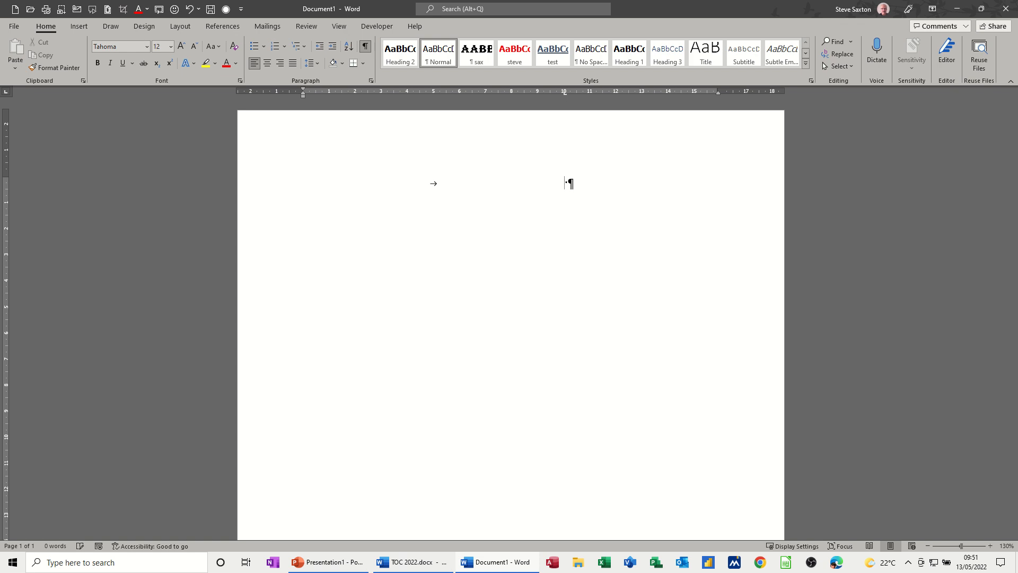
pyautogui.write('Fddfdfhdf')
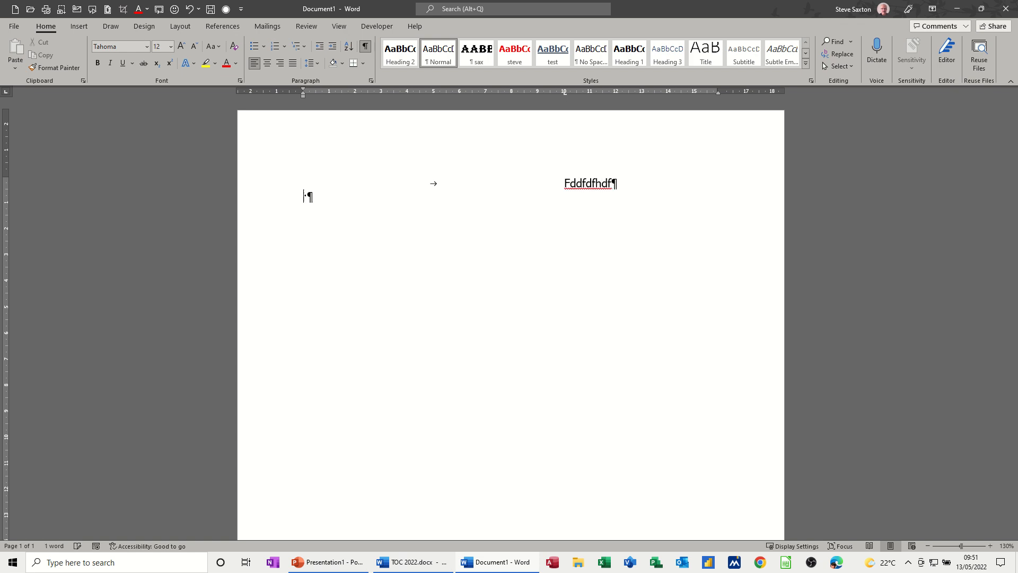
pyautogui.write('jgdfjhgdf')
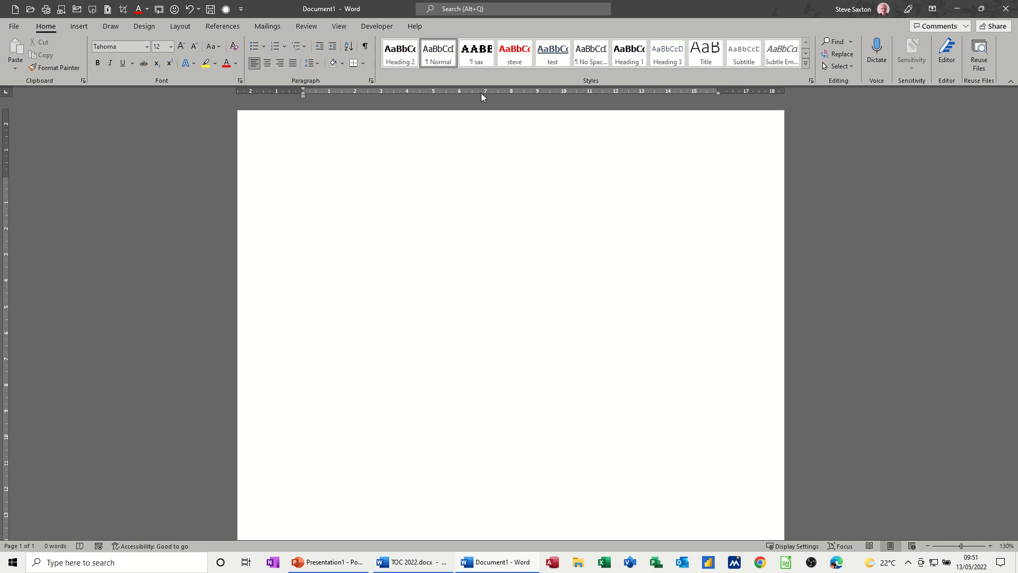
pyautogui.moveTo(280, 63)
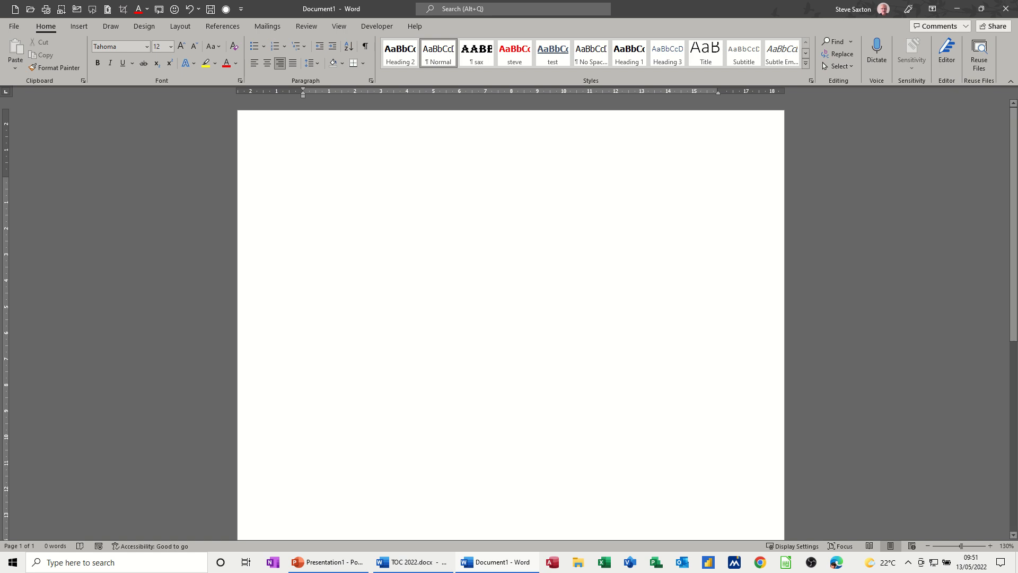
pyautogui.write('Mr')
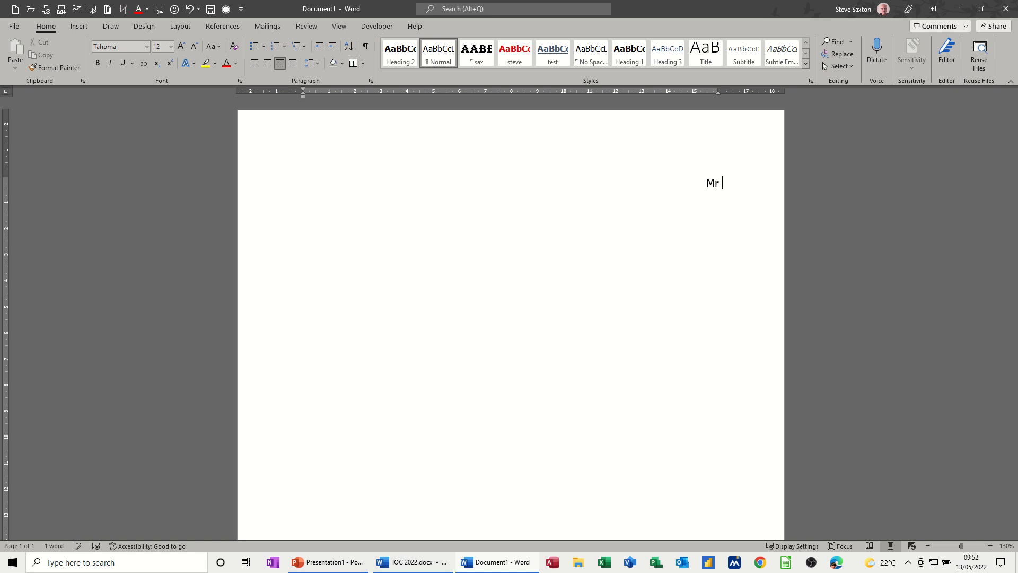
pyautogui.write('S Saxton')
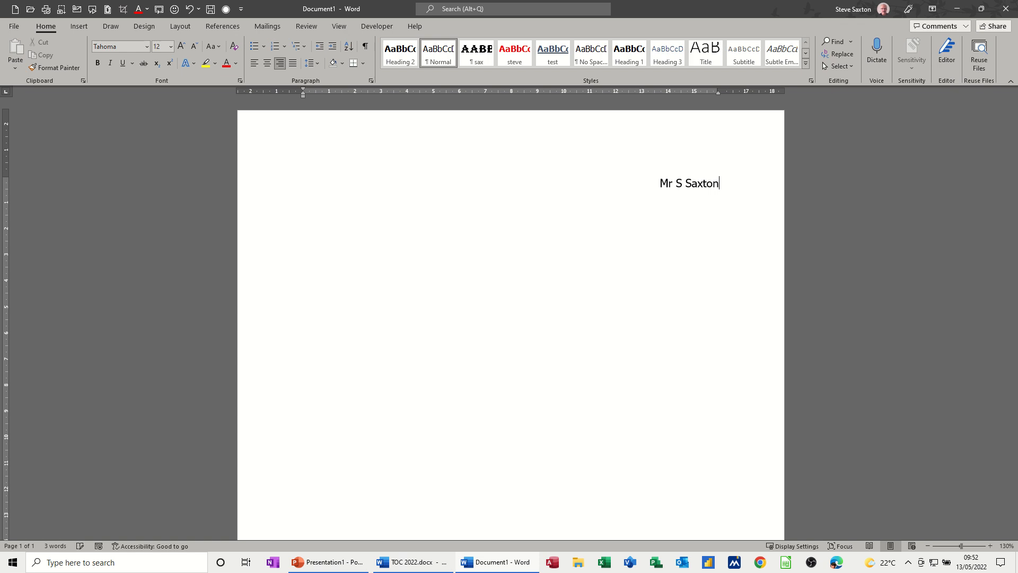
pyautogui.write('123')
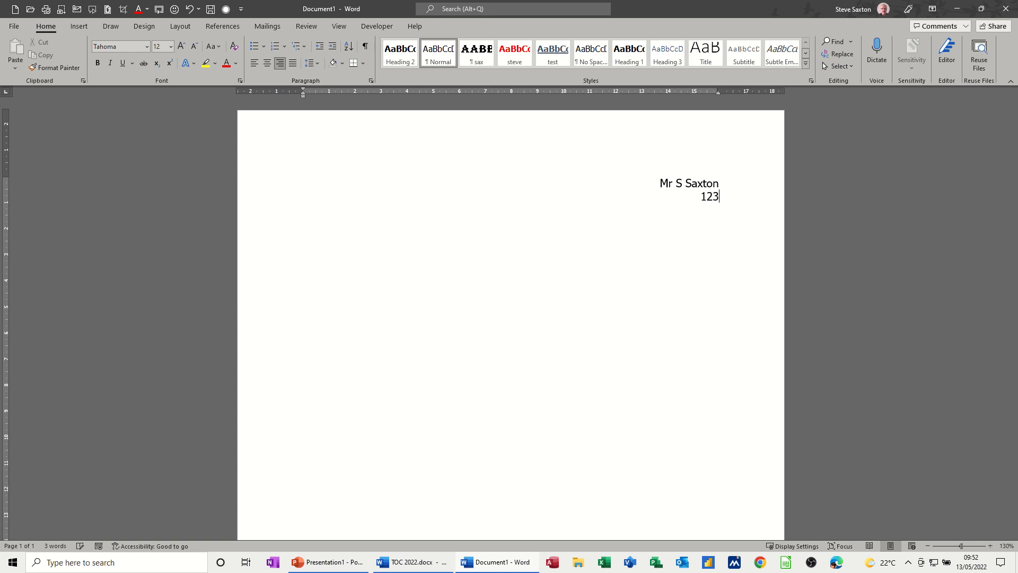
pyautogui.write('Be')
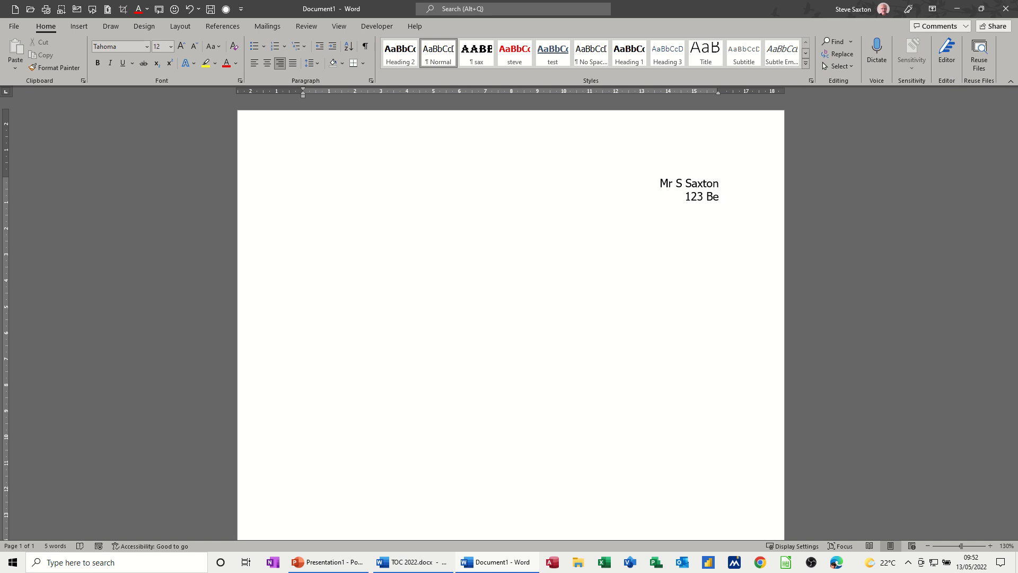
pyautogui.write('l')
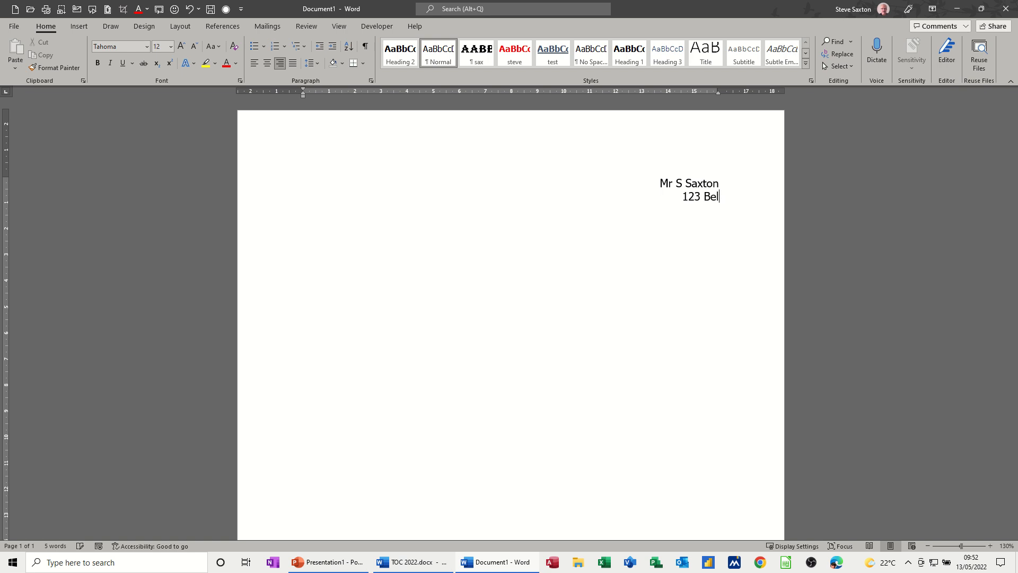
pyautogui.write('don')
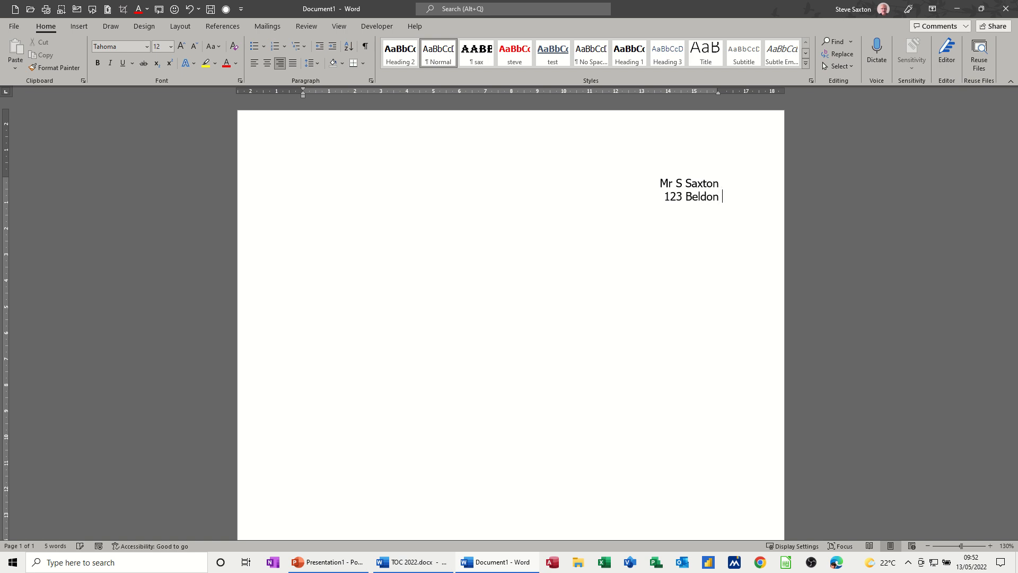
pyautogui.write('Lane')
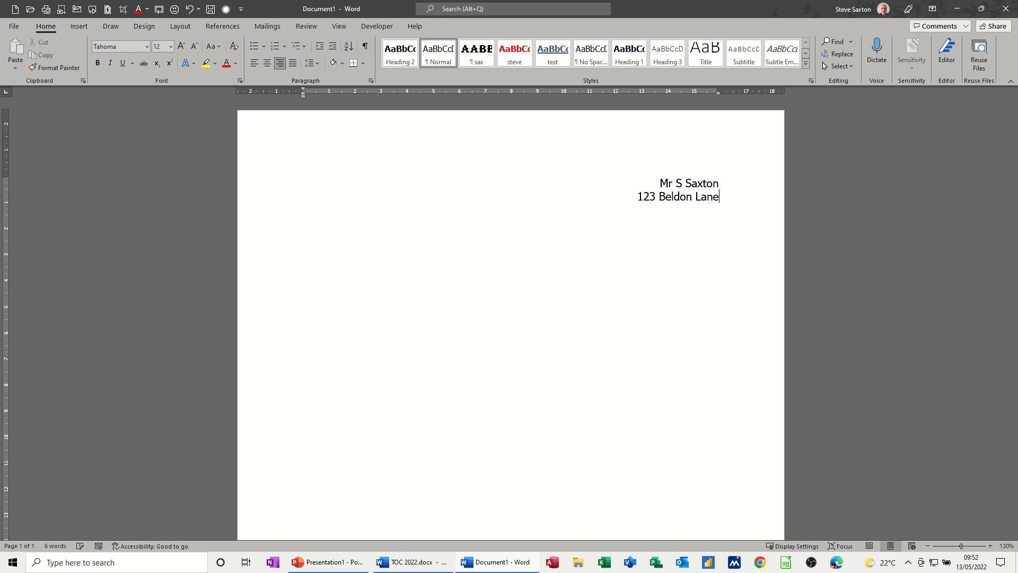
pyautogui.write('B')
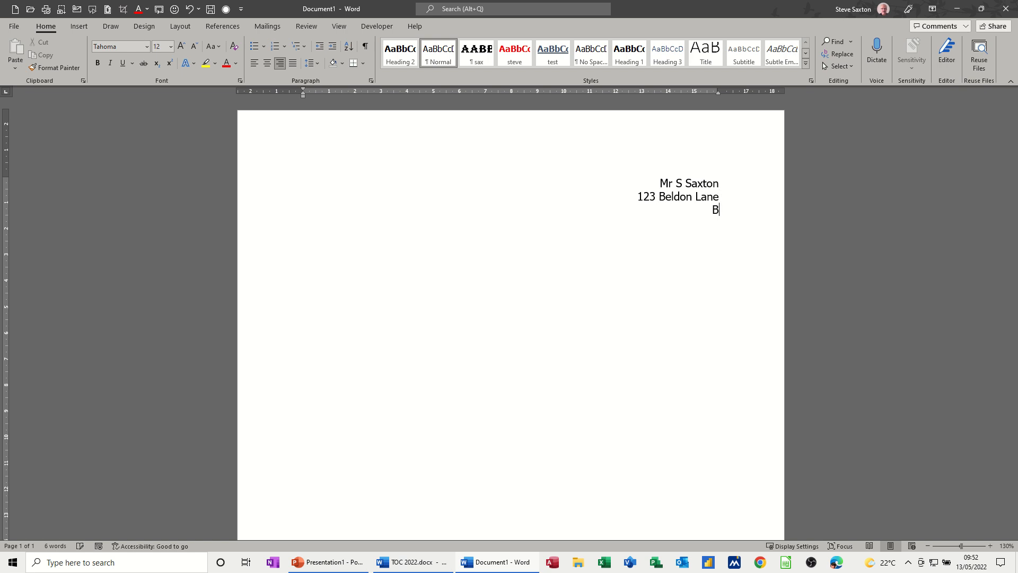
pyautogui.write('radford')
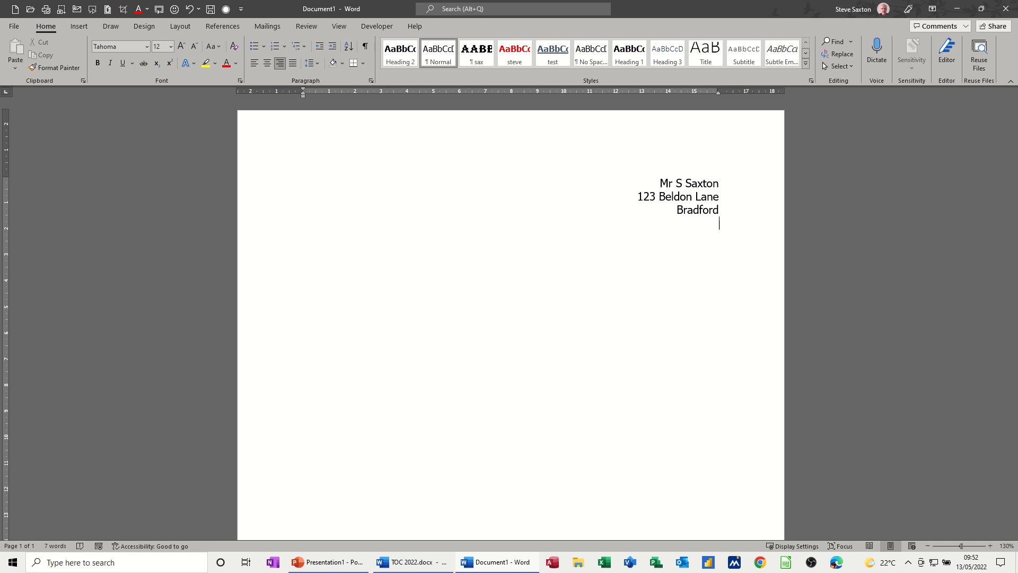
pyautogui.write('Dfshsdhb b js bsjs')
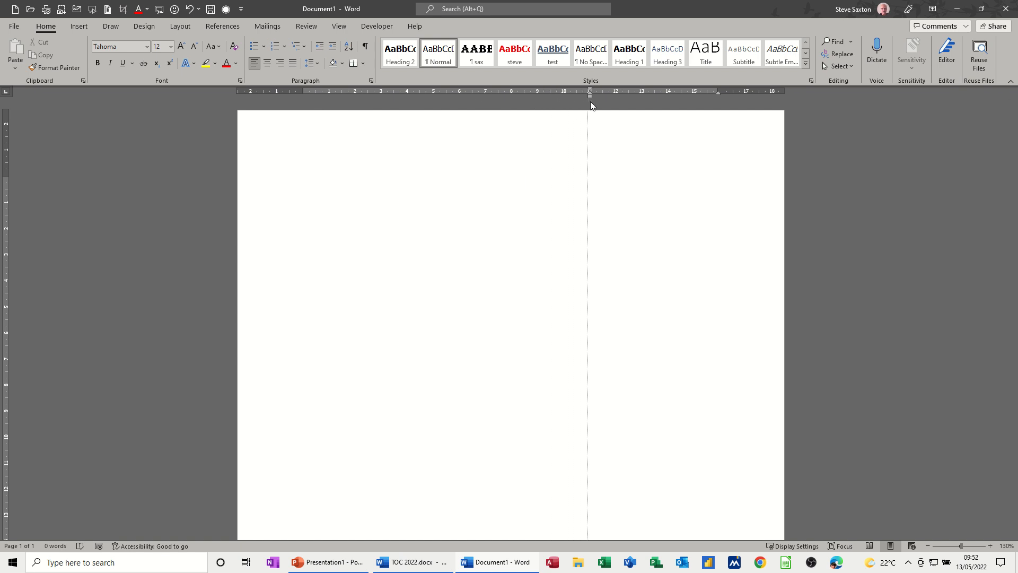
pyautogui.write('Mr')
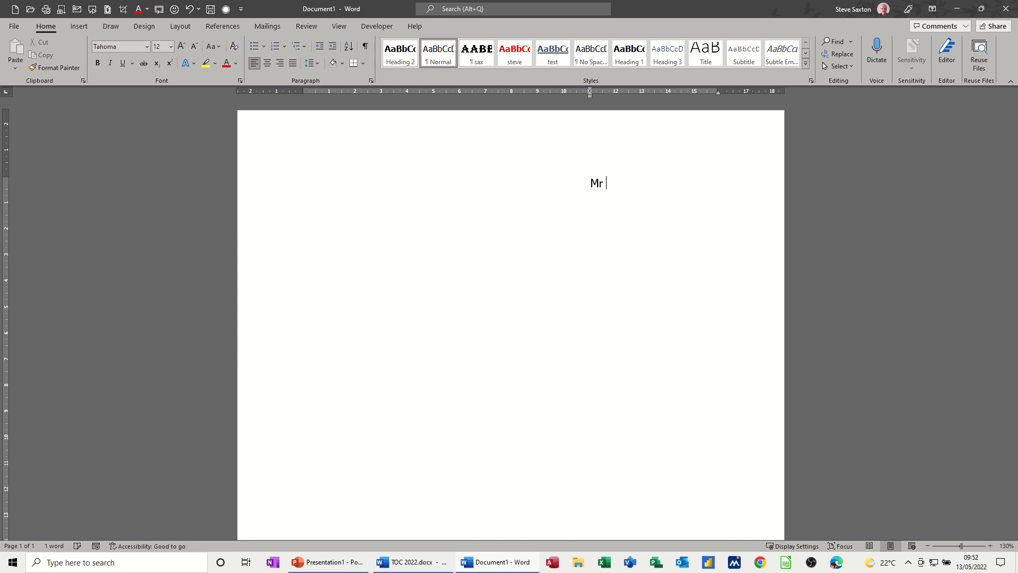
pyautogui.write('S Saxton')
pyautogui.write('1')
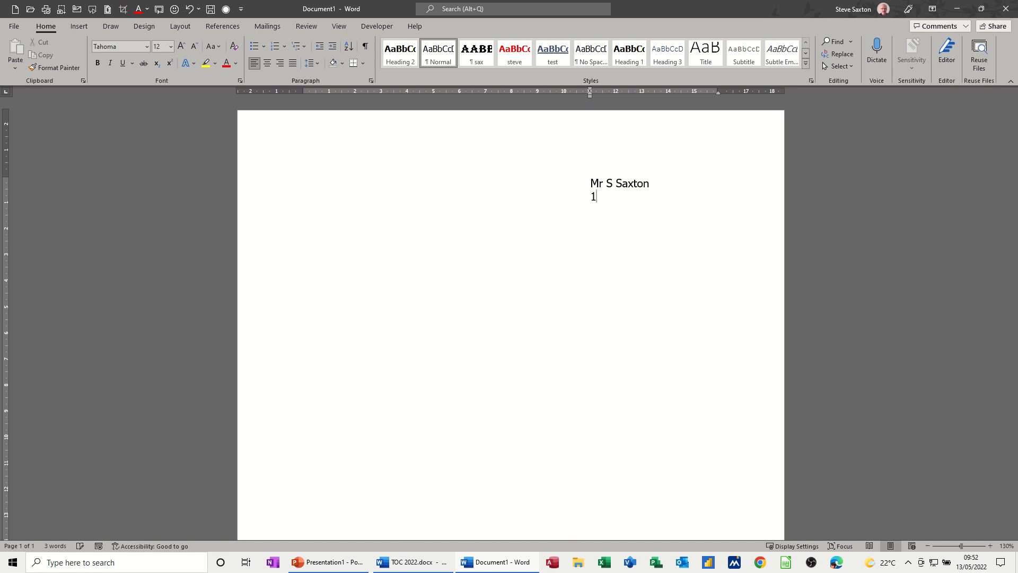
pyautogui.write('23 Bel')
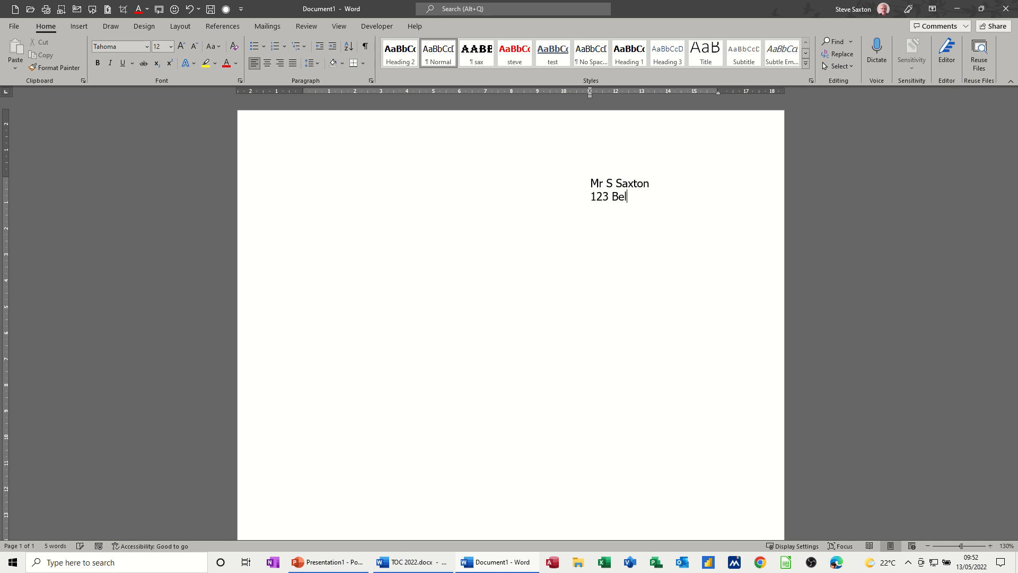
pyautogui.write('don')
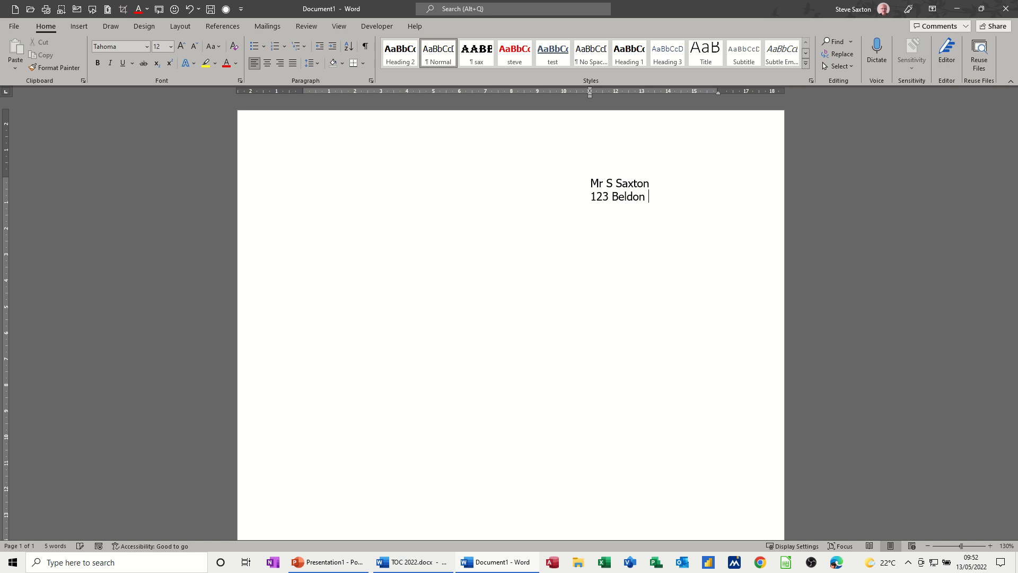
pyautogui.write('Lane')
pyautogui.write('Wibsey')
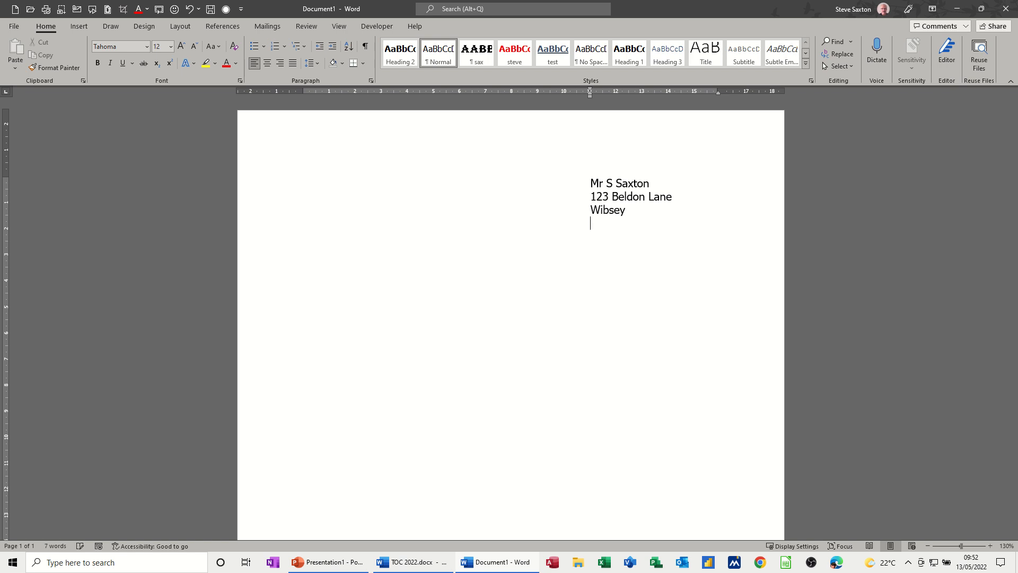
pyautogui.write('Bradfor')
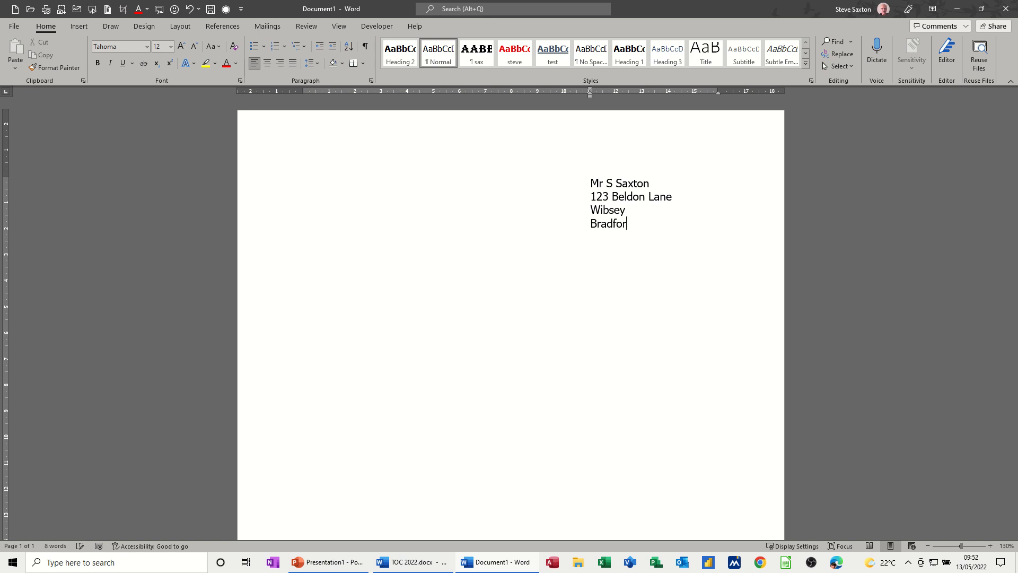
pyautogui.write('d')
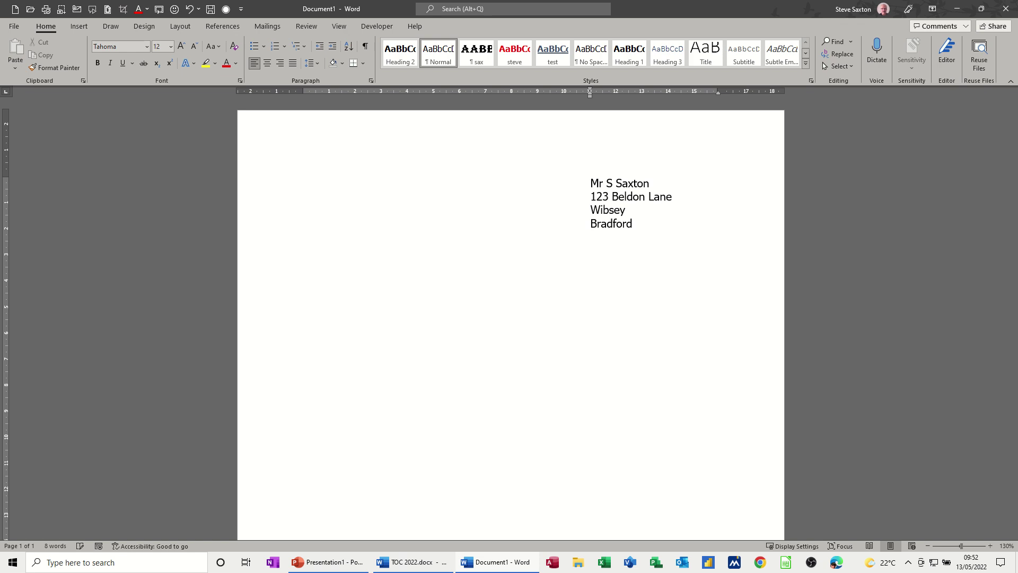
pyautogui.write('Y')
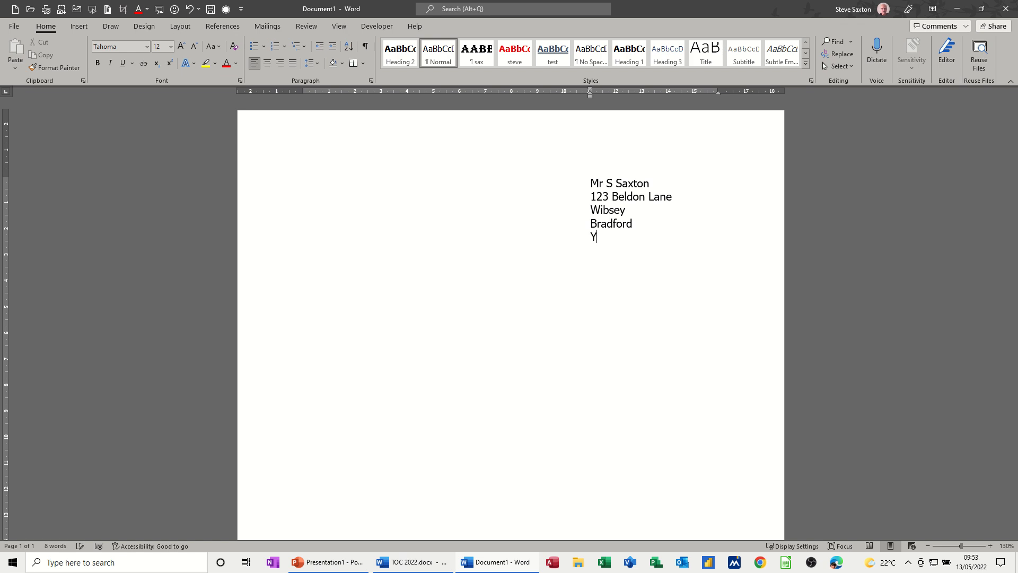
pyautogui.write('orkshire')
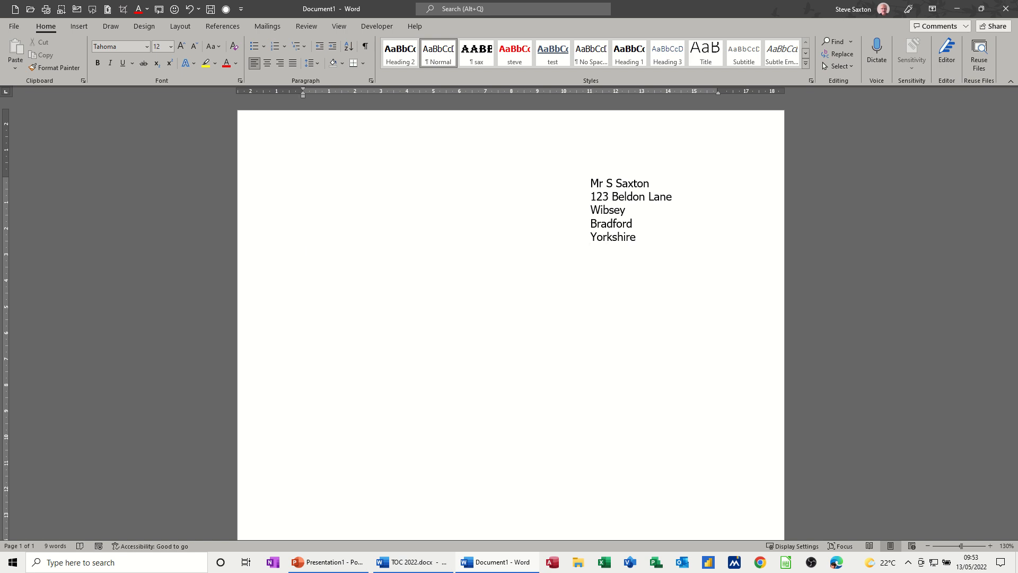
pyautogui.click(303, 249)
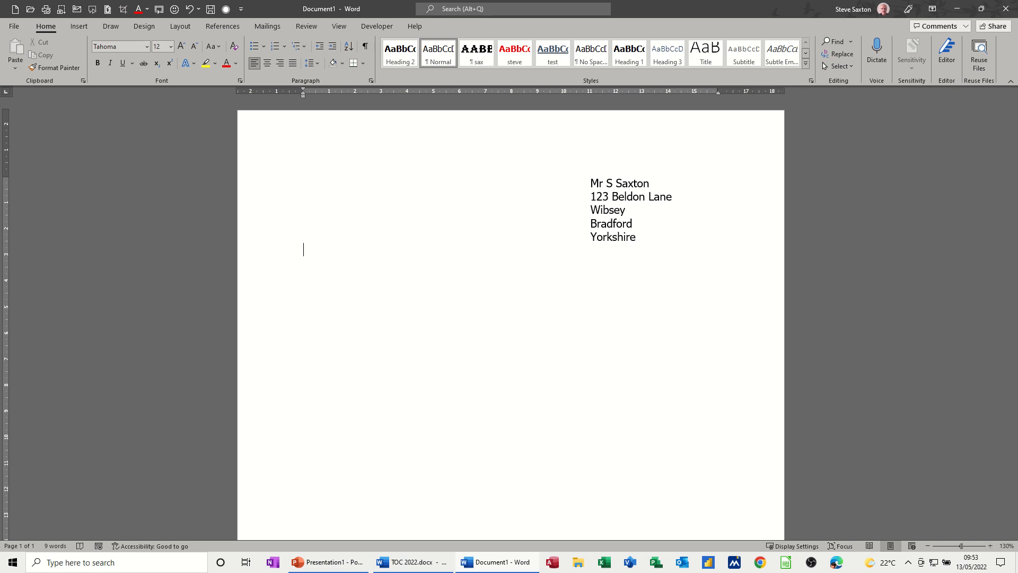
pyautogui.write('Dear Sir')
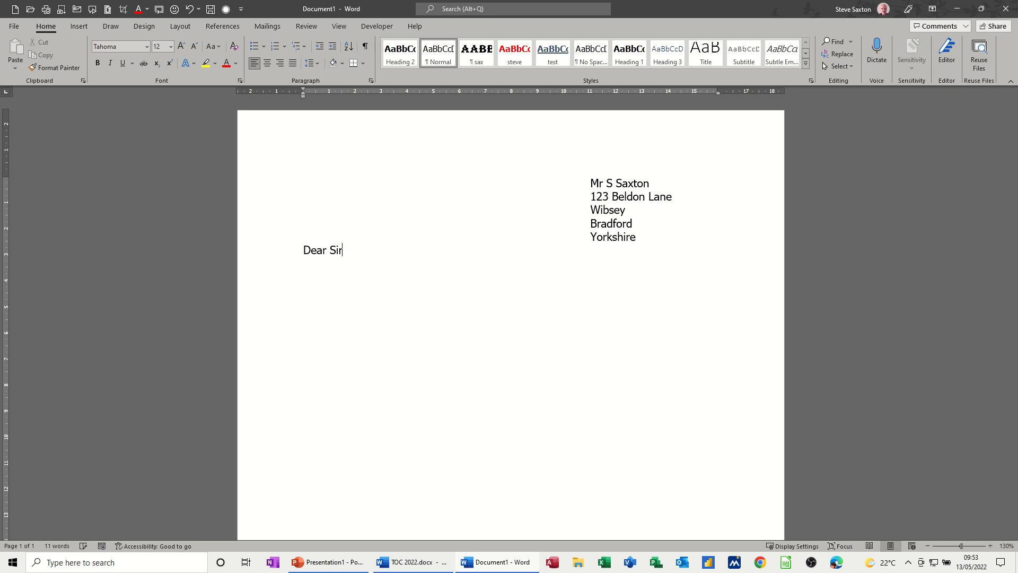
pyautogui.write('/Mad')
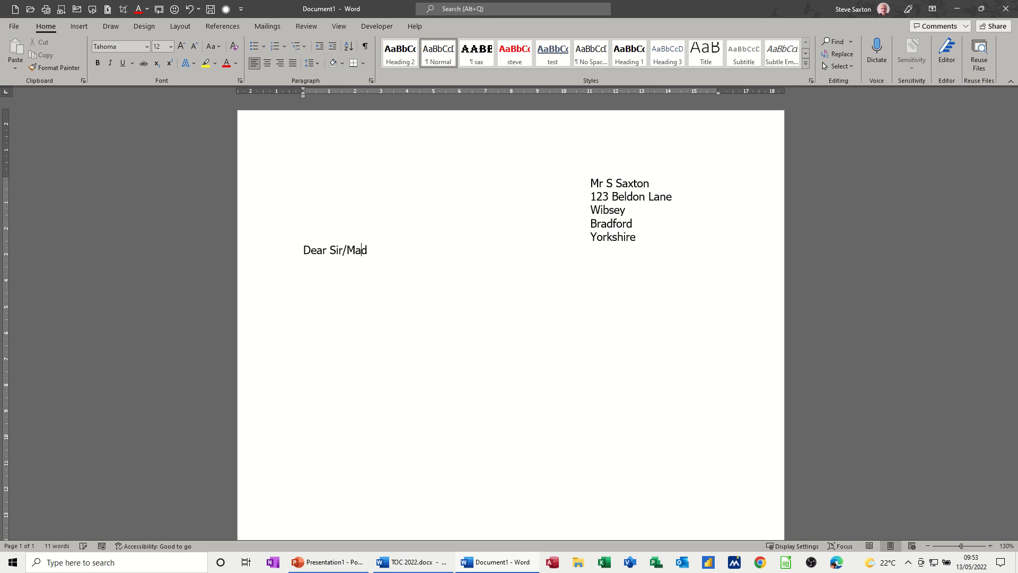
pyautogui.write('am')
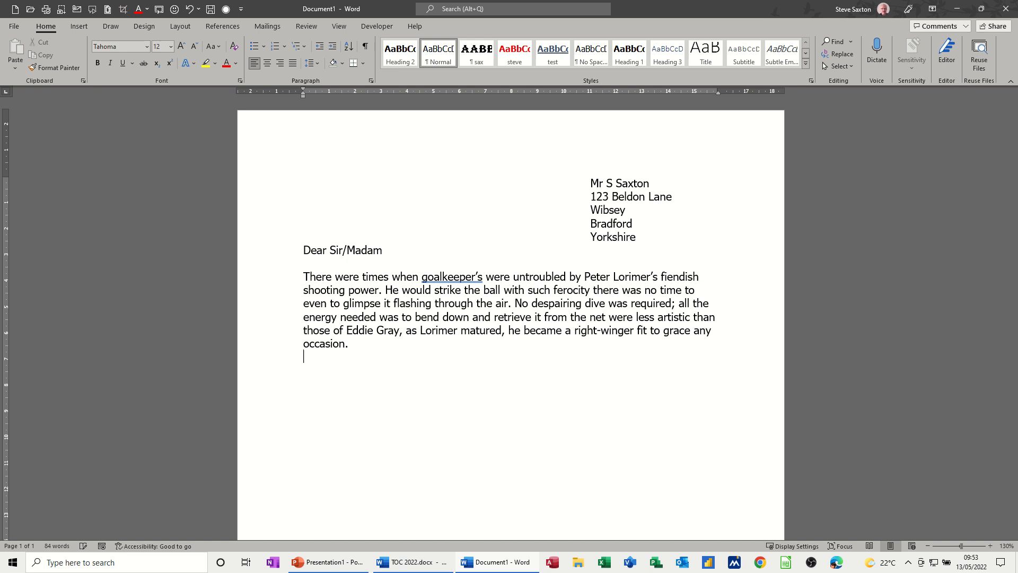
pyautogui.write('endin')
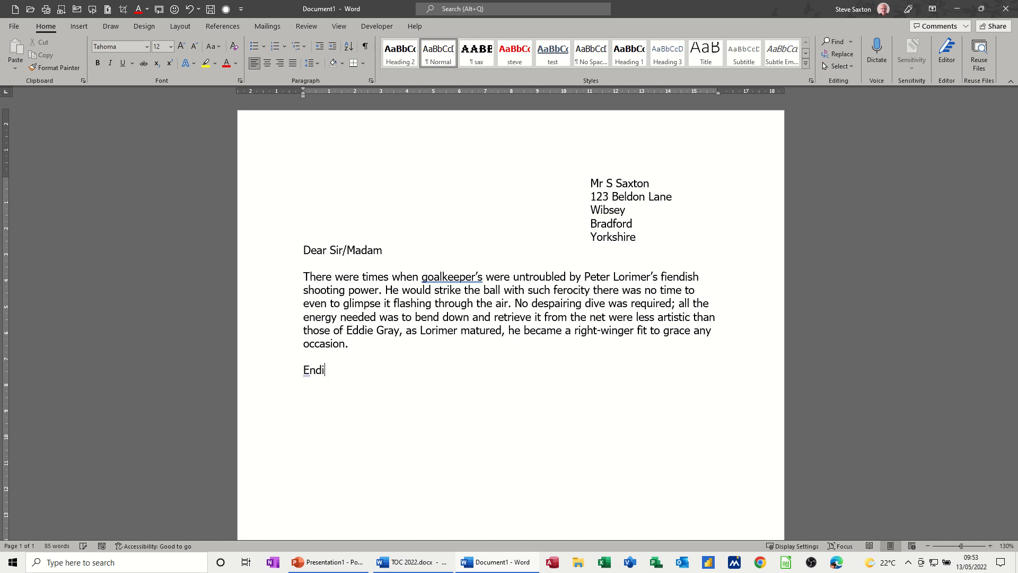
pyautogui.press('Backspace')
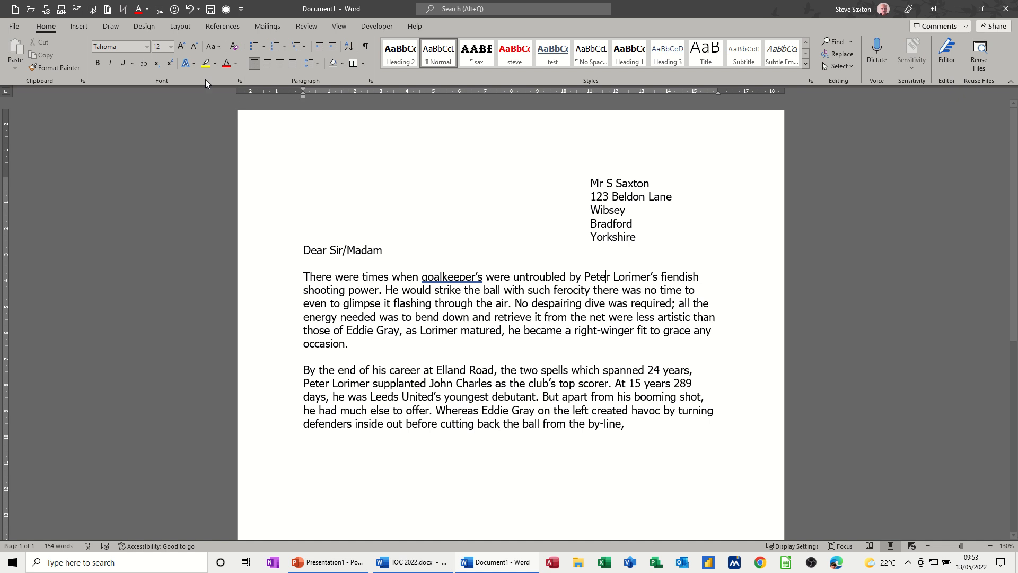
pyautogui.moveTo(500, 241)
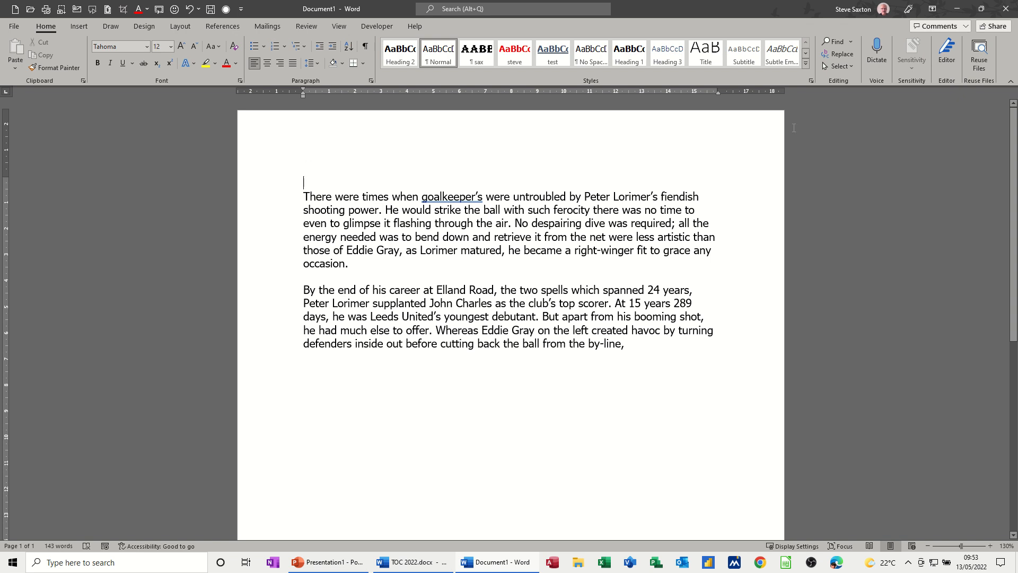
# Add an 'Introduction' heading on the first line above the two Lorimer paragraphs.
pyautogui.write('Introduction')
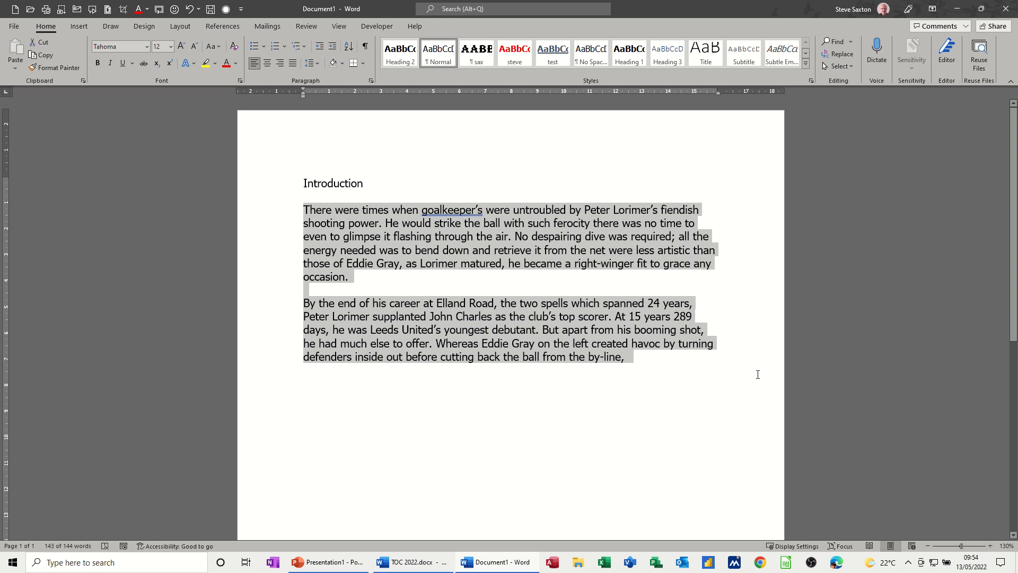
pyautogui.moveTo(613, 184)
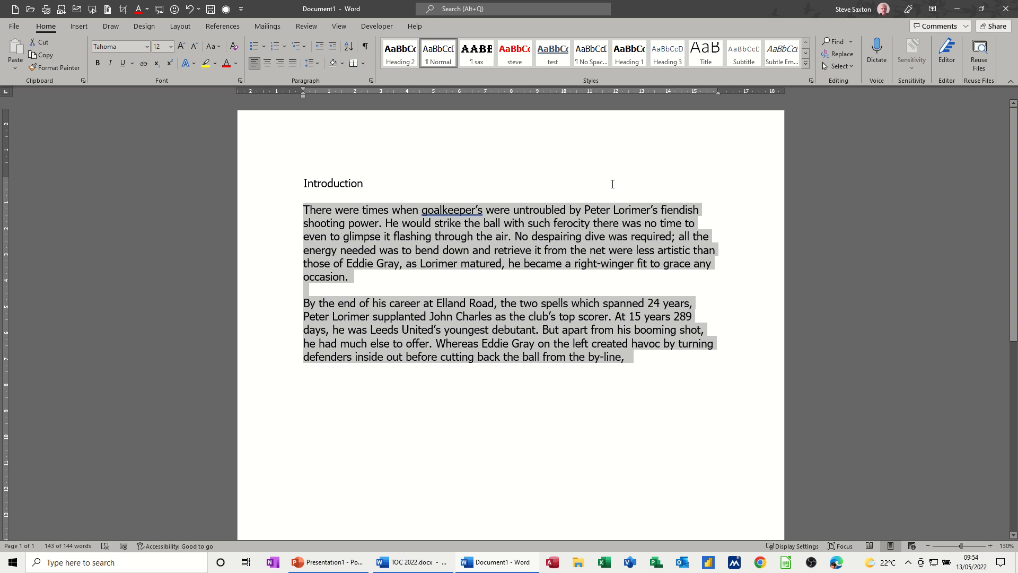
pyautogui.moveTo(733, 183)
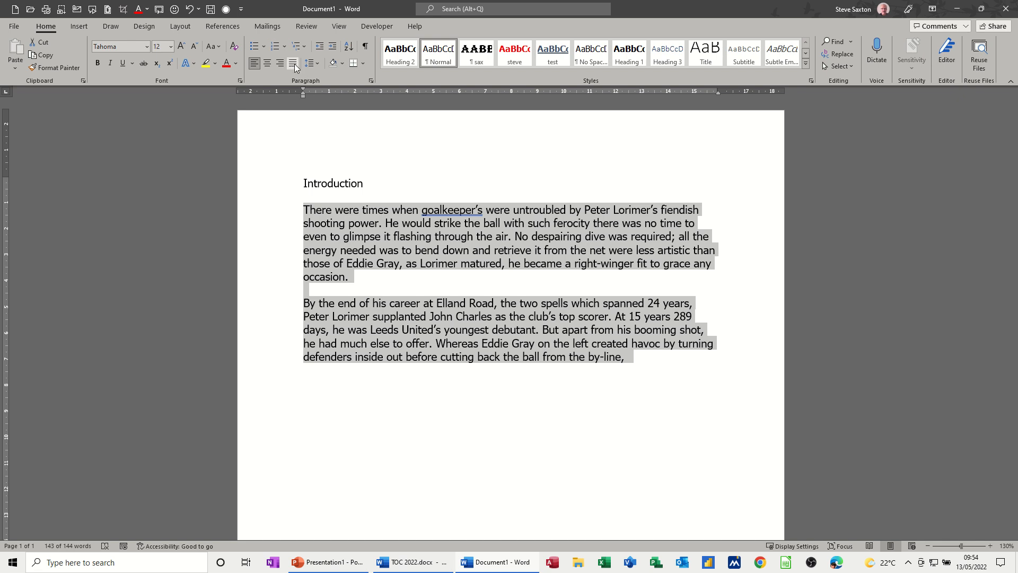
# Justify both body paragraphs and give them a Right Border.
pyautogui.click(292, 63)
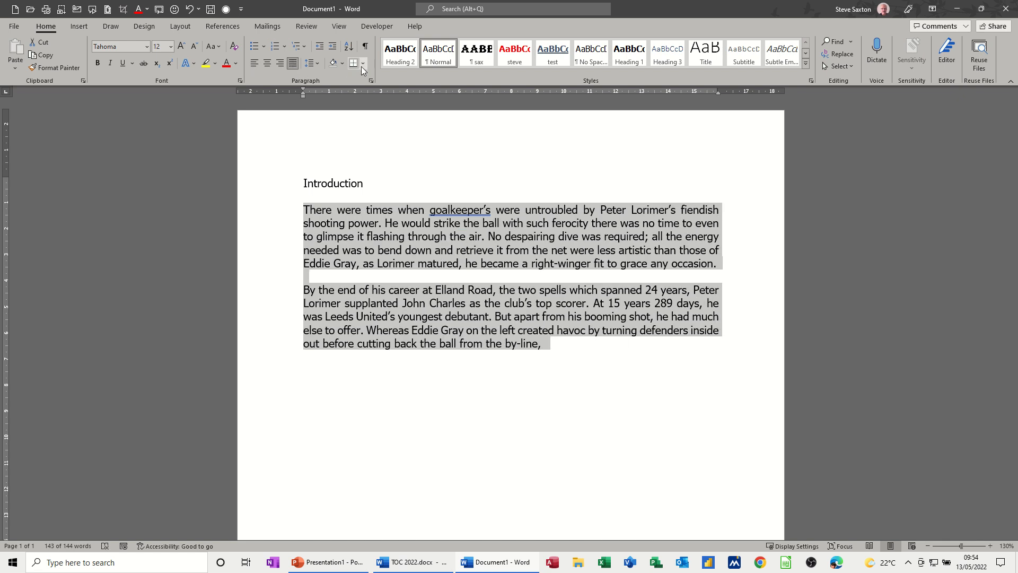
pyautogui.click(365, 63)
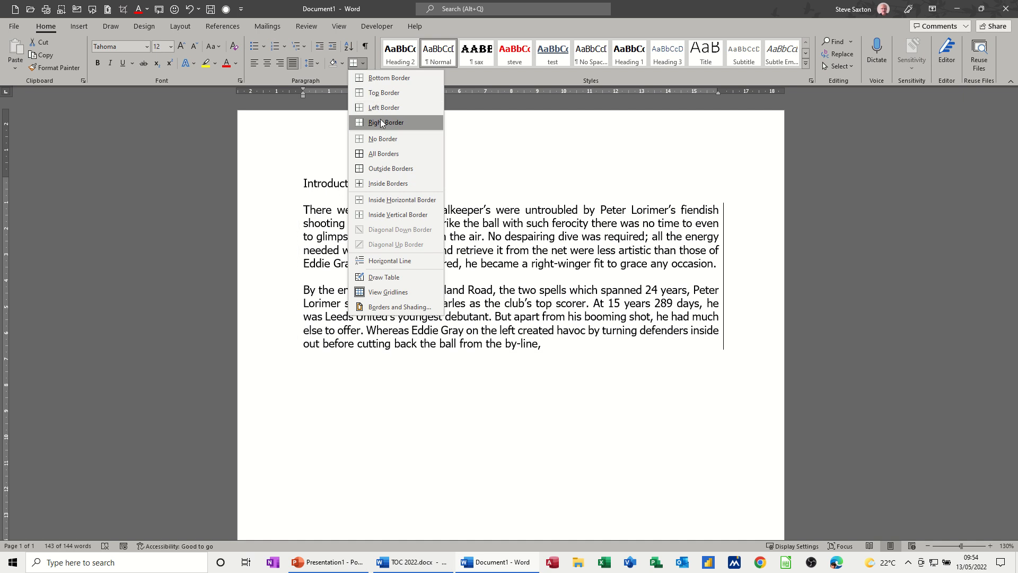
pyautogui.click(386, 122)
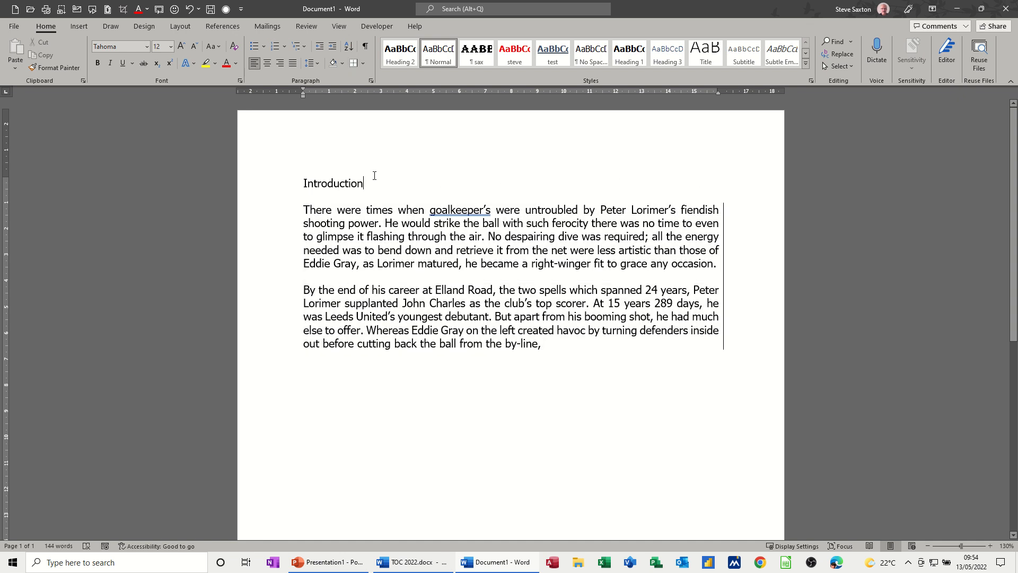
pyautogui.moveTo(390, 151)
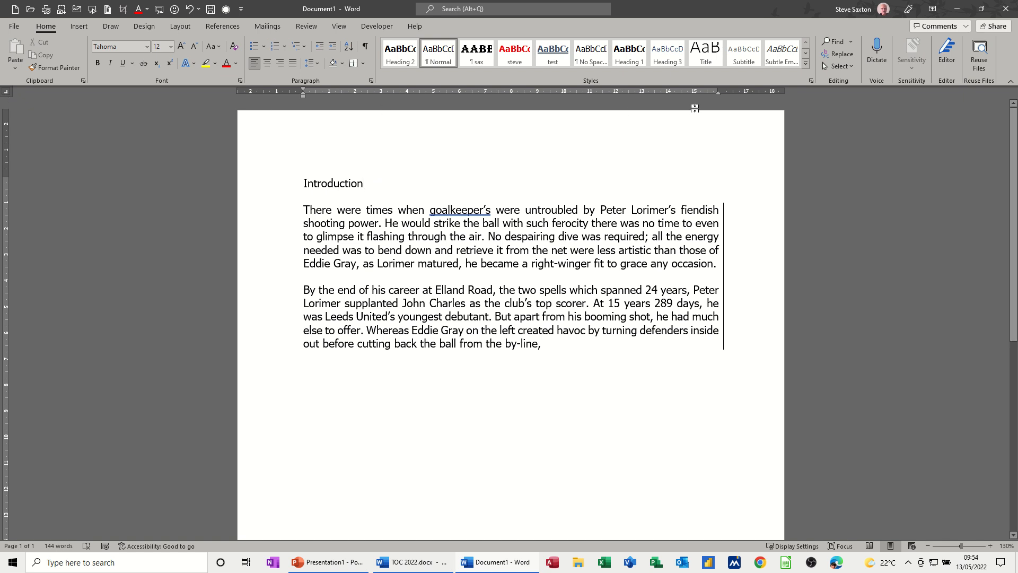
pyautogui.moveTo(725, 100)
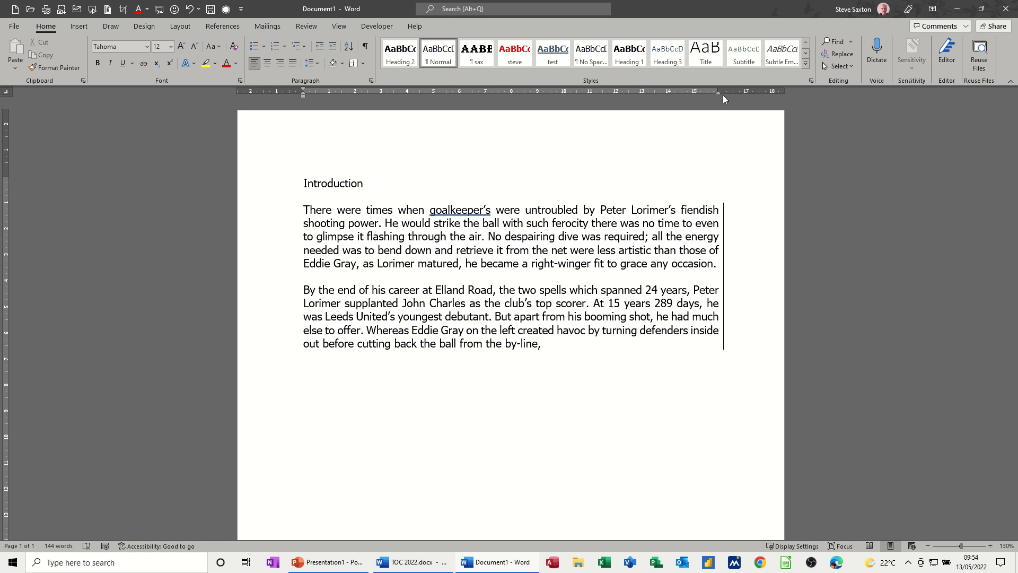
pyautogui.moveTo(718, 97)
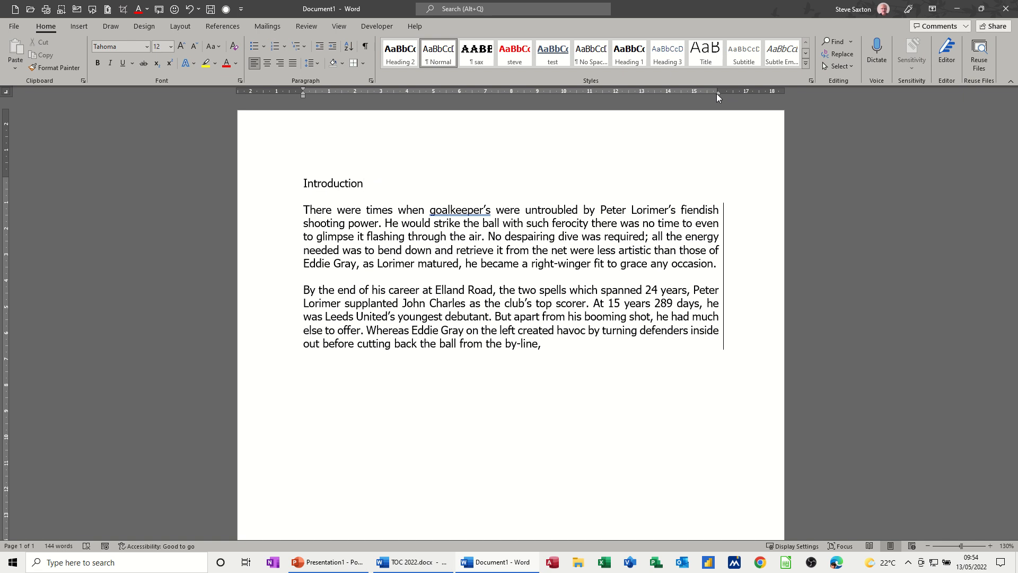
pyautogui.moveTo(757, 101)
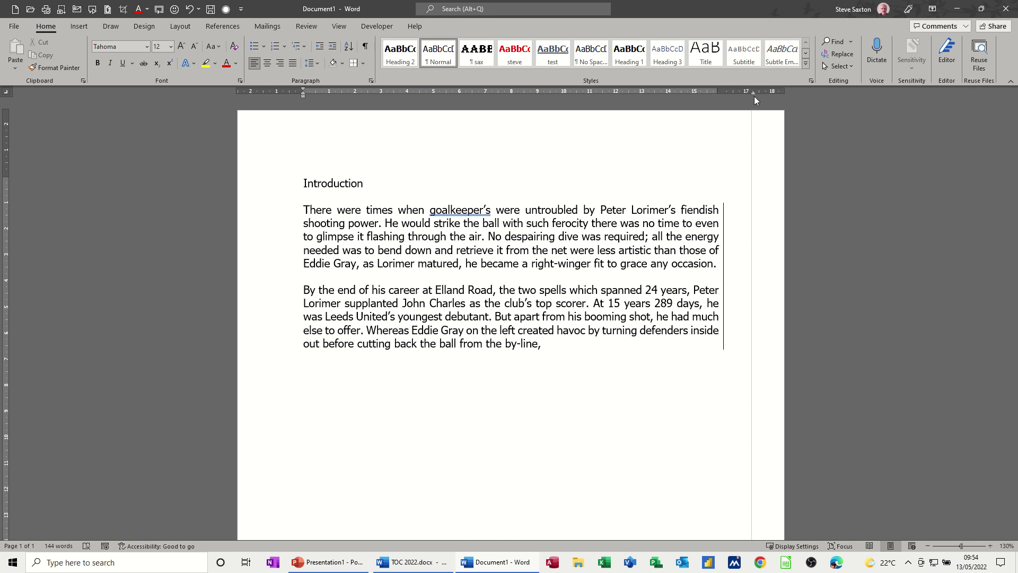
# Set a right tab stop near 17 cm and add 'Action Points' at it on the Introduction line.
pyautogui.click(362, 183)
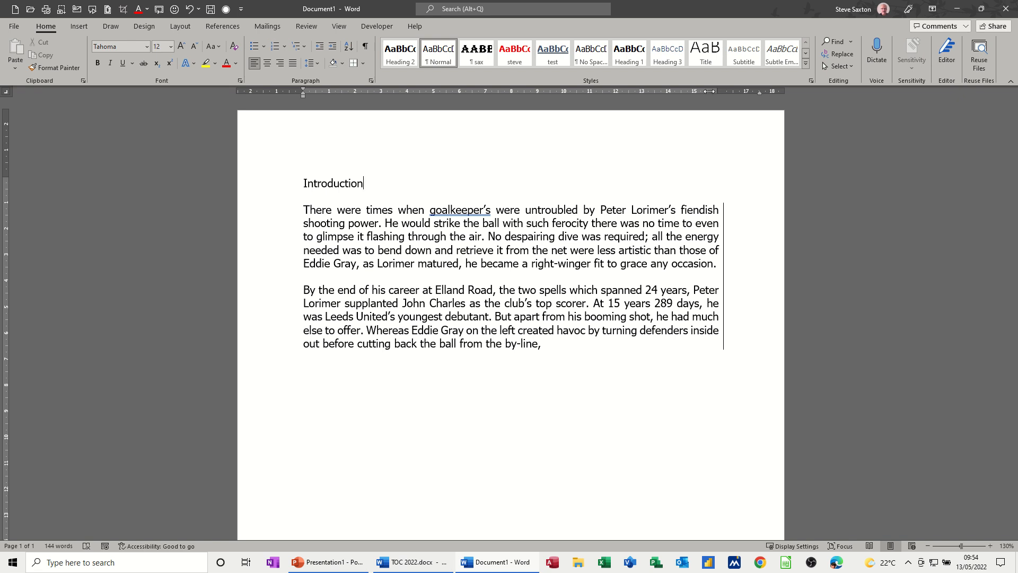
pyautogui.moveTo(705, 96)
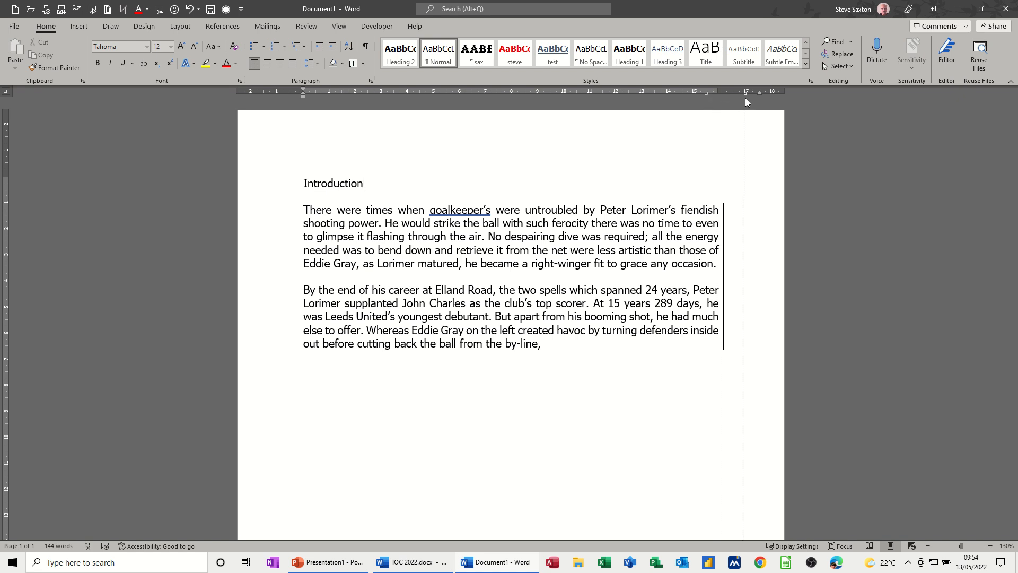
pyautogui.moveTo(467, 185)
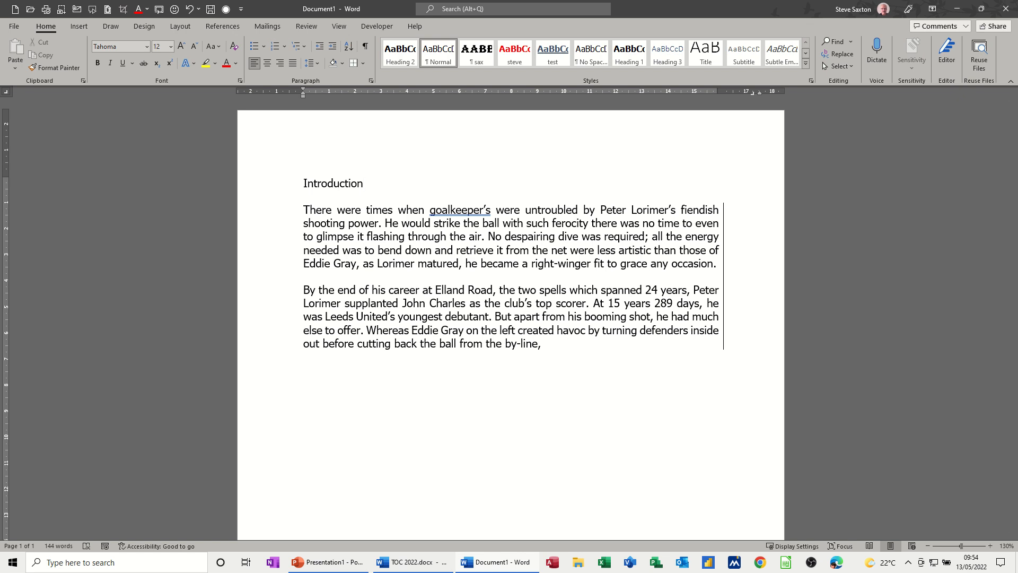
pyautogui.write('Action Points')
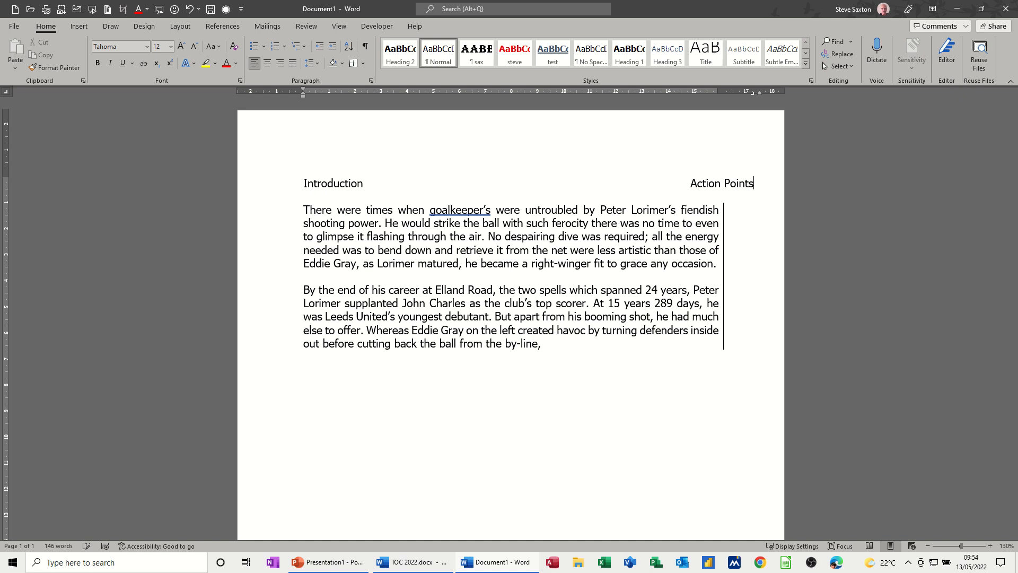
pyautogui.moveTo(689, 237)
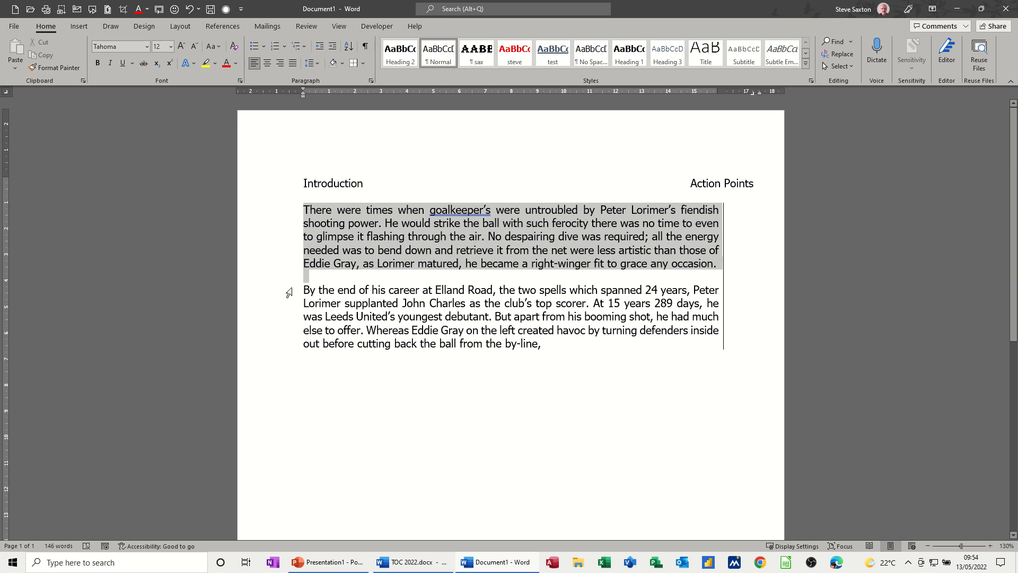
# Indent both paragraphs from the right and make them a numbered list, points 1 and 2.
pyautogui.moveTo(303, 289); pyautogui.dragTo(541, 343)
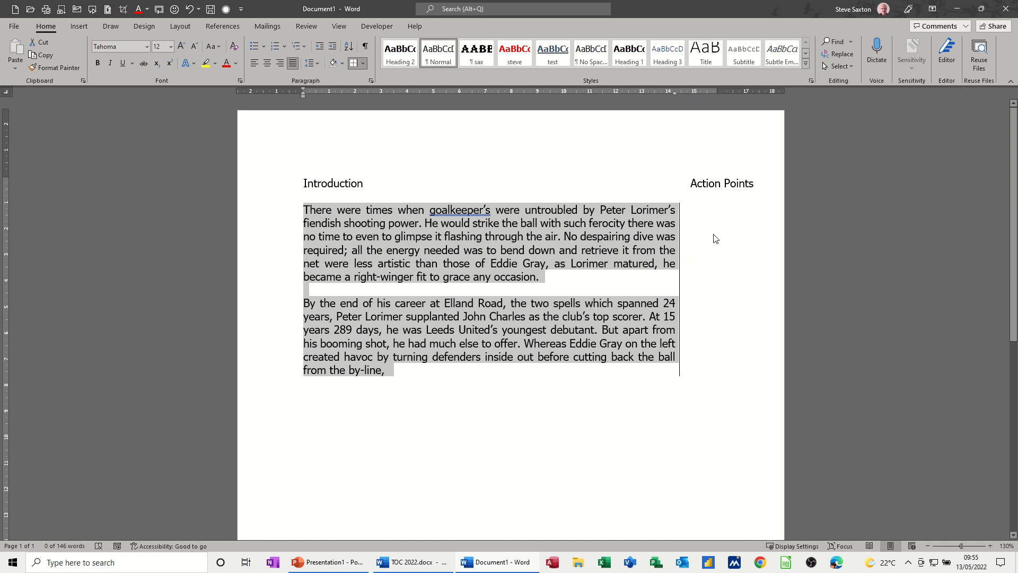
pyautogui.moveTo(730, 237)
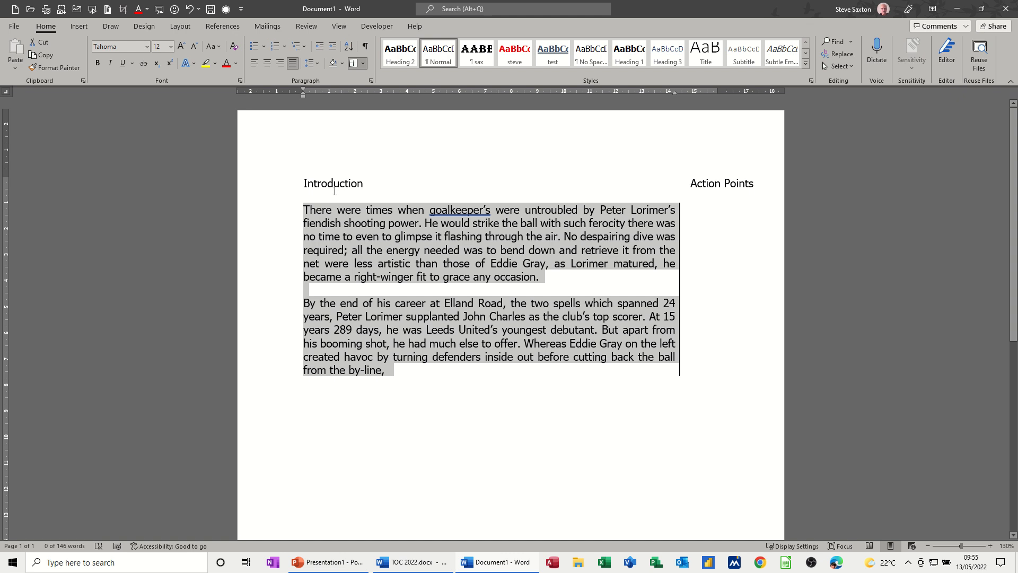
pyautogui.click(255, 47)
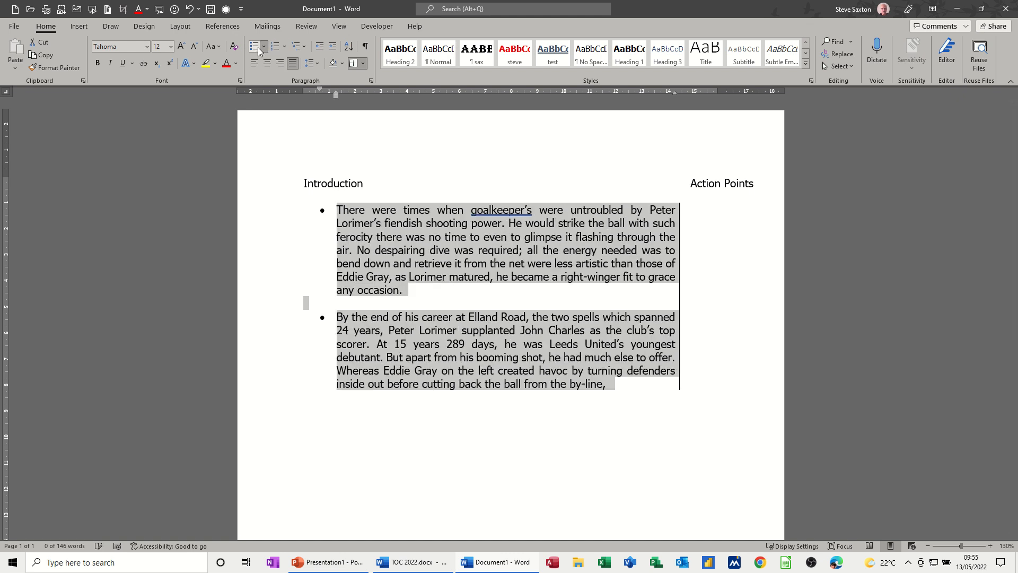
pyautogui.click(275, 46)
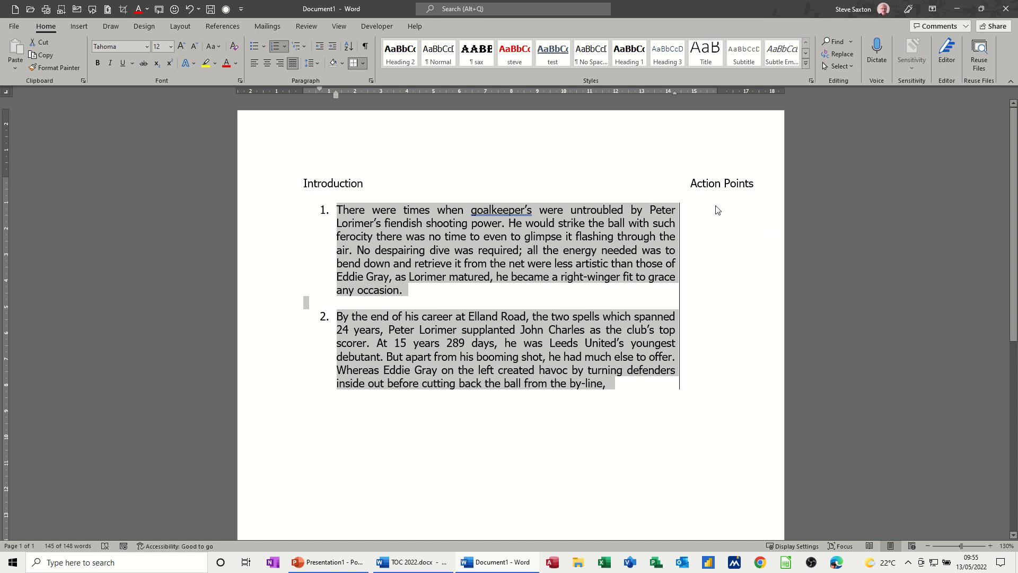
pyautogui.moveTo(740, 194)
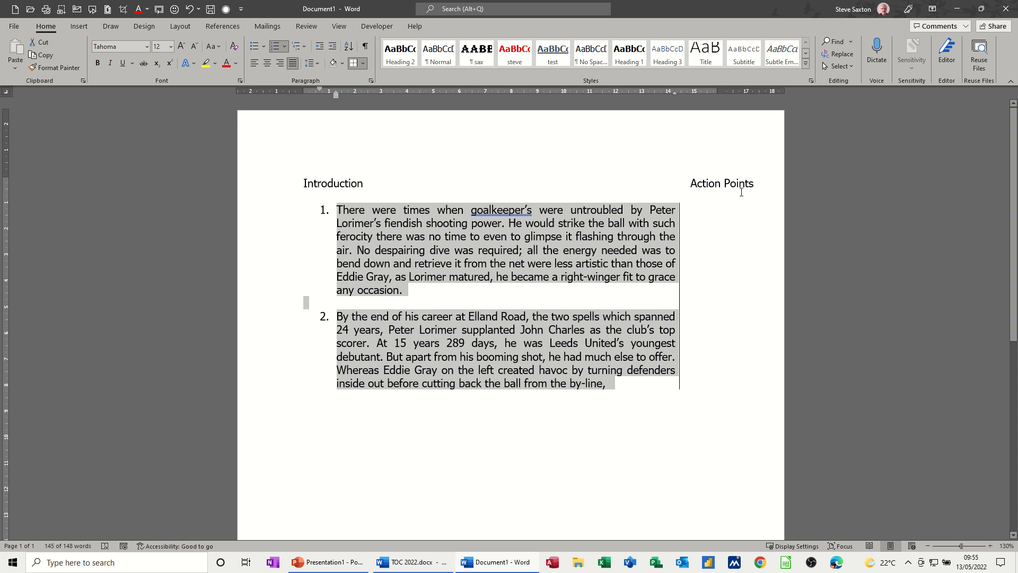
pyautogui.moveTo(721, 229)
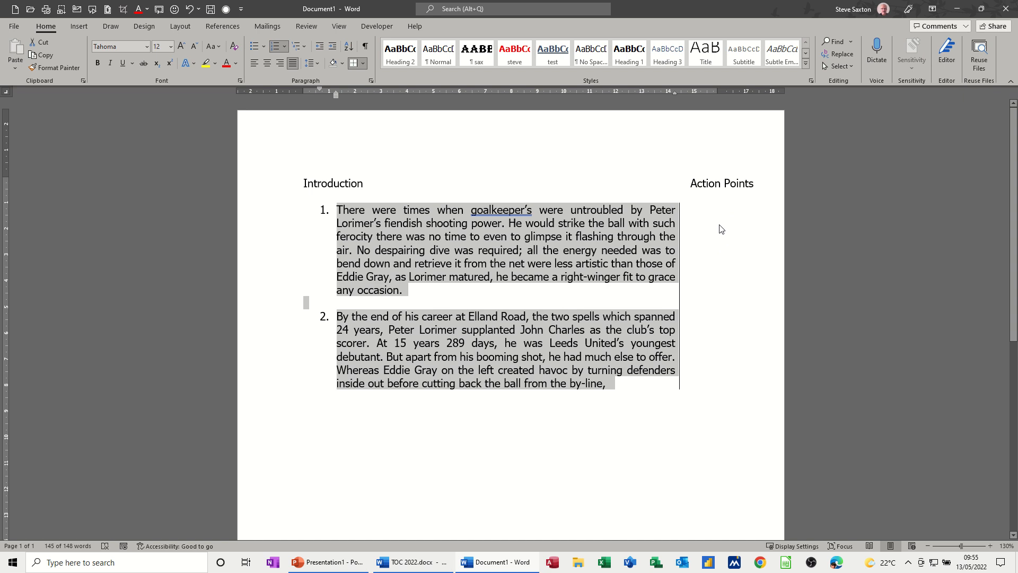
pyautogui.moveTo(723, 270)
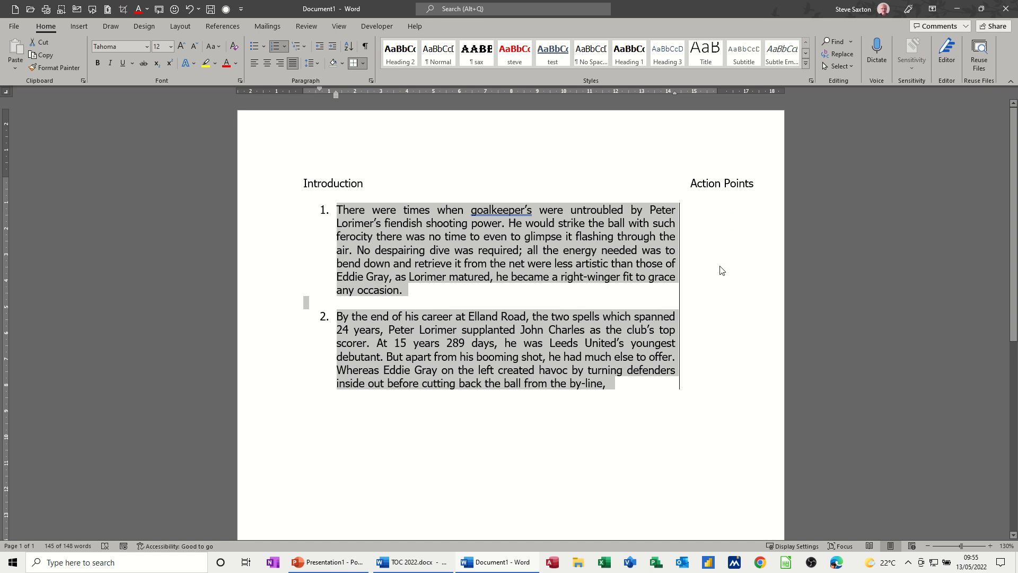
pyautogui.moveTo(710, 239)
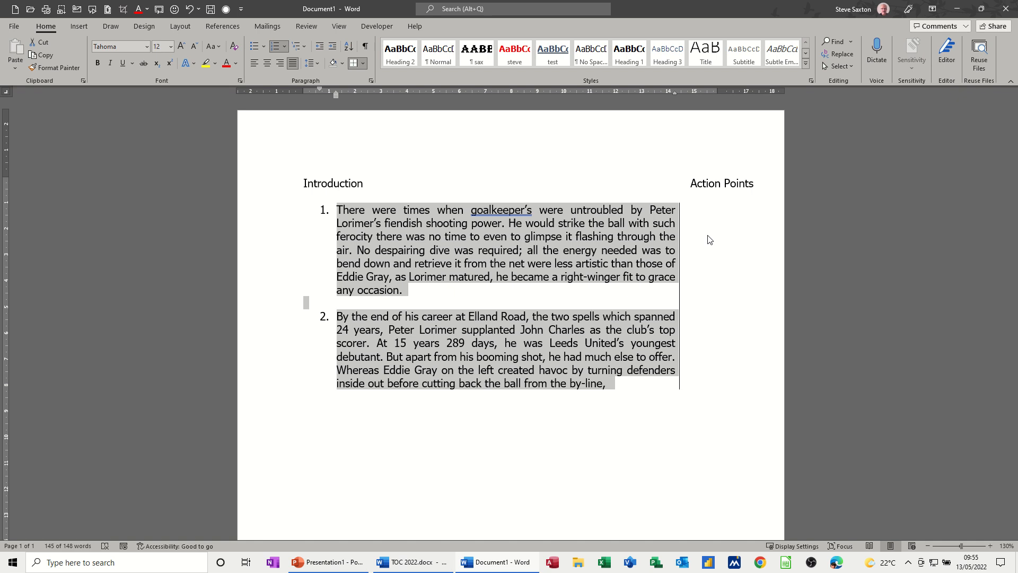
# Clear all formatting so both paragraphs return to plain left-aligned text with no indents.
pyautogui.click(254, 46)
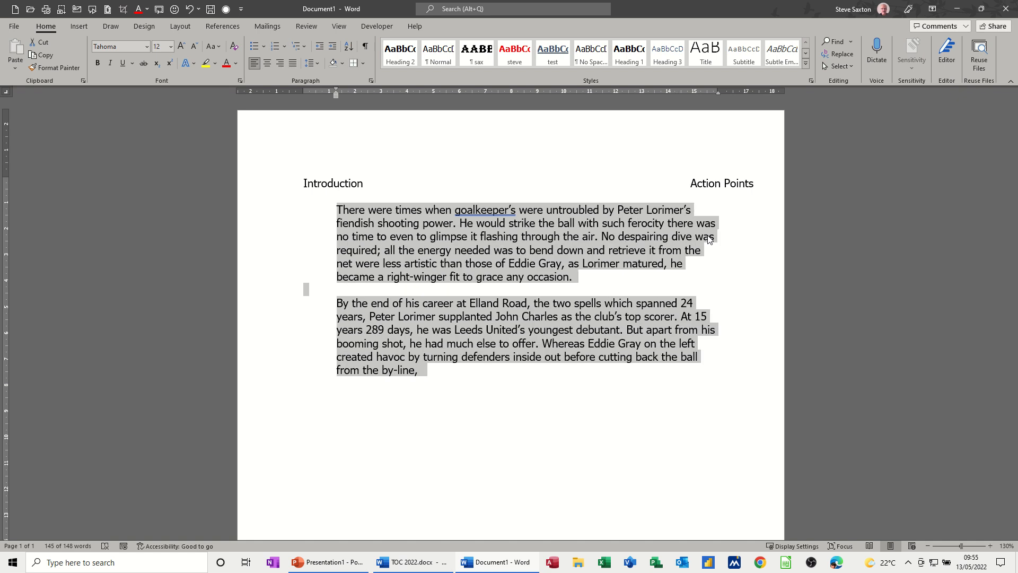
pyautogui.moveTo(670, 312)
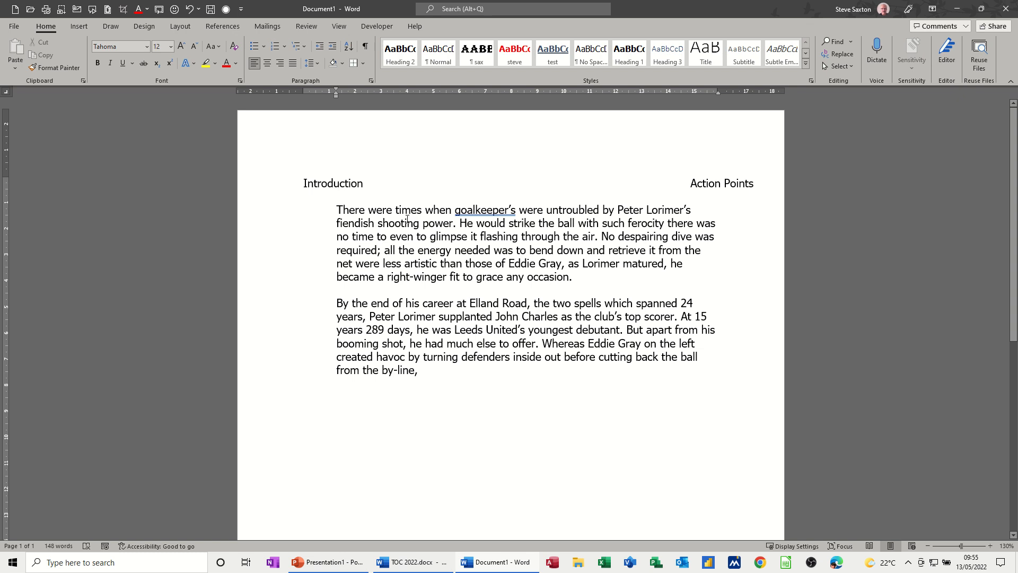
pyautogui.moveTo(320, 208)
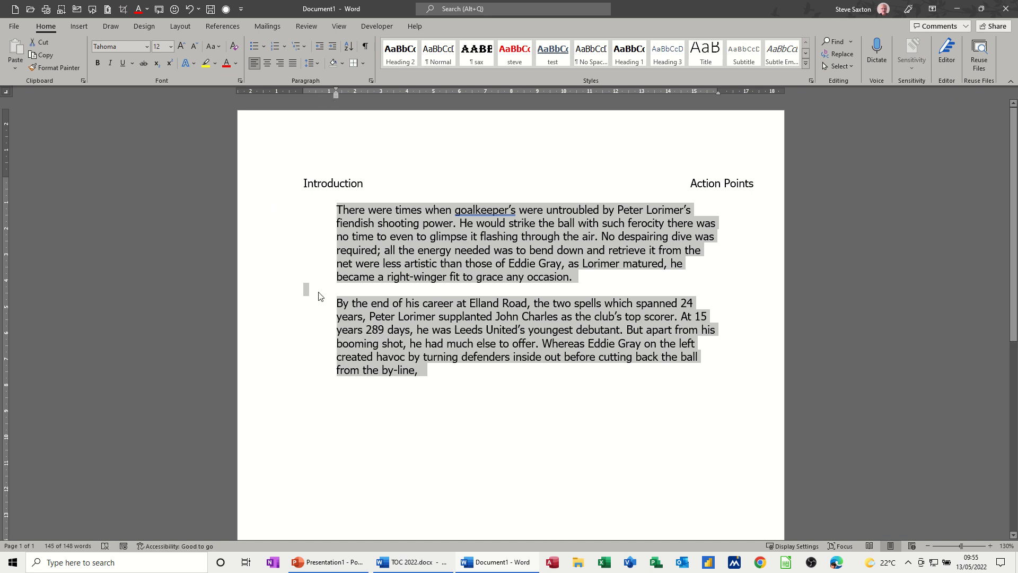
pyautogui.click(310, 291)
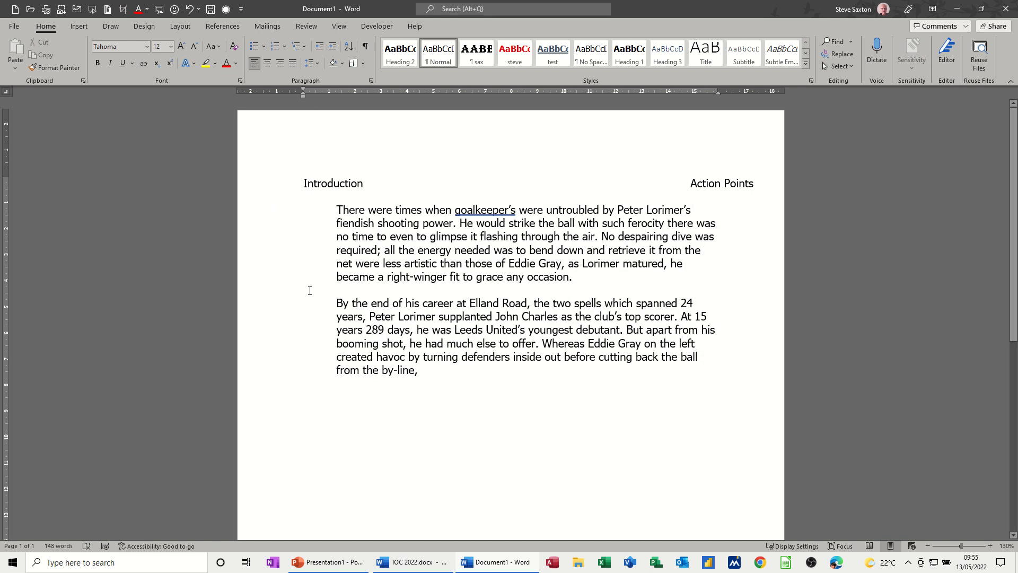
pyautogui.moveTo(336, 209); pyautogui.dragTo(702, 250)
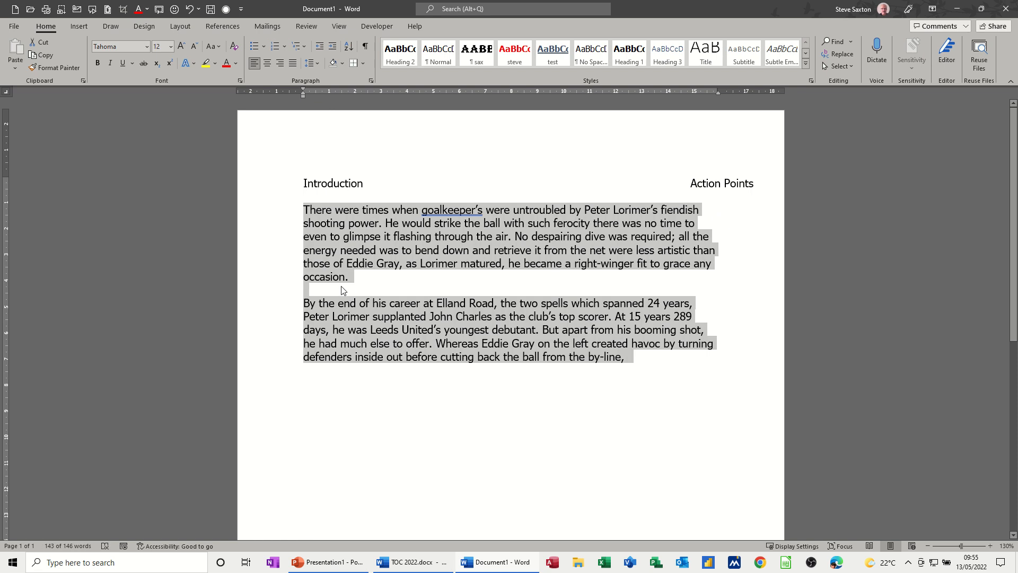
pyautogui.click(432, 250)
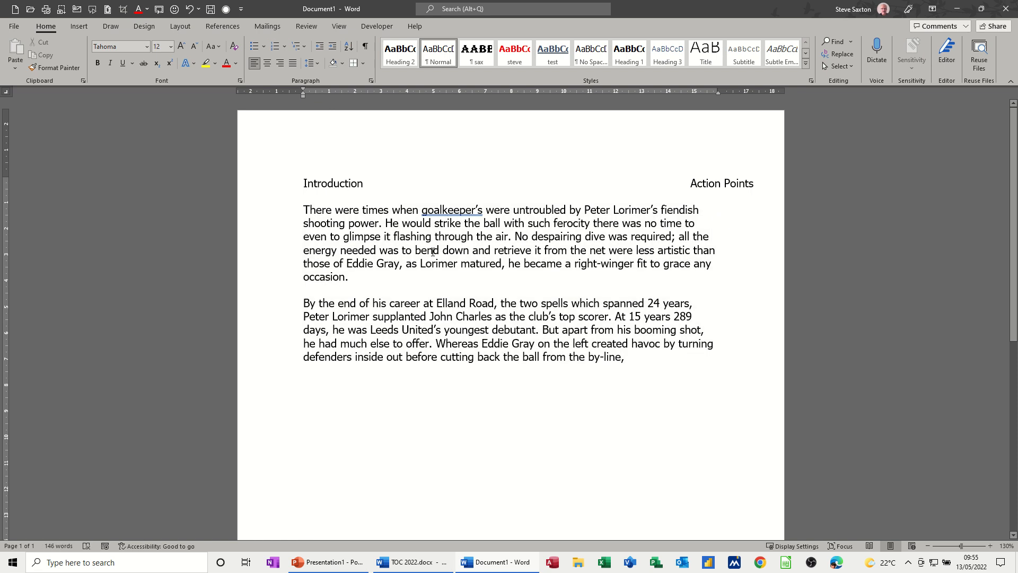